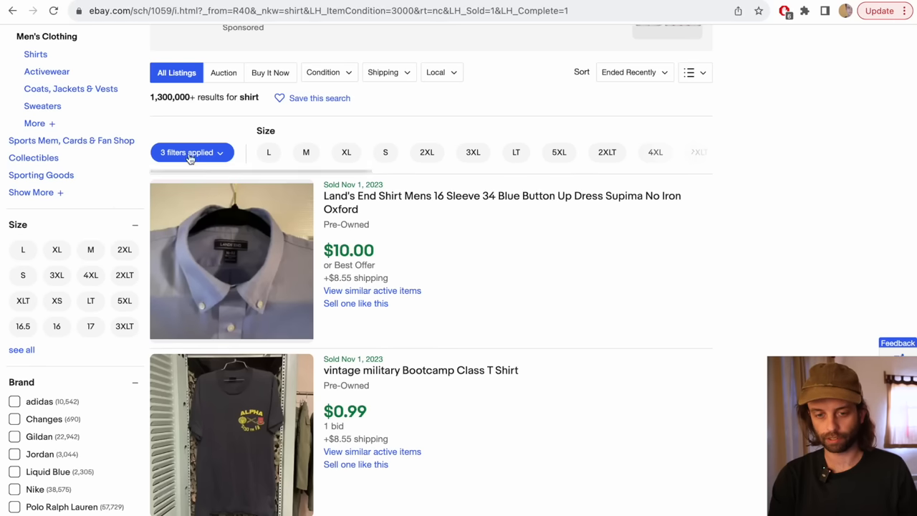
Step: Review the applied Pre-owned, Completed and Sold filters while browsing the Vineyard Vines results
{"action": "left_click", "coordinate": [191, 152]}
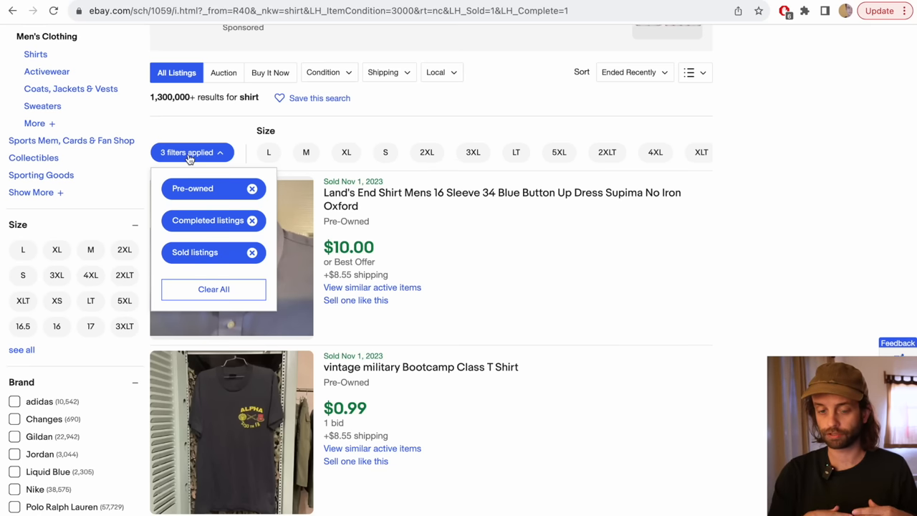
{"action": "mouse_move", "coordinate": [217, 189]}
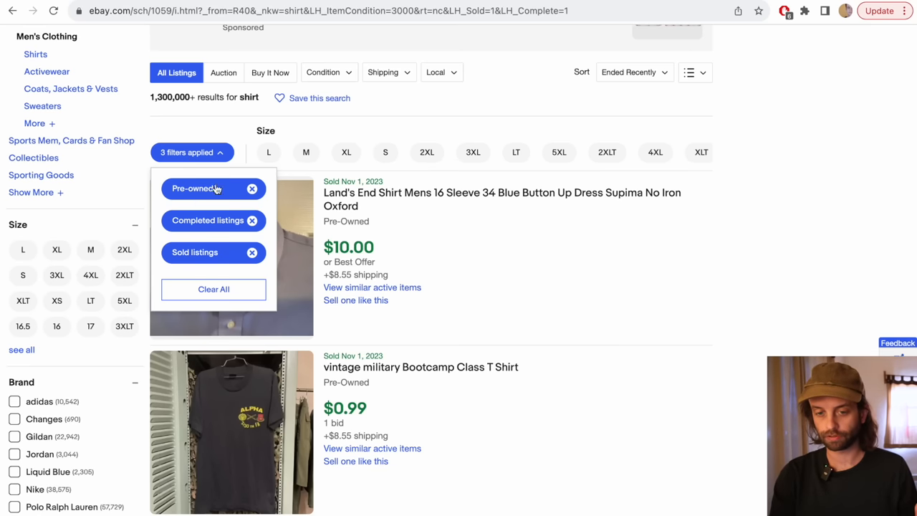
{"action": "left_click", "coordinate": [818, 205]}
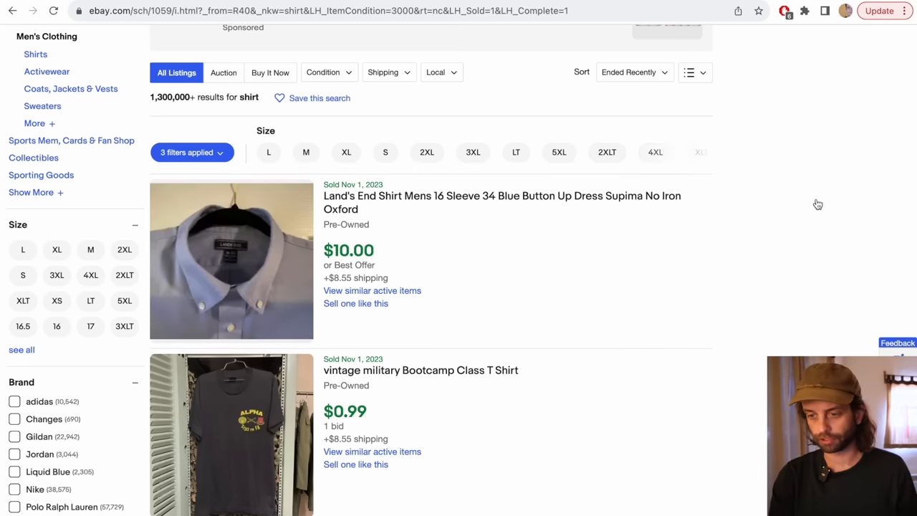
{"action": "scroll", "scroll_direction": "down", "scroll_amount": 3}
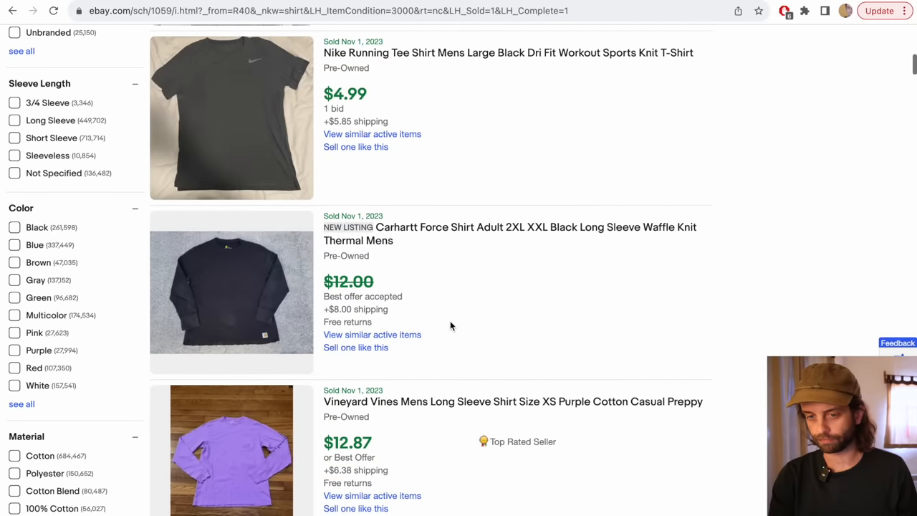
{"action": "scroll", "scroll_direction": "down", "scroll_amount": 3}
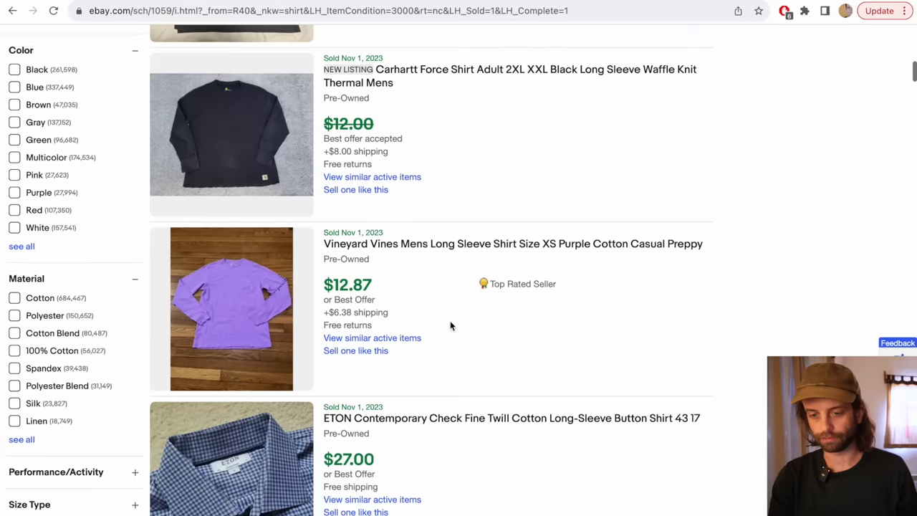
{"action": "scroll", "scroll_direction": "down", "scroll_amount": 3}
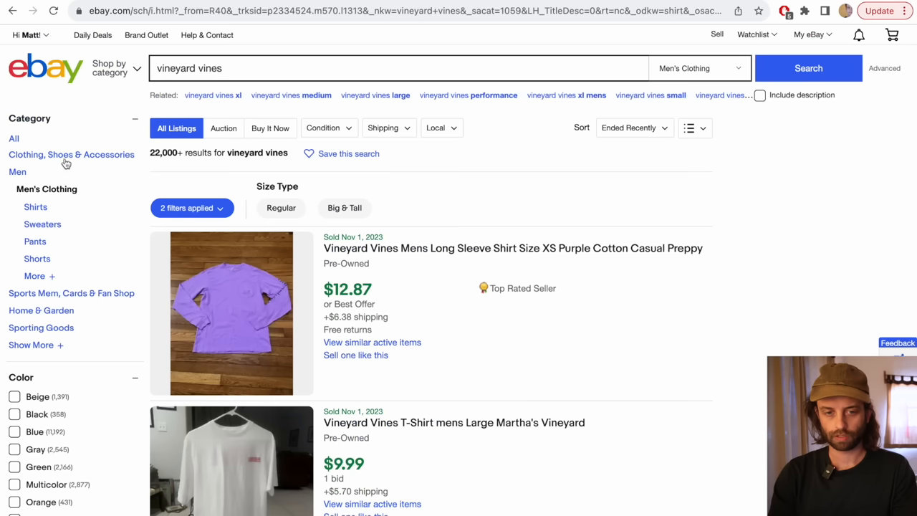
{"action": "mouse_move", "coordinate": [62, 189]}
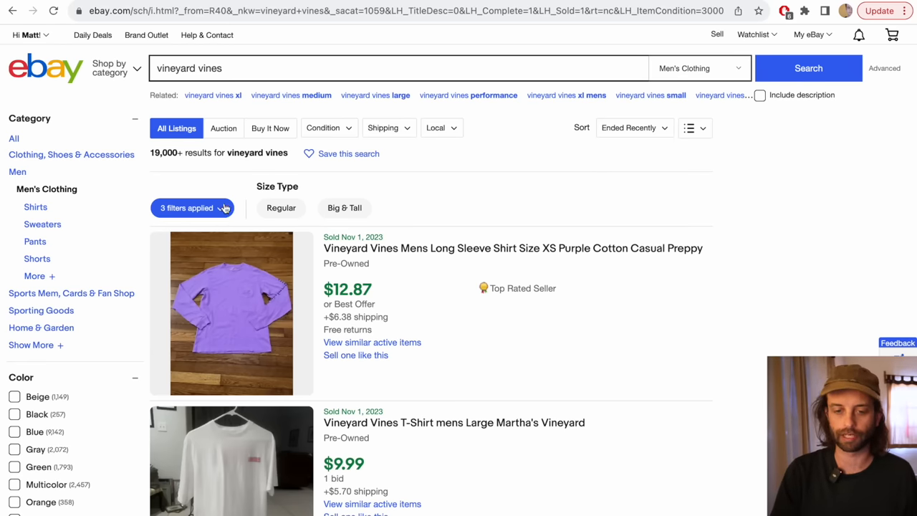
{"action": "left_click", "coordinate": [192, 208]}
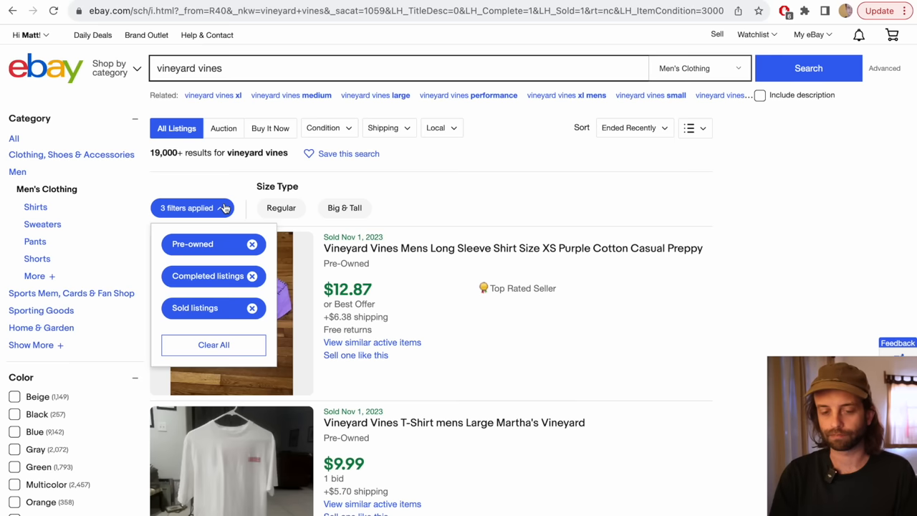
{"action": "left_click", "coordinate": [191, 207]}
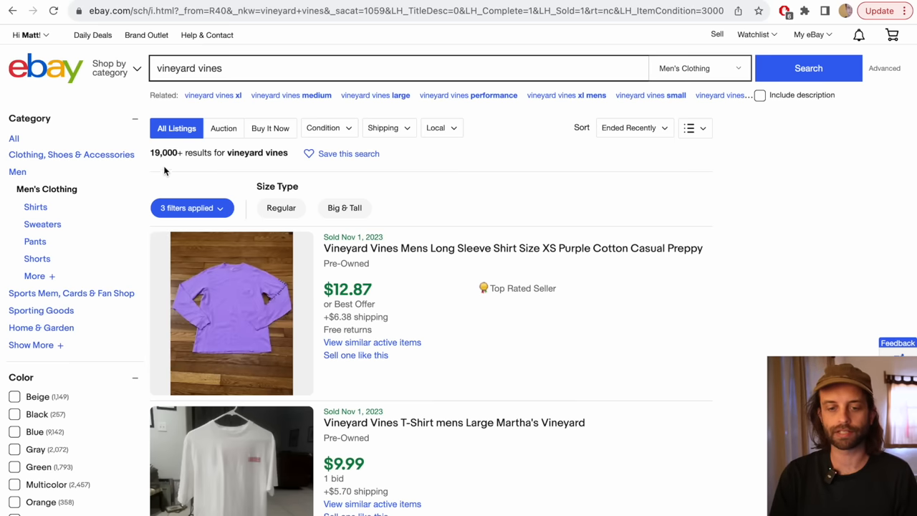
{"action": "mouse_move", "coordinate": [181, 165]}
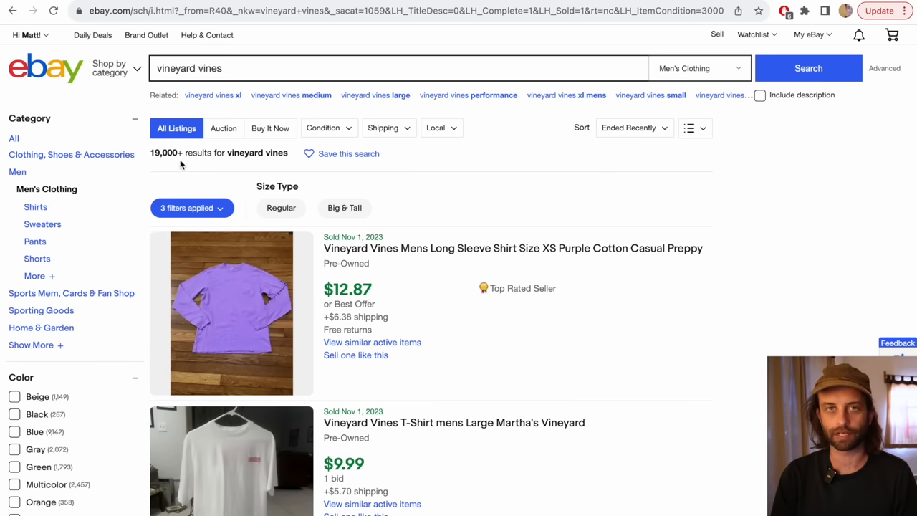
{"action": "mouse_move", "coordinate": [184, 147]}
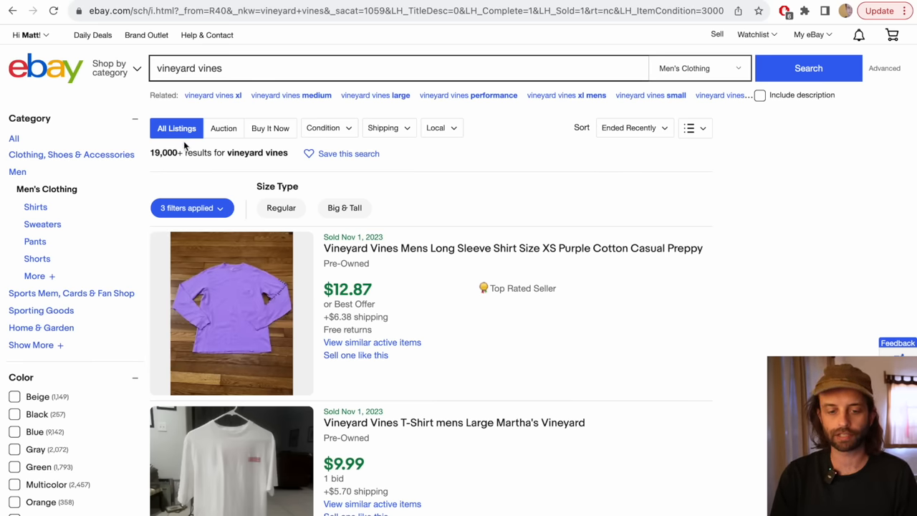
{"action": "scroll", "scroll_direction": "down", "scroll_amount": 3}
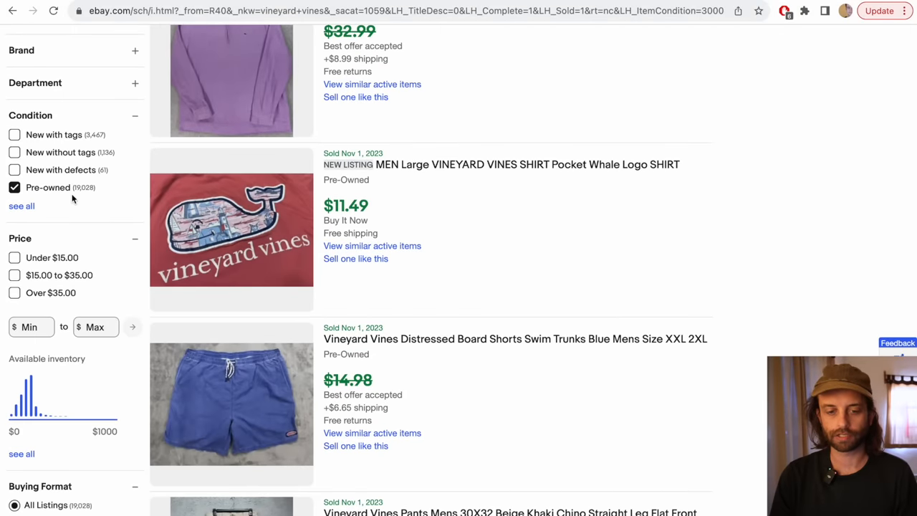
{"action": "mouse_move", "coordinate": [112, 210]}
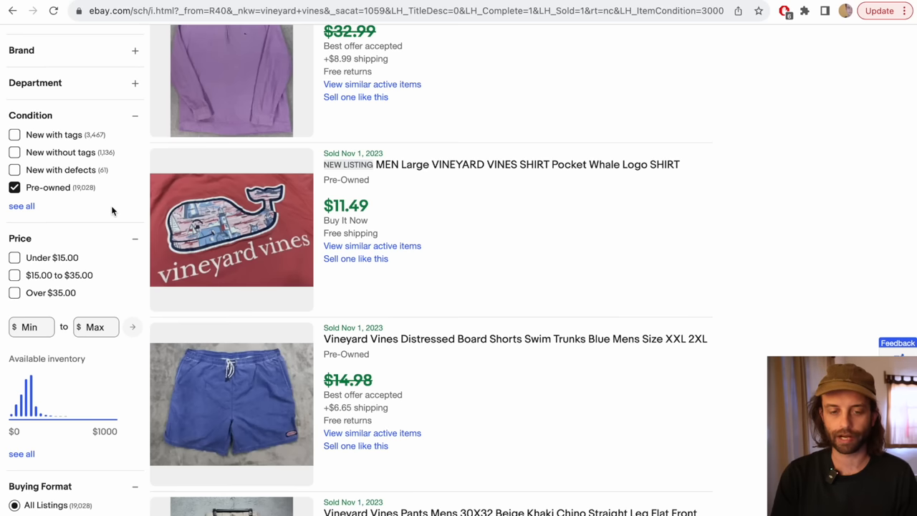
{"action": "scroll", "scroll_direction": "down", "scroll_amount": 3}
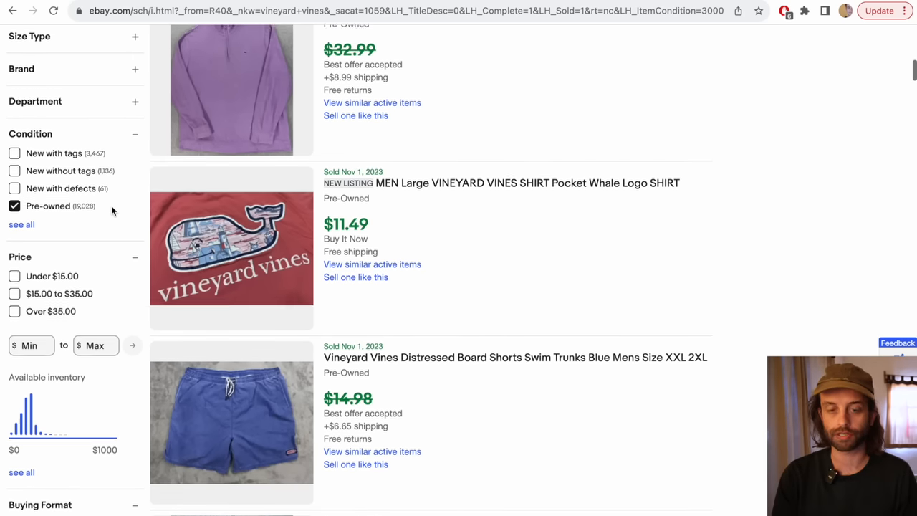
{"action": "scroll", "scroll_direction": "down", "scroll_amount": 3}
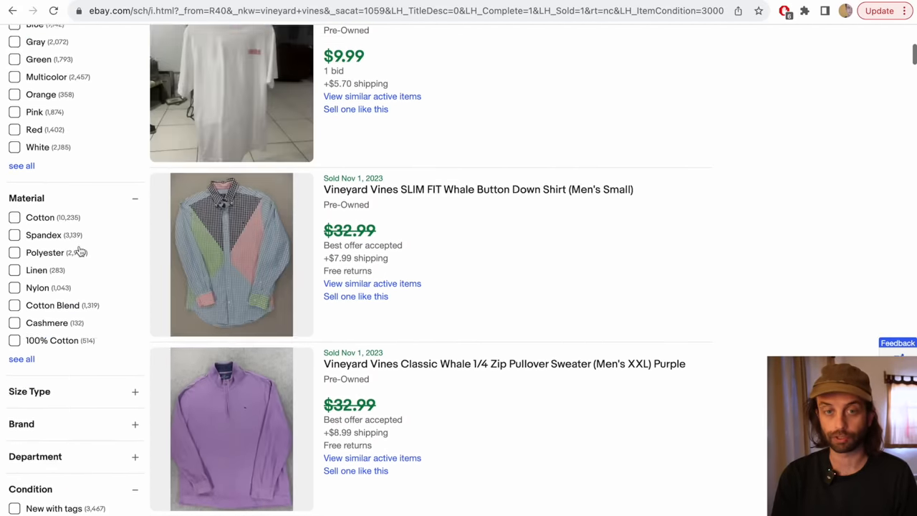
{"action": "scroll", "scroll_direction": "down", "scroll_amount": 3}
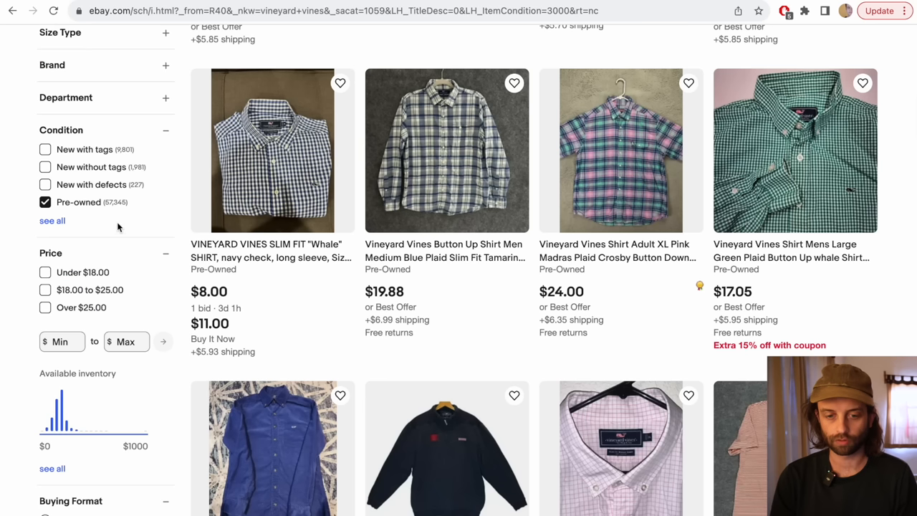
{"action": "mouse_move", "coordinate": [129, 203]}
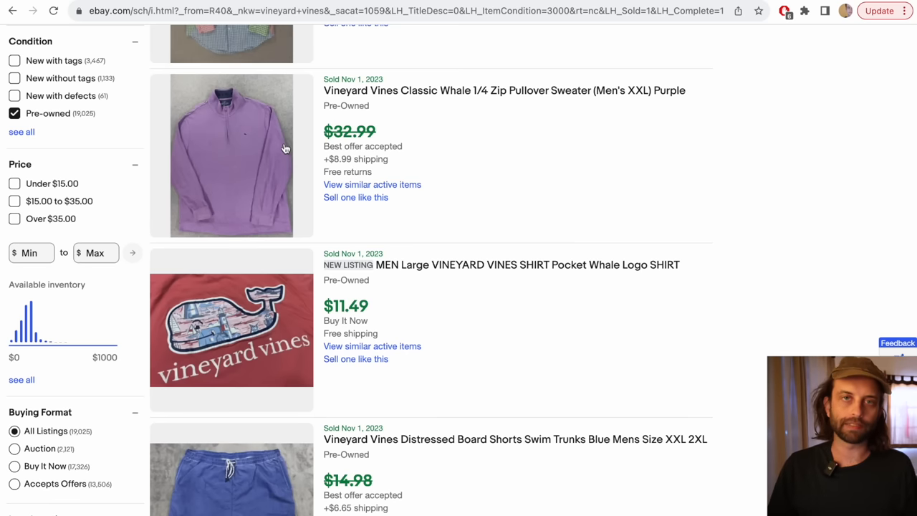
{"action": "mouse_move", "coordinate": [81, 126]}
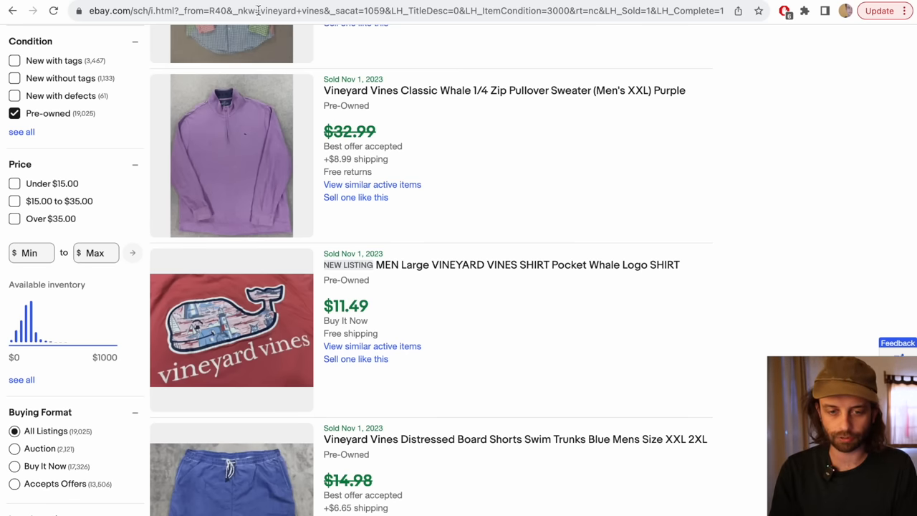
Step: Search Google for 'calculator' to compute 19025 ÷ 57341
{"action": "type", "text": "calculator"}
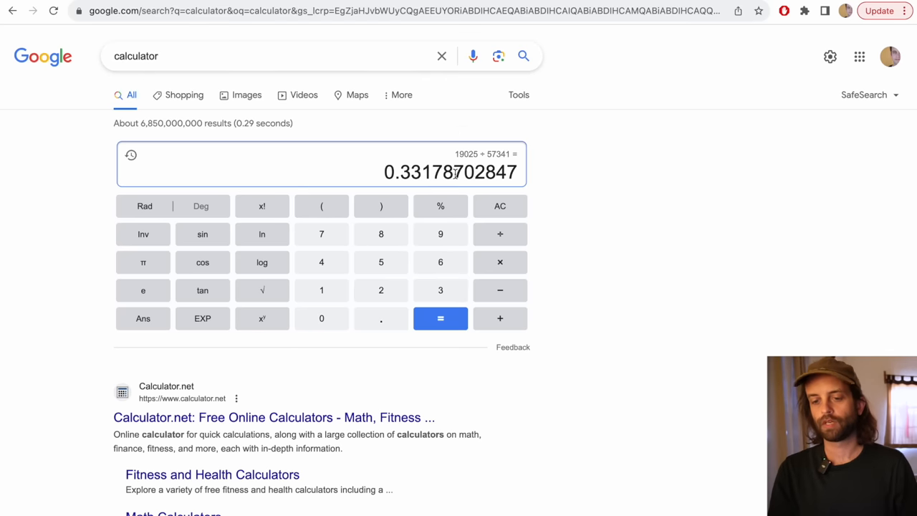
{"action": "mouse_move", "coordinate": [401, 155]}
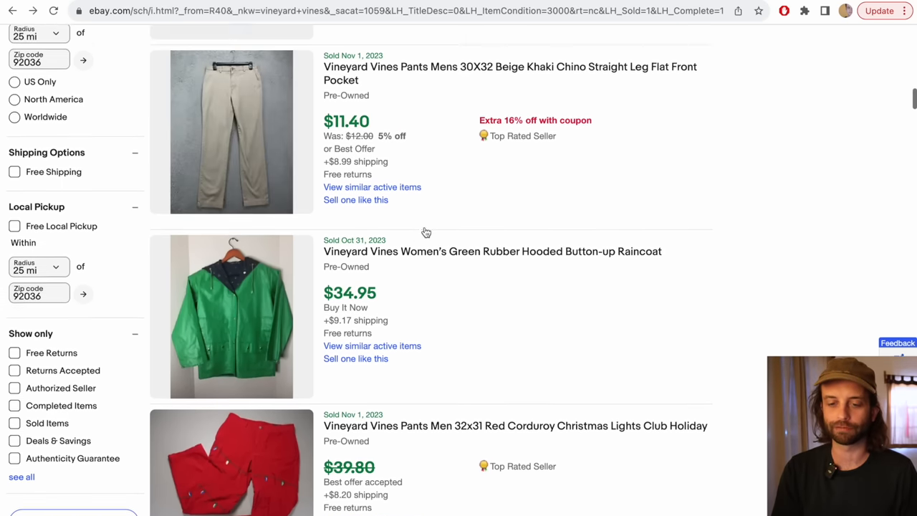
Step: Scroll through the roughly 19,000 sold pre-owned Vineyard Vines listings and back to the top
{"action": "scroll", "scroll_direction": "down", "scroll_amount": 3}
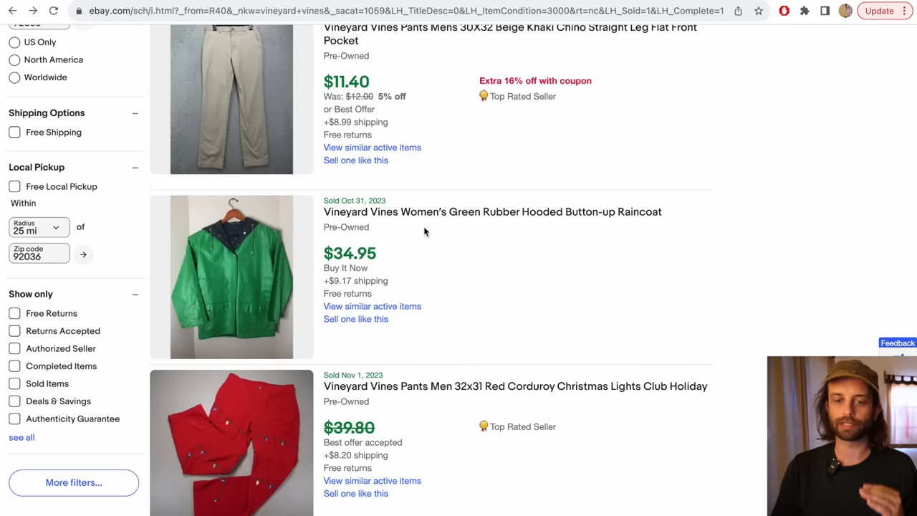
{"action": "scroll", "scroll_direction": "up", "scroll_amount": 3}
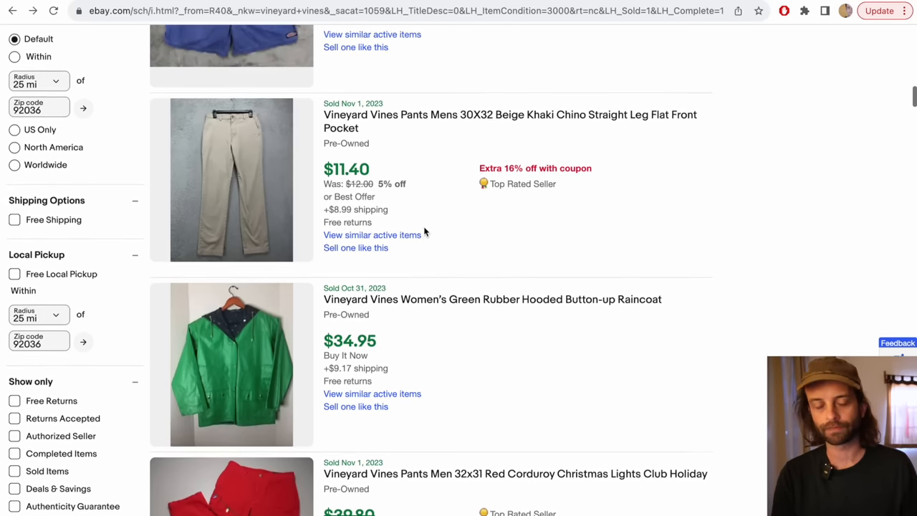
{"action": "scroll", "scroll_direction": "up", "scroll_amount": 3}
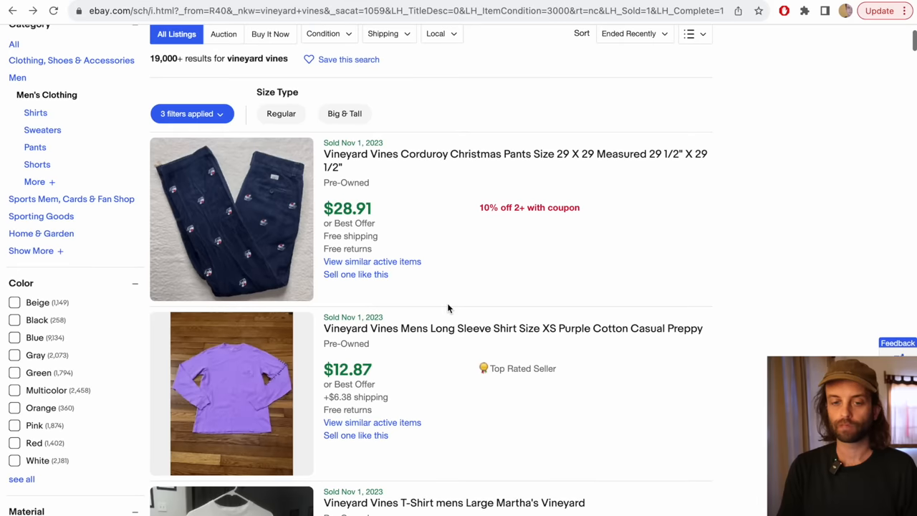
{"action": "mouse_move", "coordinate": [324, 248]}
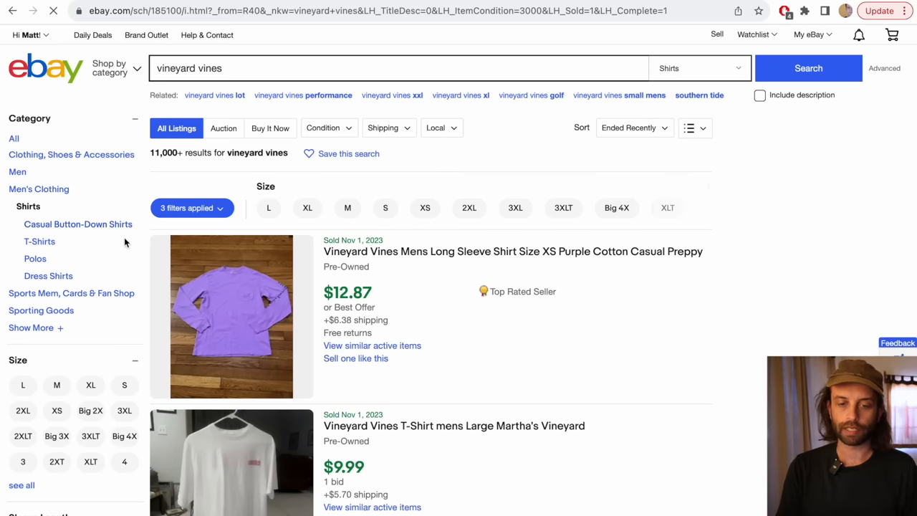
Step: Check sold casual button-down and T-shirt results, then narrow to Polos (about 2,900)
{"action": "left_click", "coordinate": [78, 225]}
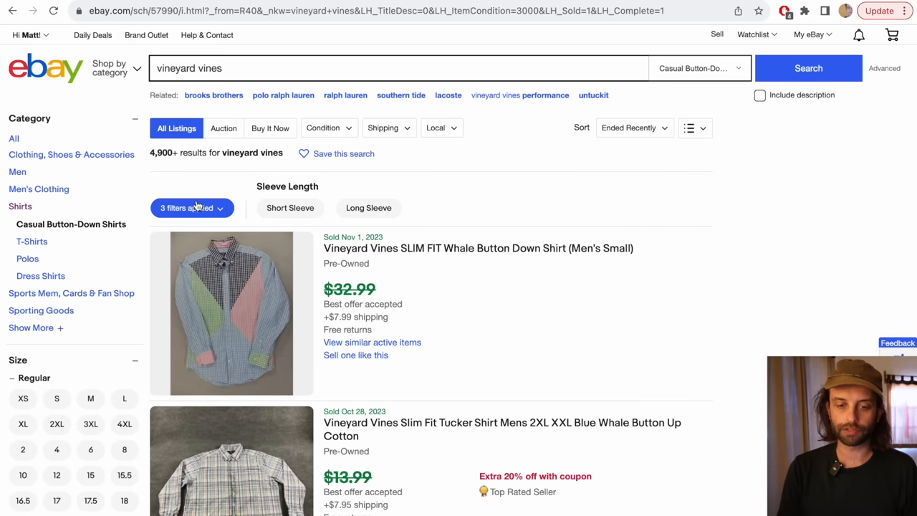
{"action": "left_click", "coordinate": [191, 208]}
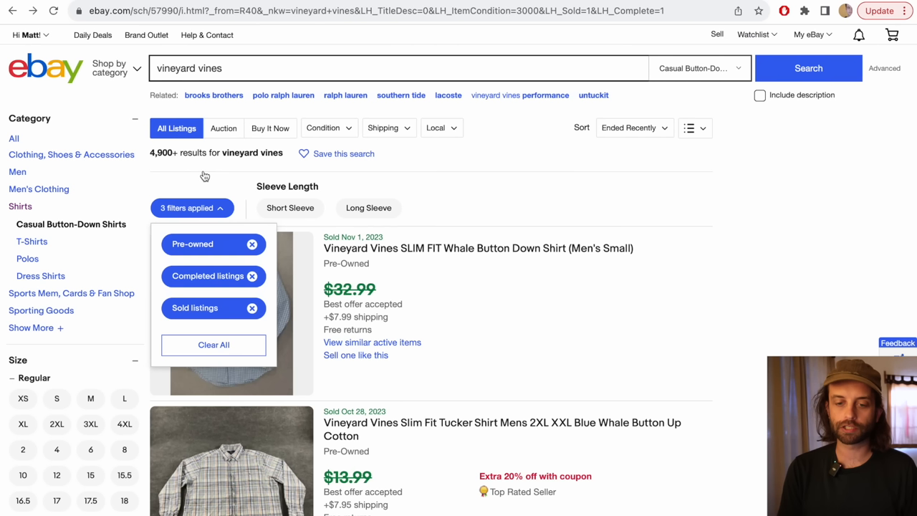
{"action": "mouse_move", "coordinate": [141, 144]}
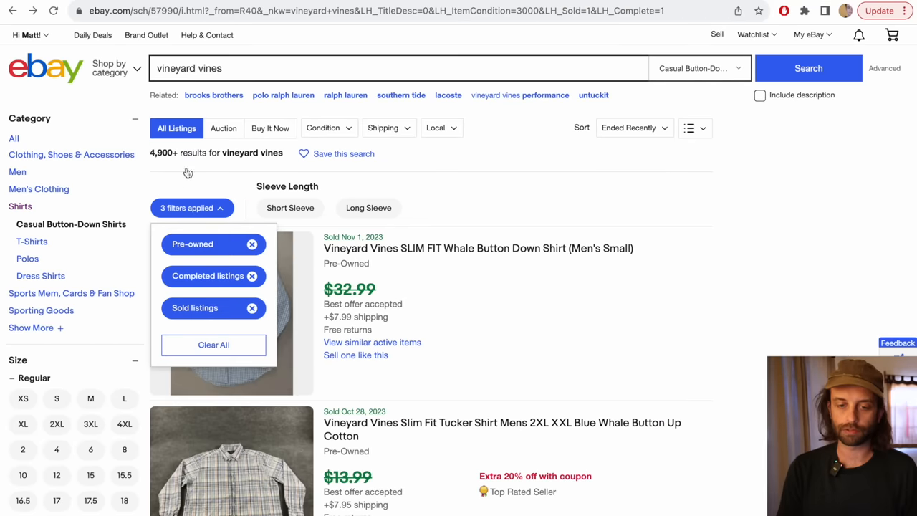
{"action": "left_click", "coordinate": [191, 208]}
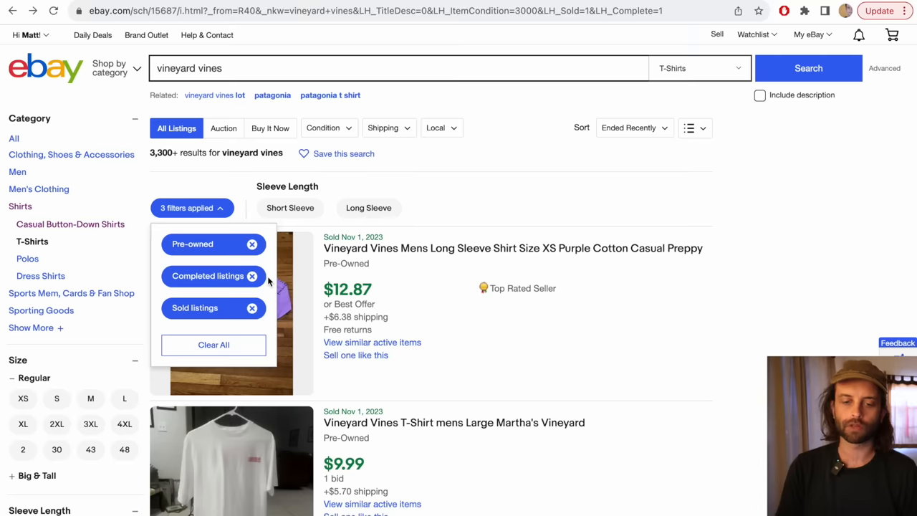
{"action": "mouse_move", "coordinate": [191, 222]}
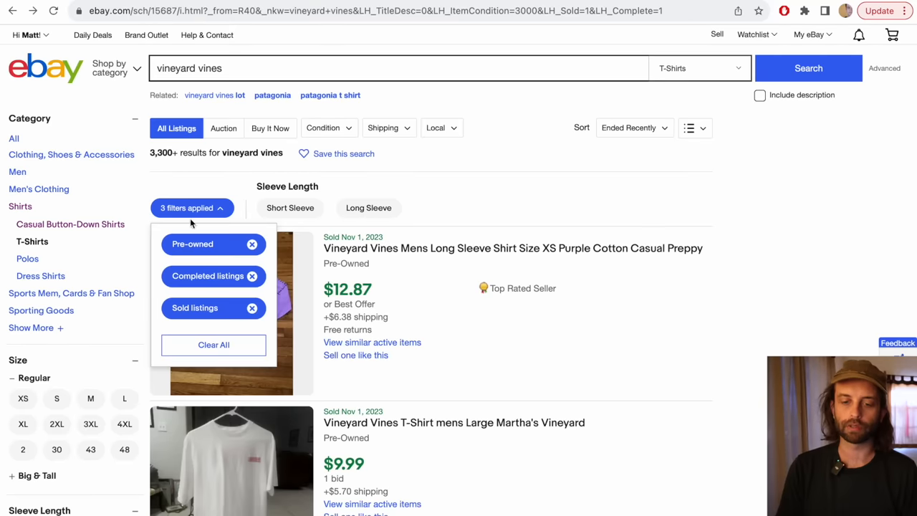
{"action": "left_click", "coordinate": [252, 308]}
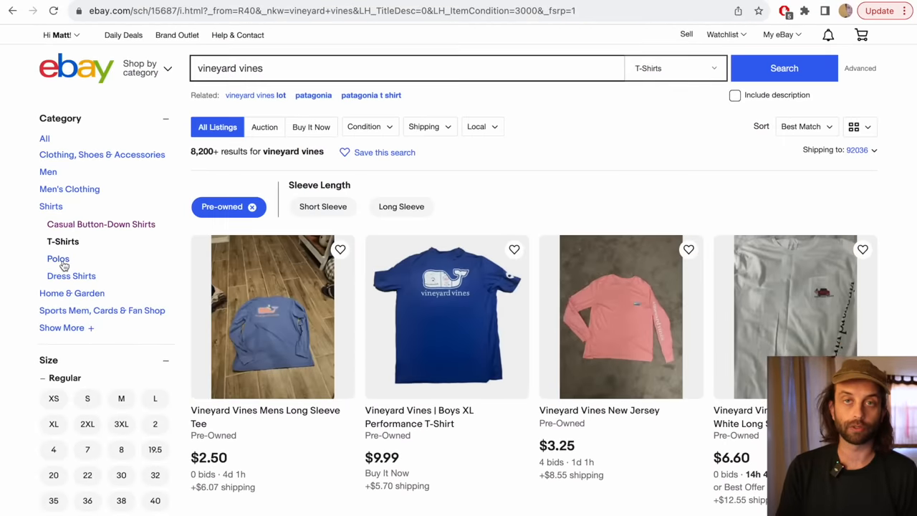
{"action": "scroll", "scroll_direction": "down", "scroll_amount": 3}
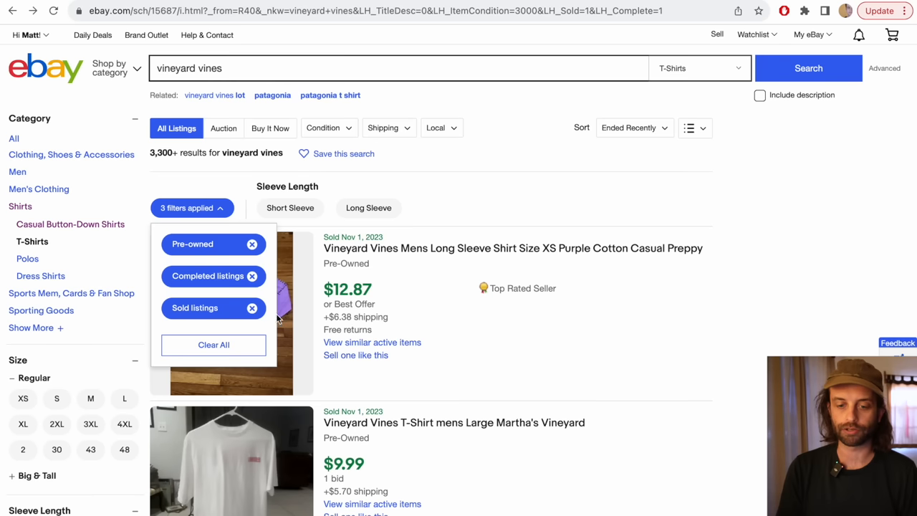
{"action": "mouse_move", "coordinate": [268, 297]}
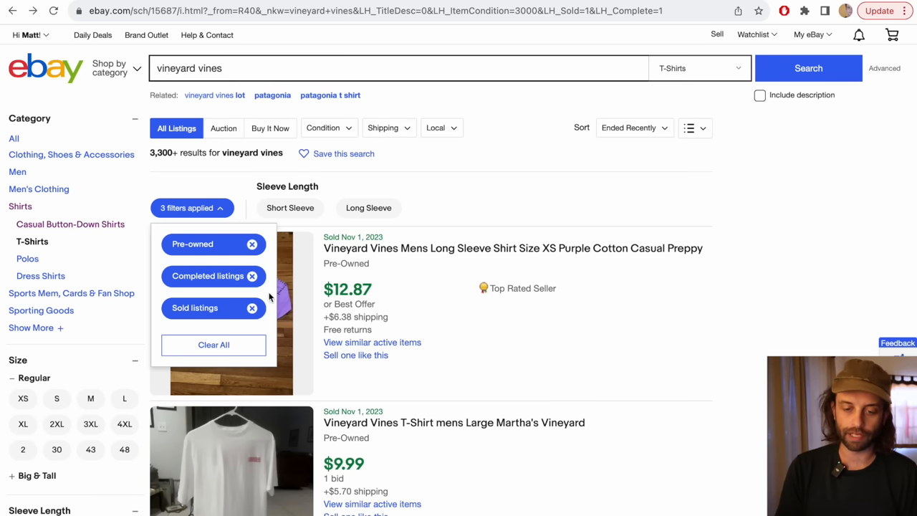
{"action": "left_click", "coordinate": [191, 207]}
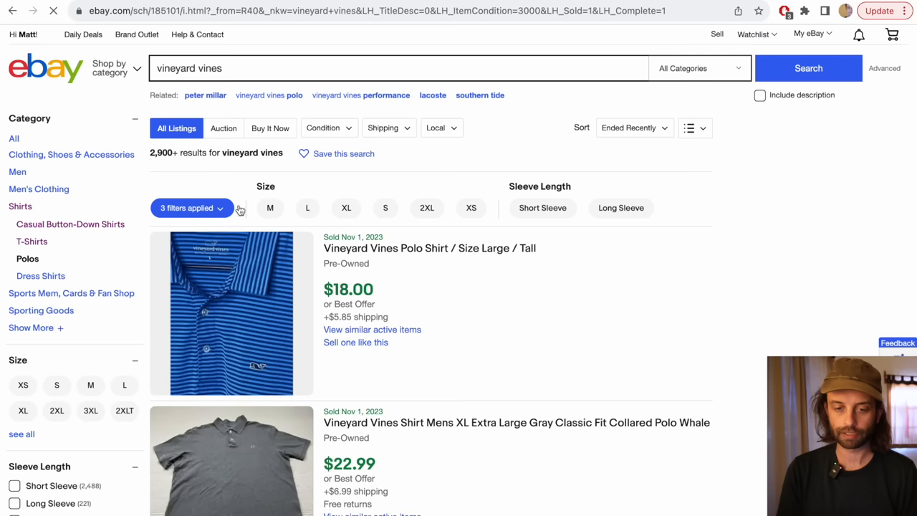
Step: Review the applied filters and switch the sold results to Dress Shirts
{"action": "left_click", "coordinate": [192, 208]}
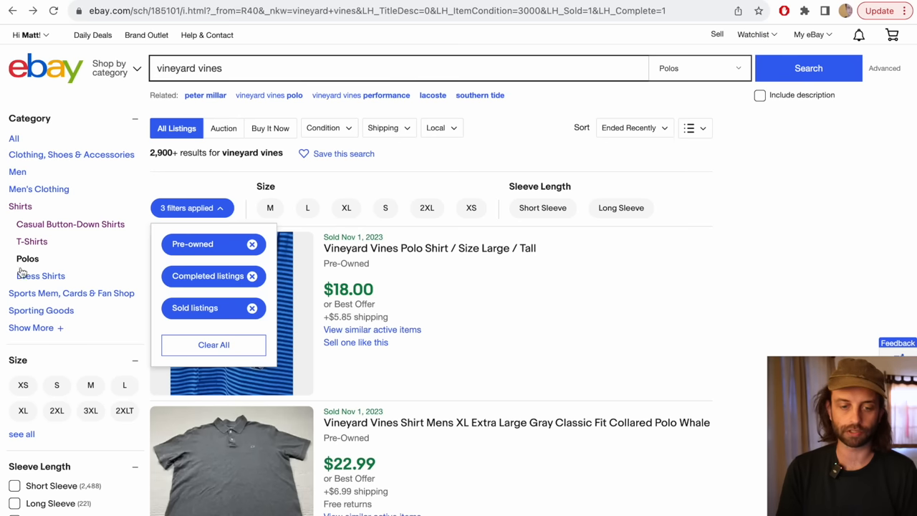
{"action": "left_click", "coordinate": [192, 208]}
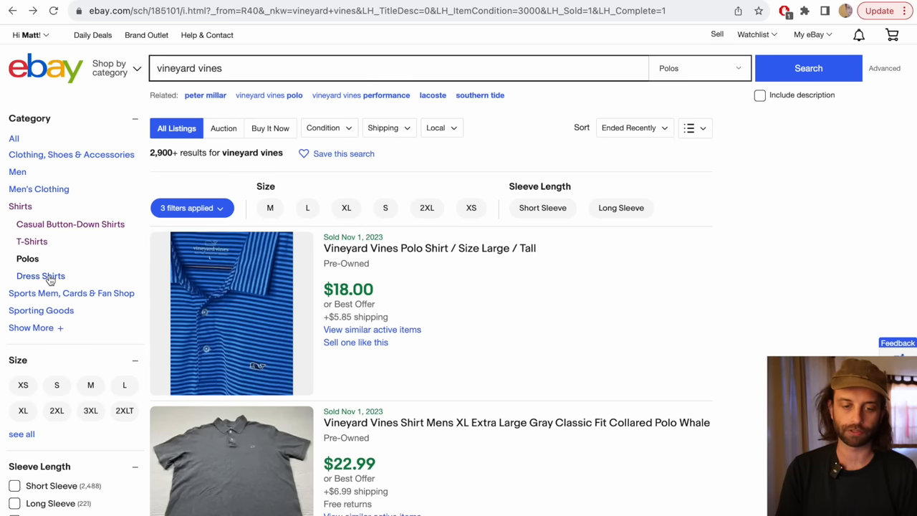
{"action": "left_click", "coordinate": [40, 276]}
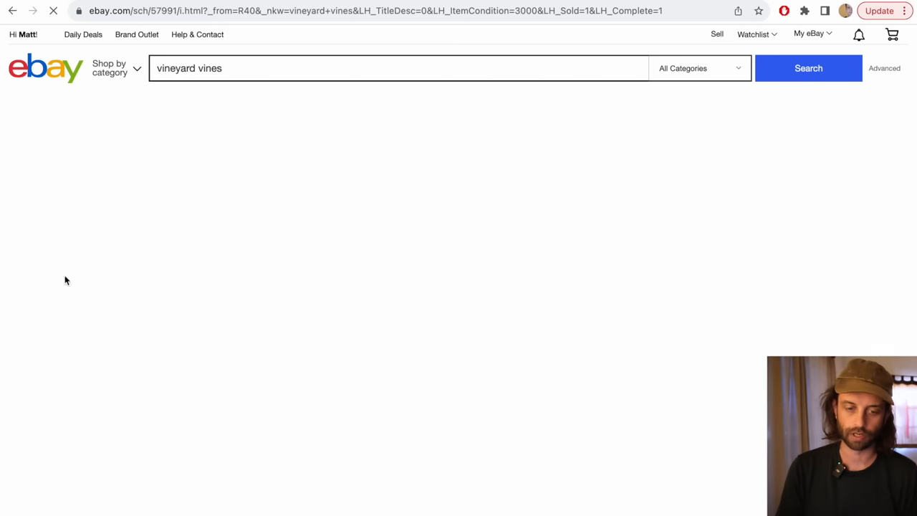
Step: Switch to Casual Button-Down Shirts and browse the roughly 4,900 sold listings
{"action": "left_click", "coordinate": [186, 208]}
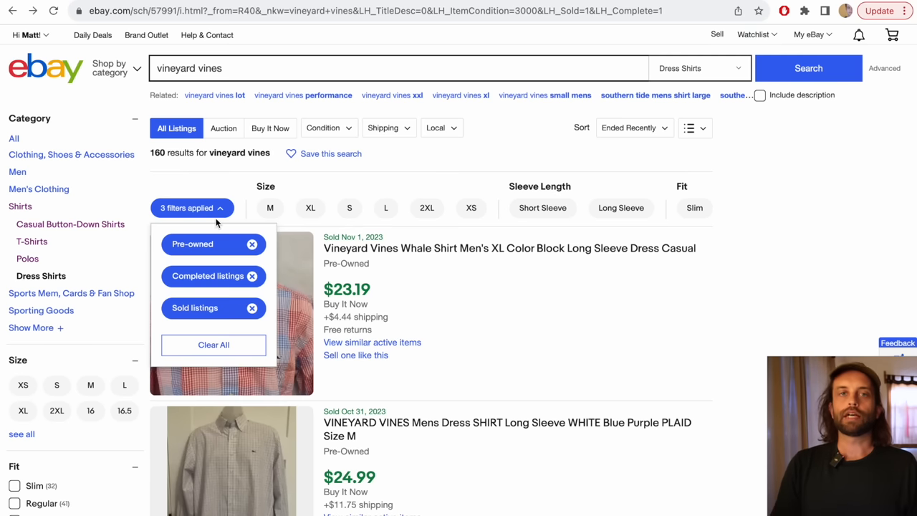
{"action": "mouse_move", "coordinate": [36, 228]}
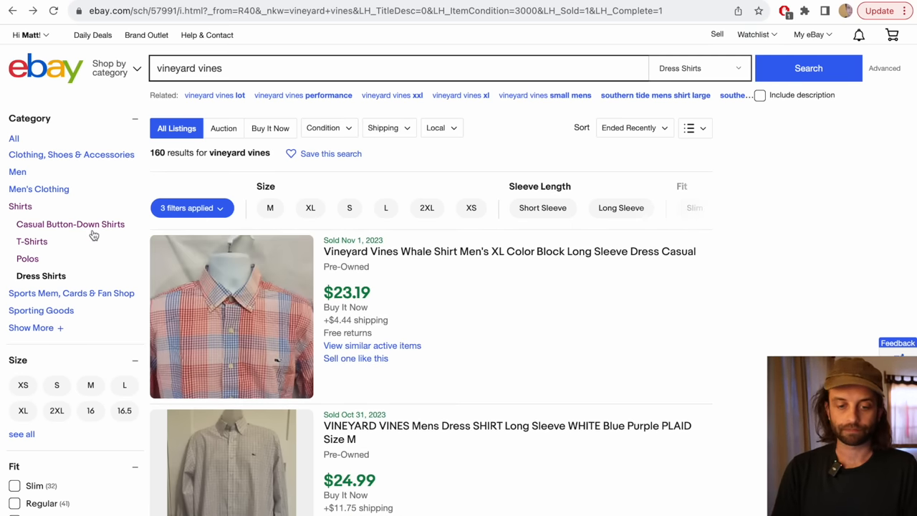
{"action": "left_click", "coordinate": [70, 224]}
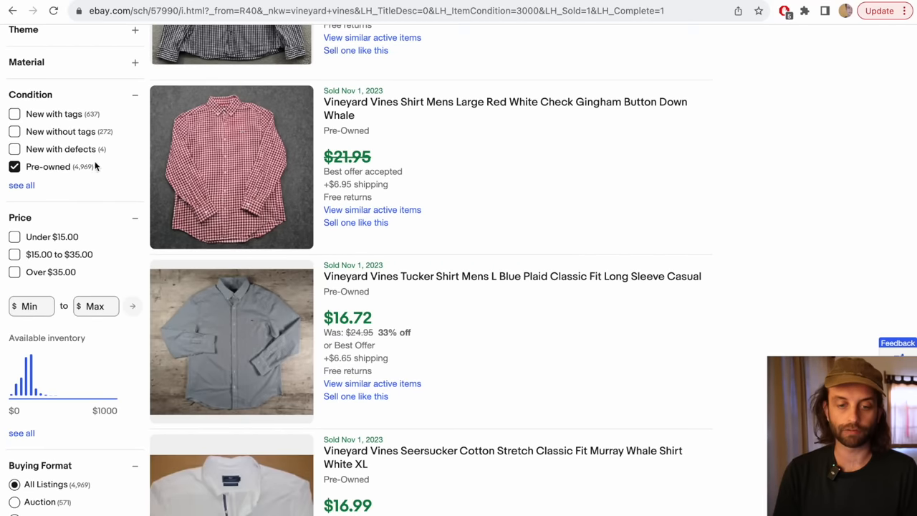
{"action": "scroll", "scroll_direction": "down", "scroll_amount": 3}
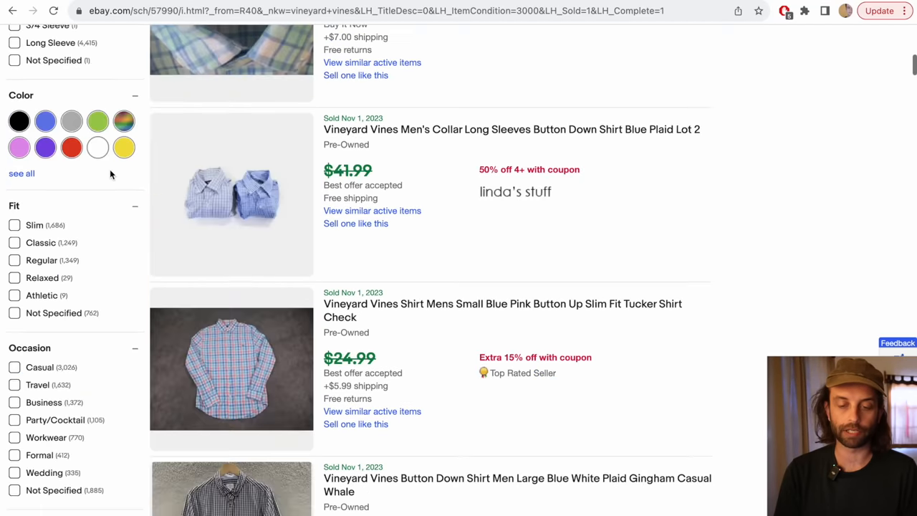
{"action": "scroll", "scroll_direction": "down", "scroll_amount": 3}
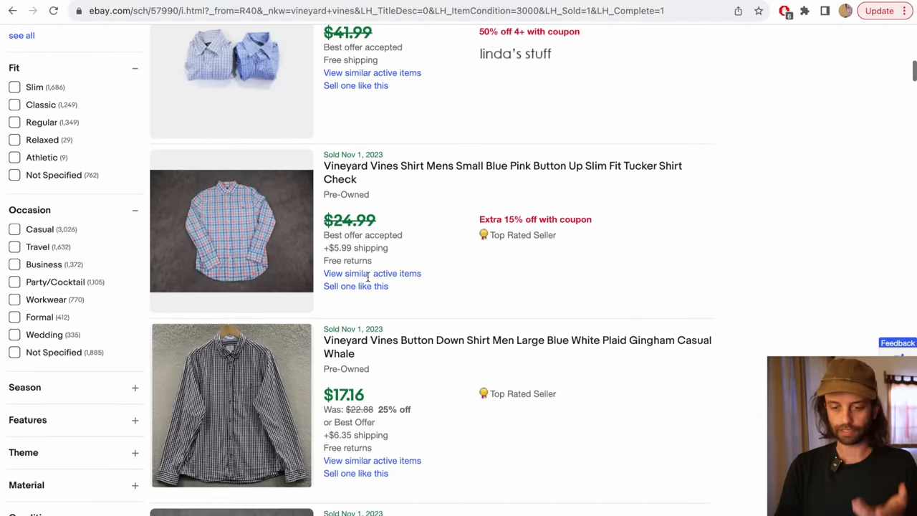
{"action": "scroll", "scroll_direction": "up", "scroll_amount": 3}
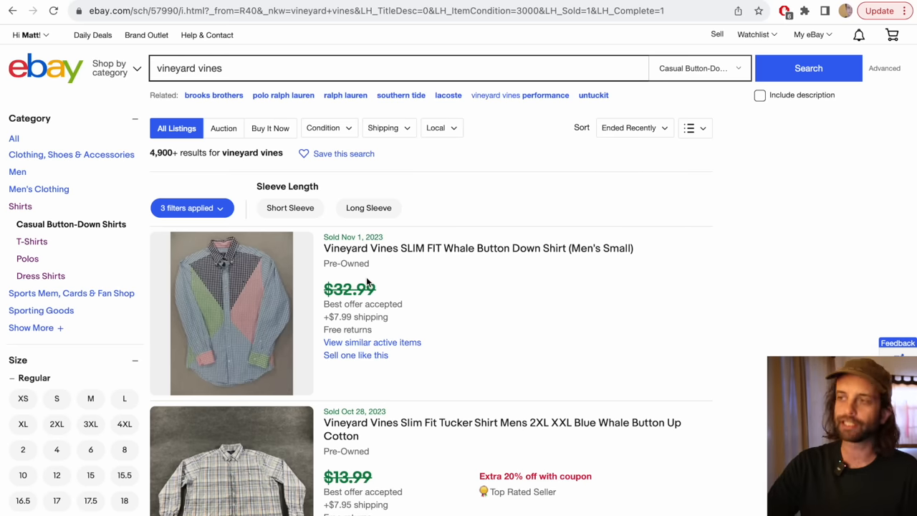
{"action": "scroll", "scroll_direction": "down", "scroll_amount": 3}
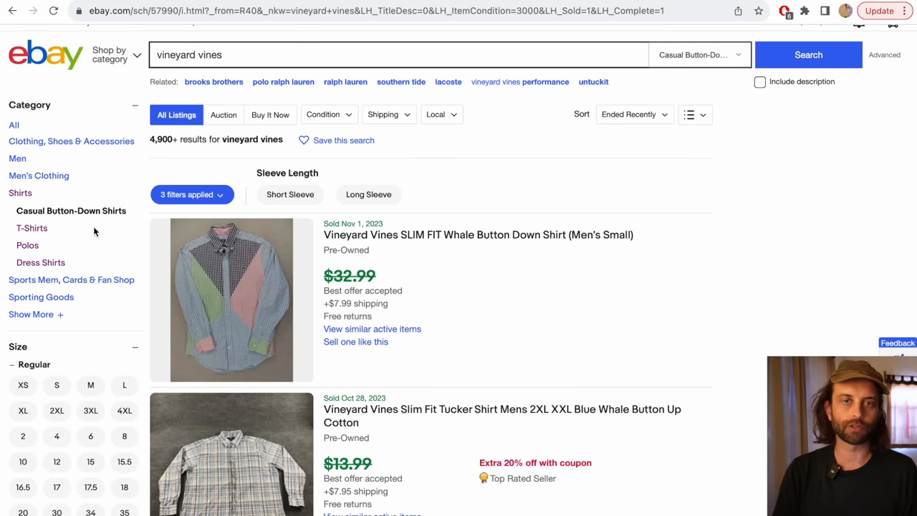
{"action": "mouse_move", "coordinate": [98, 229]}
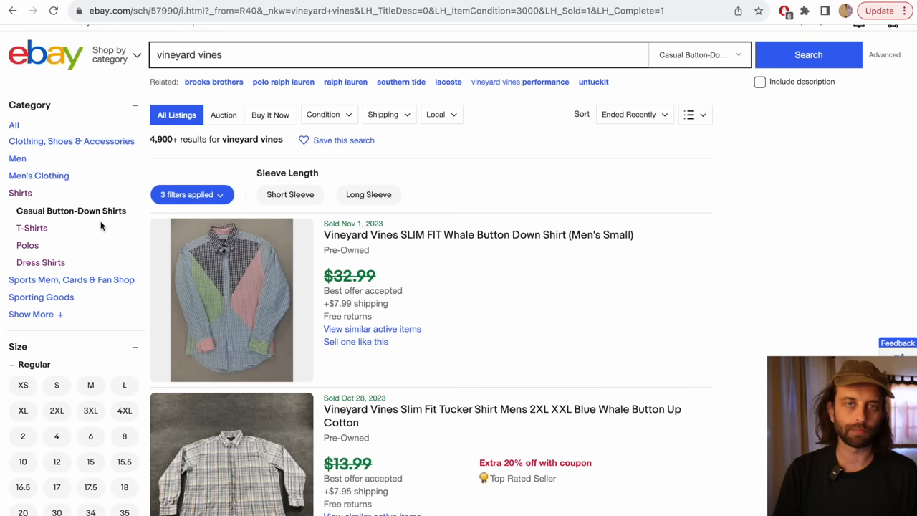
{"action": "mouse_move", "coordinate": [208, 204]}
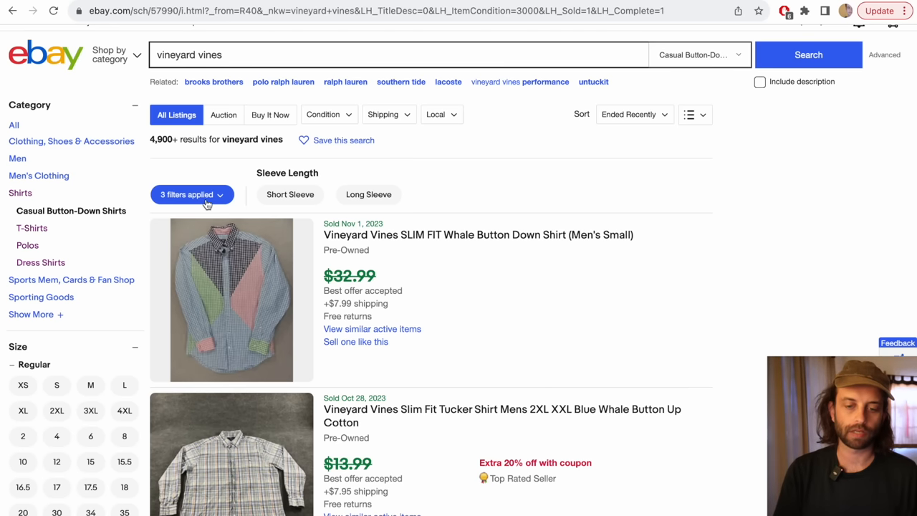
Step: Remove the Sold listings filter from the Casual Button-Down Shirts results
{"action": "left_click", "coordinate": [192, 194]}
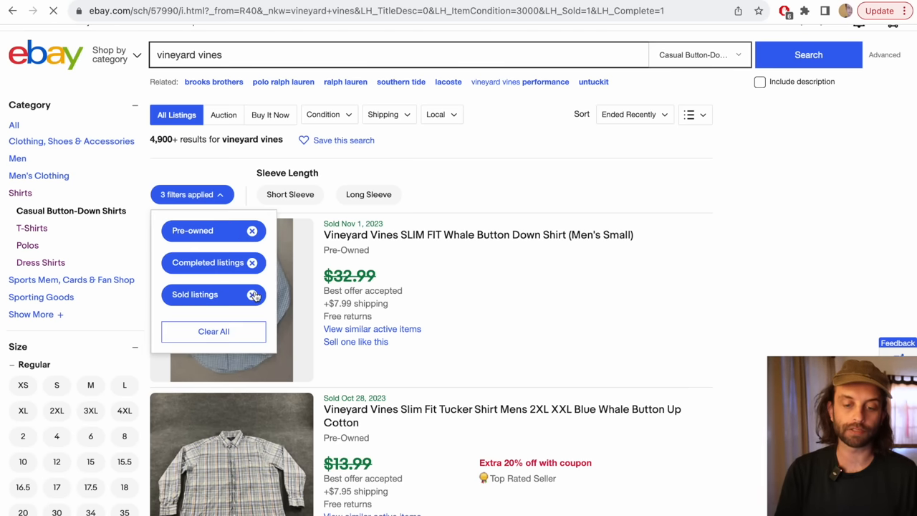
{"action": "left_click", "coordinate": [253, 295]}
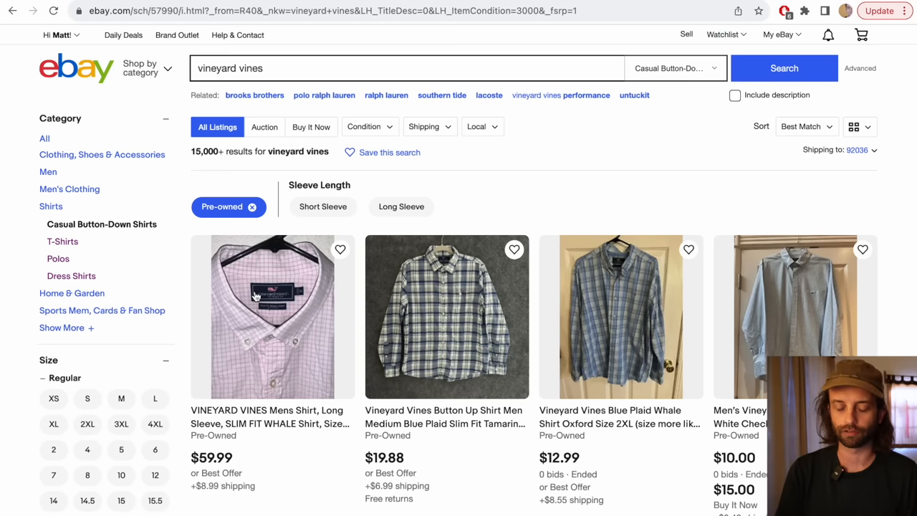
{"action": "mouse_move", "coordinate": [321, 291]}
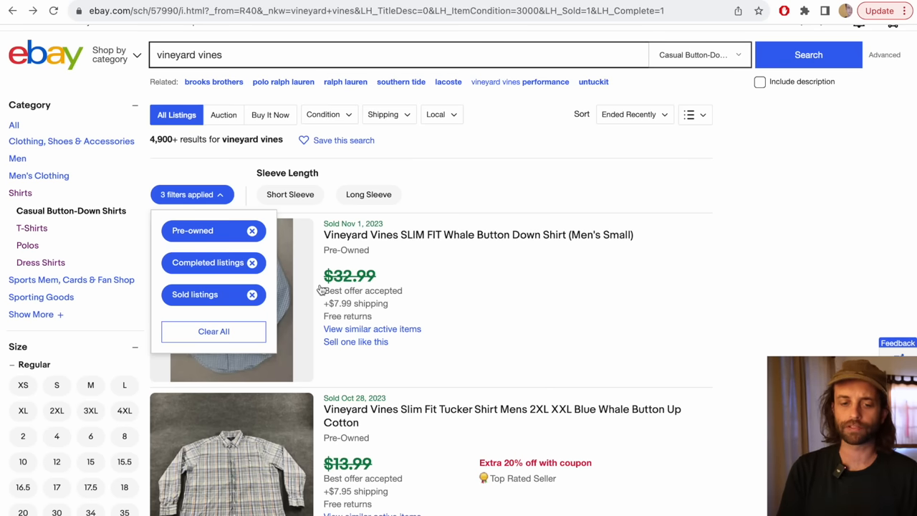
{"action": "mouse_move", "coordinate": [138, 281]}
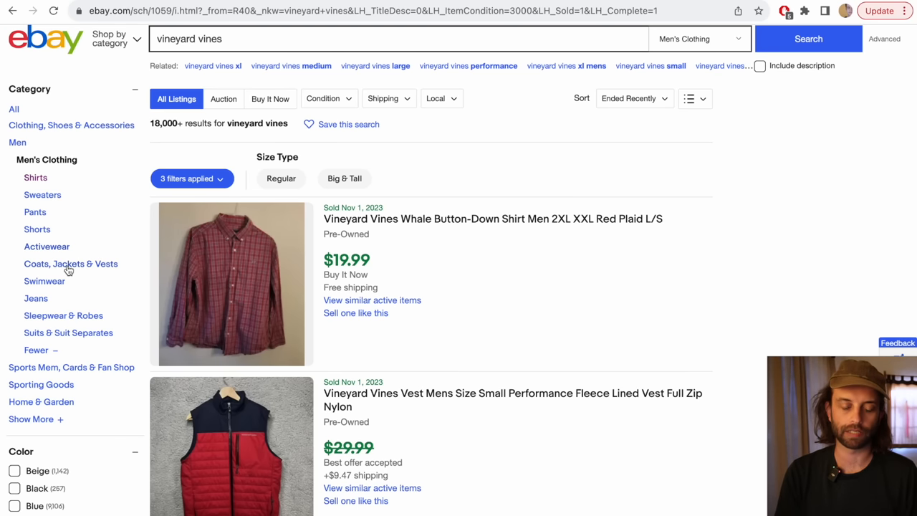
{"action": "mouse_move", "coordinate": [56, 225]}
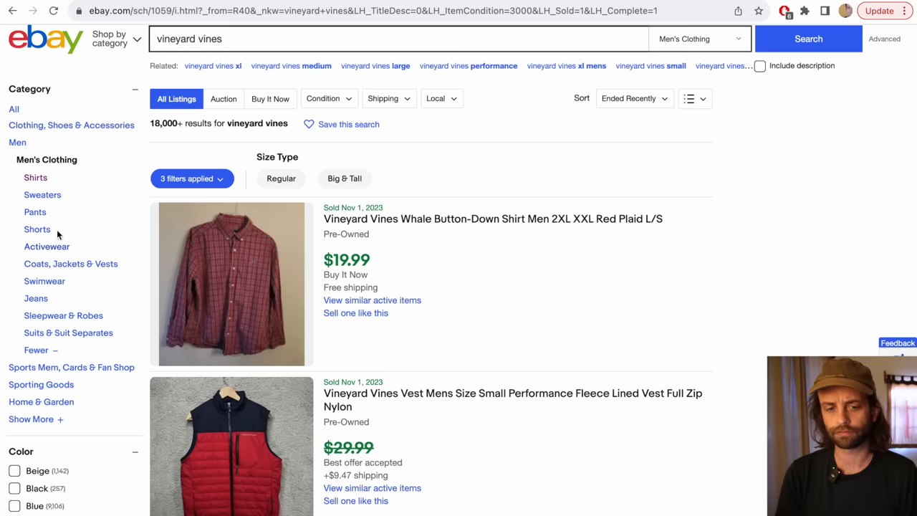
{"action": "mouse_move", "coordinate": [48, 199]}
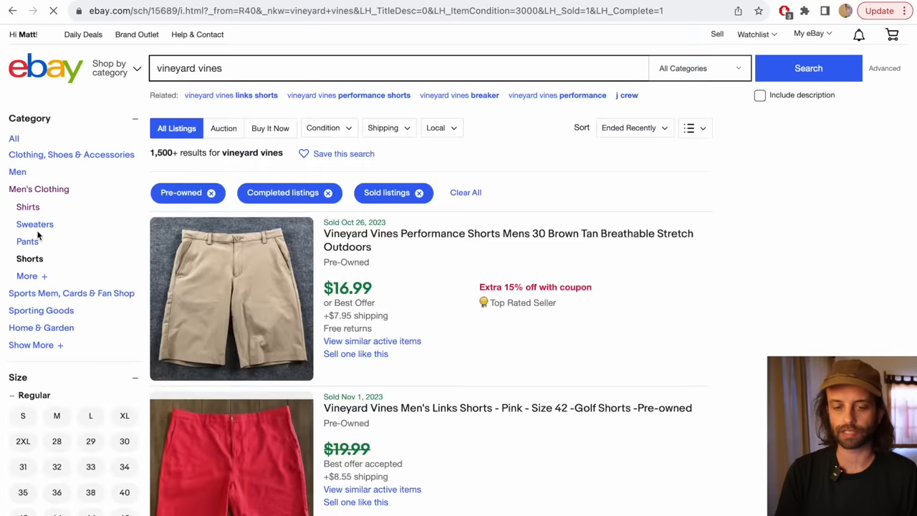
Step: Check sold Pants, Sweaters and Coats, Jackets & Vests, then expand categories to Swimwear
{"action": "left_click", "coordinate": [419, 192]}
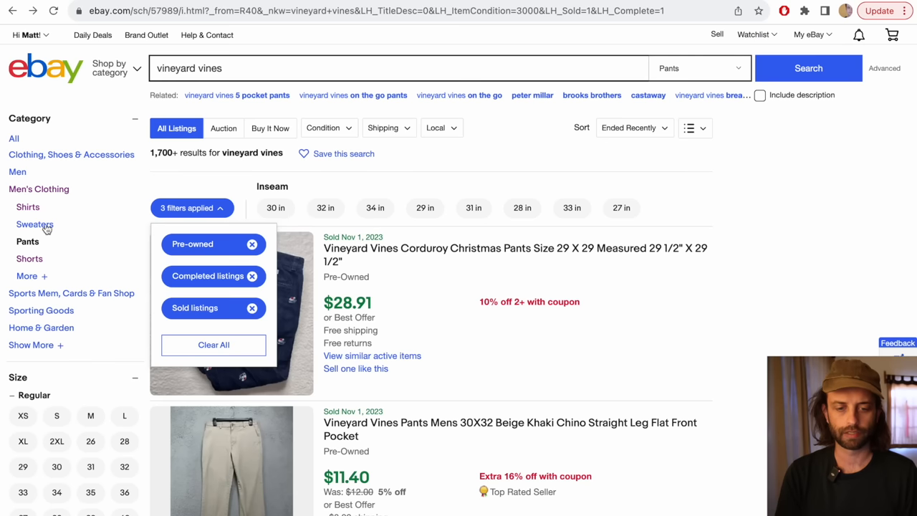
{"action": "left_click", "coordinate": [191, 208]}
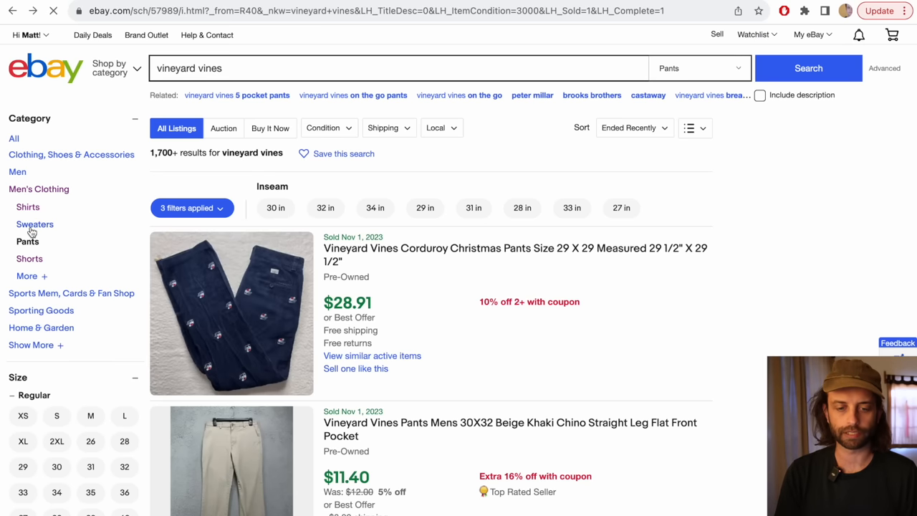
{"action": "left_click", "coordinate": [34, 225]}
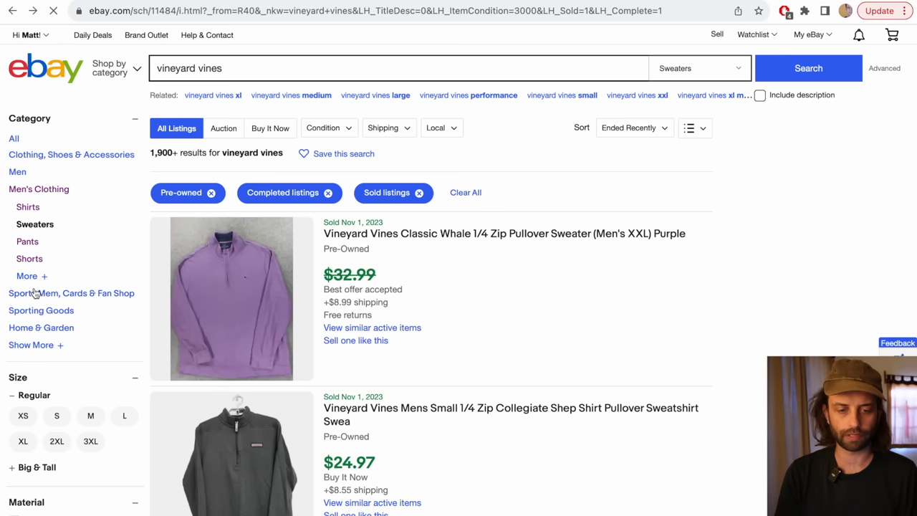
{"action": "left_click", "coordinate": [32, 276]}
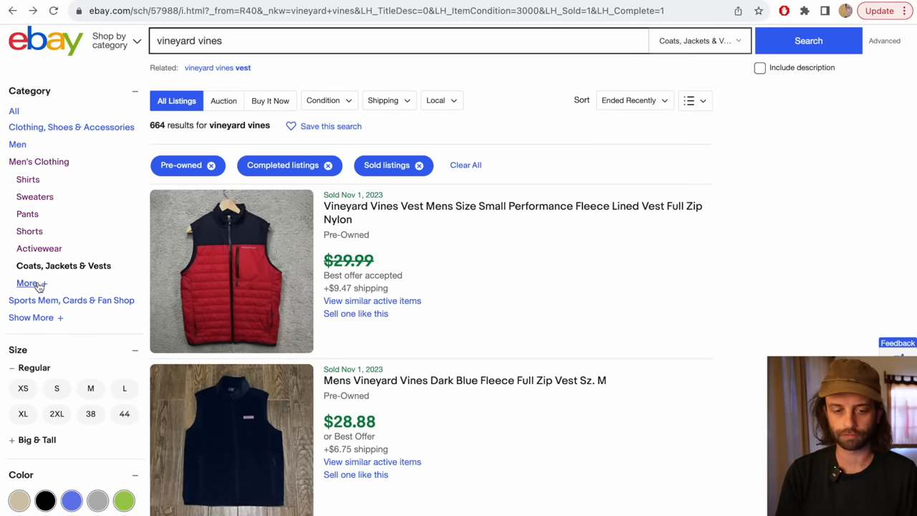
{"action": "left_click", "coordinate": [31, 283]}
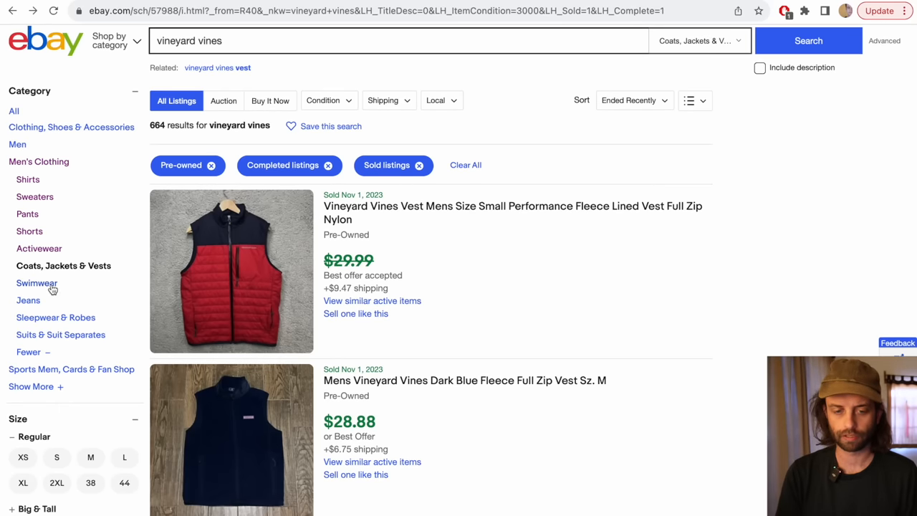
{"action": "left_click", "coordinate": [36, 283]}
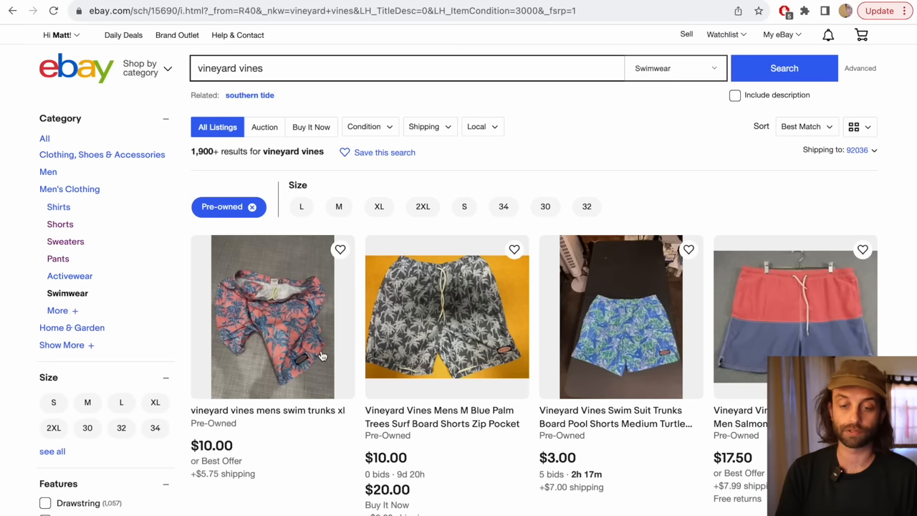
{"action": "mouse_move", "coordinate": [303, 324]}
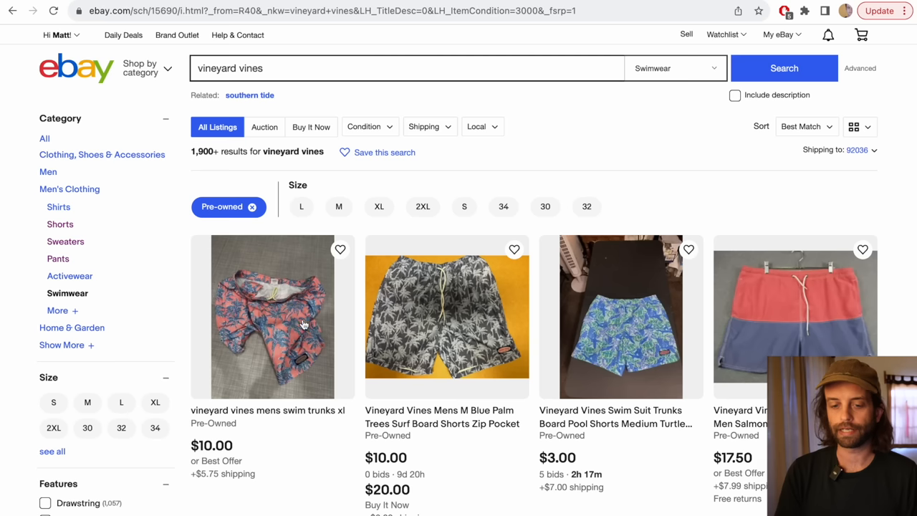
{"action": "mouse_move", "coordinate": [286, 343]}
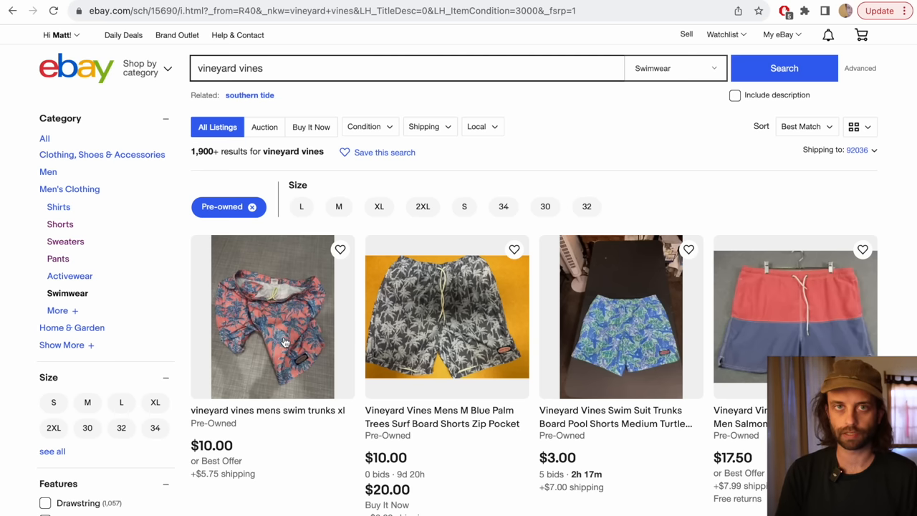
{"action": "mouse_move", "coordinate": [329, 364]}
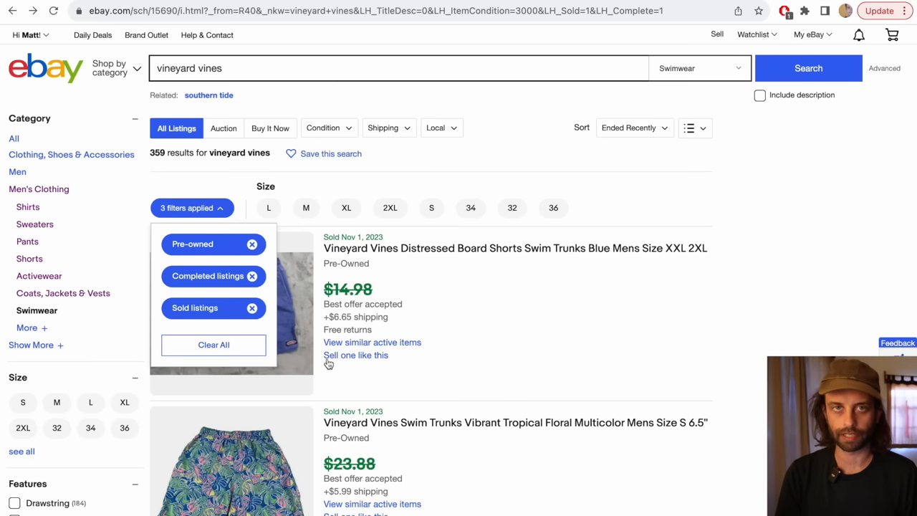
{"action": "mouse_move", "coordinate": [309, 298]}
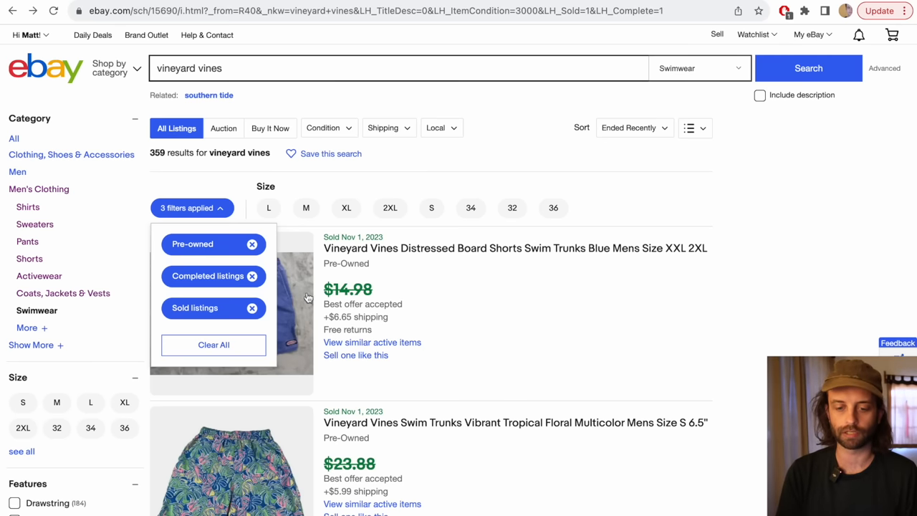
Step: Drop the Completed and Sold filters to show about 1,900 active pre-owned swimwear listings
{"action": "left_click", "coordinate": [213, 345]}
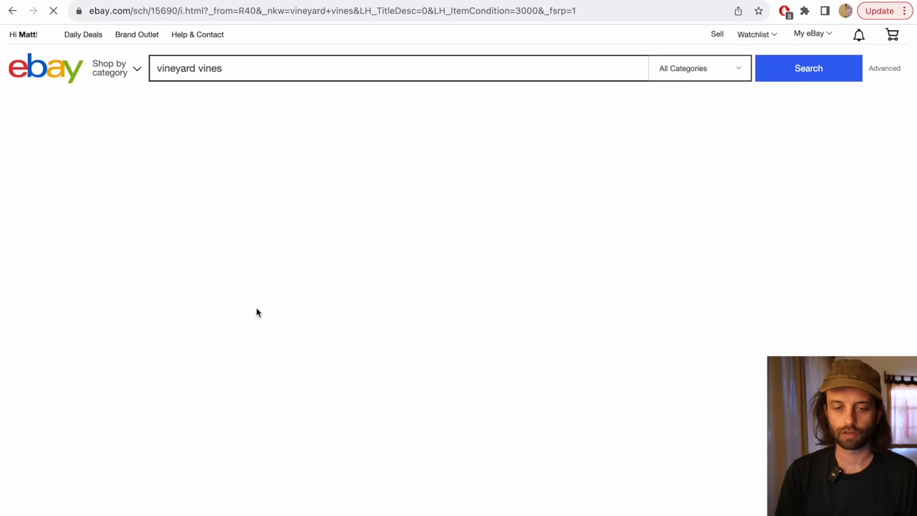
{"action": "left_click", "coordinate": [809, 69]}
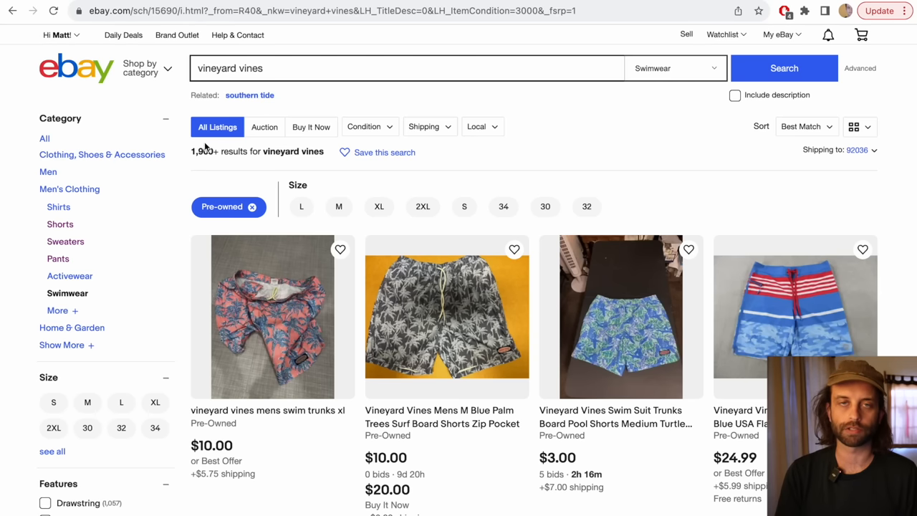
{"action": "scroll", "scroll_direction": "down", "scroll_amount": 3}
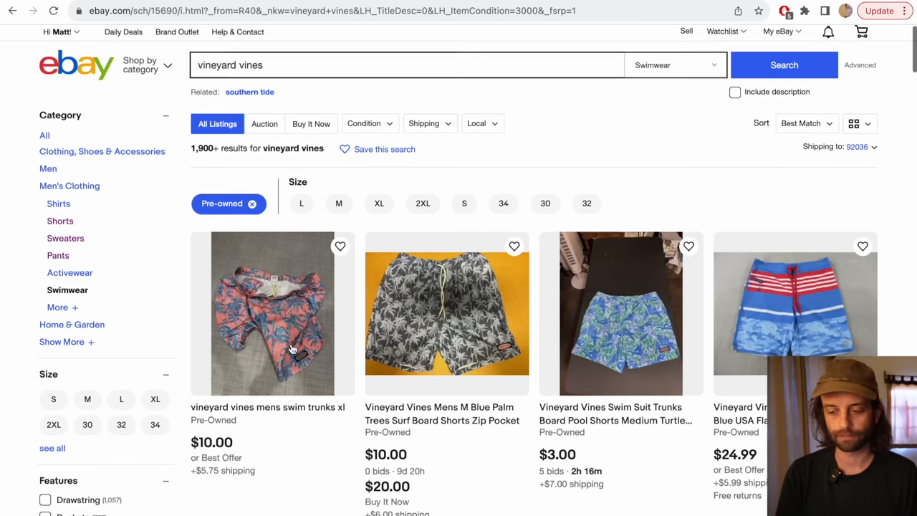
Step: Sort swimwear by Price + Shipping: lowest first, limit to Buy It Now, and see all results
{"action": "left_click", "coordinate": [806, 104]}
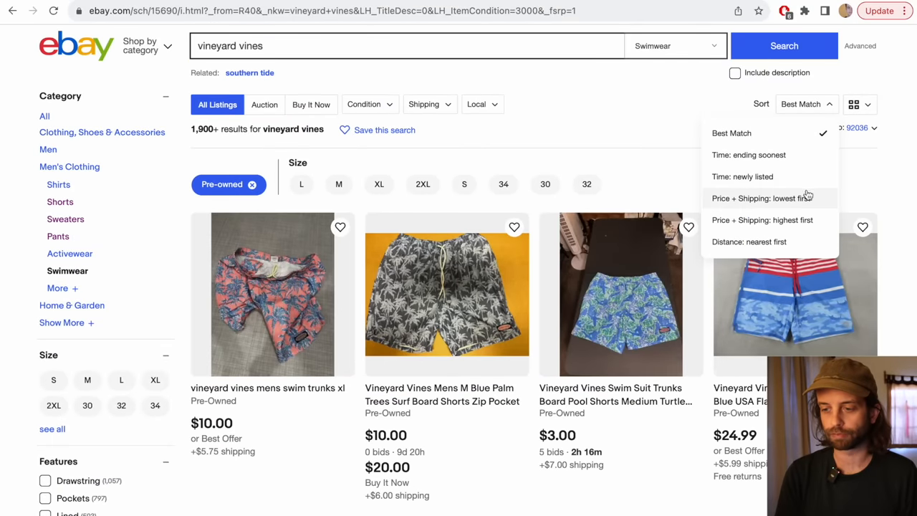
{"action": "left_click", "coordinate": [761, 197]}
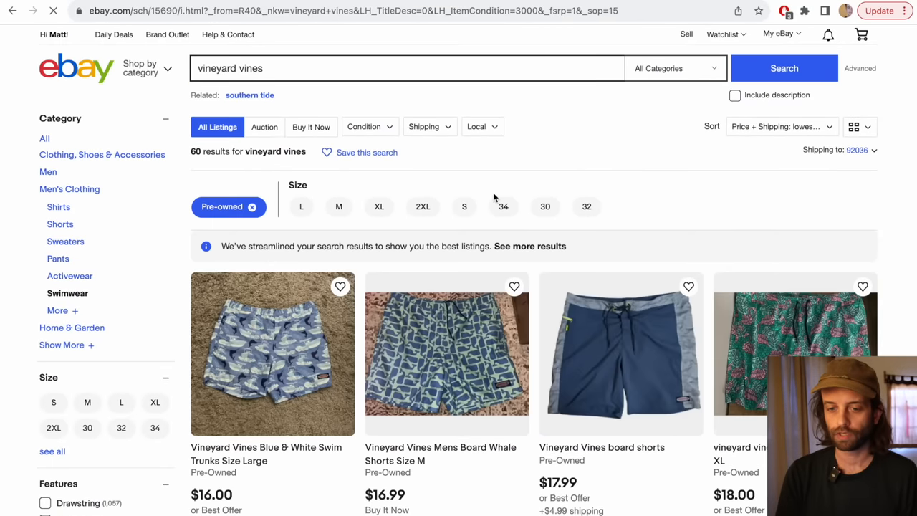
{"action": "left_click", "coordinate": [310, 127]}
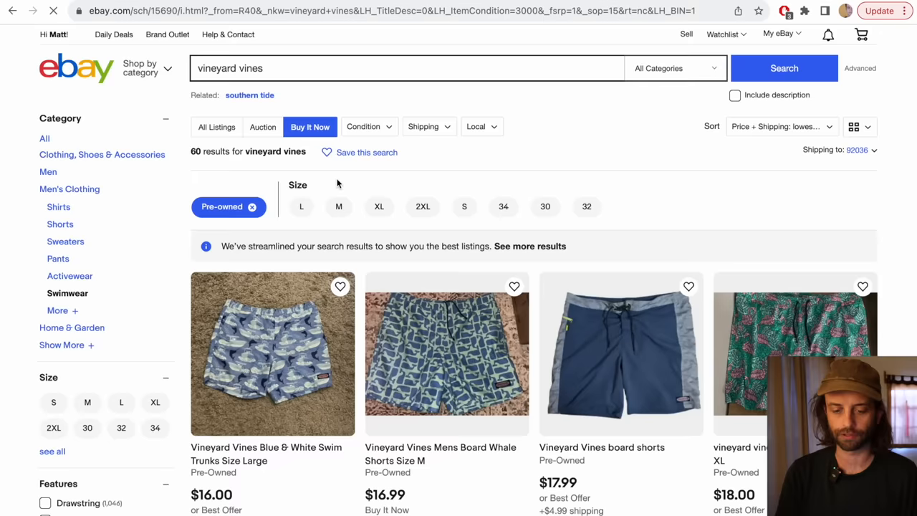
{"action": "scroll", "scroll_direction": "down", "scroll_amount": 3}
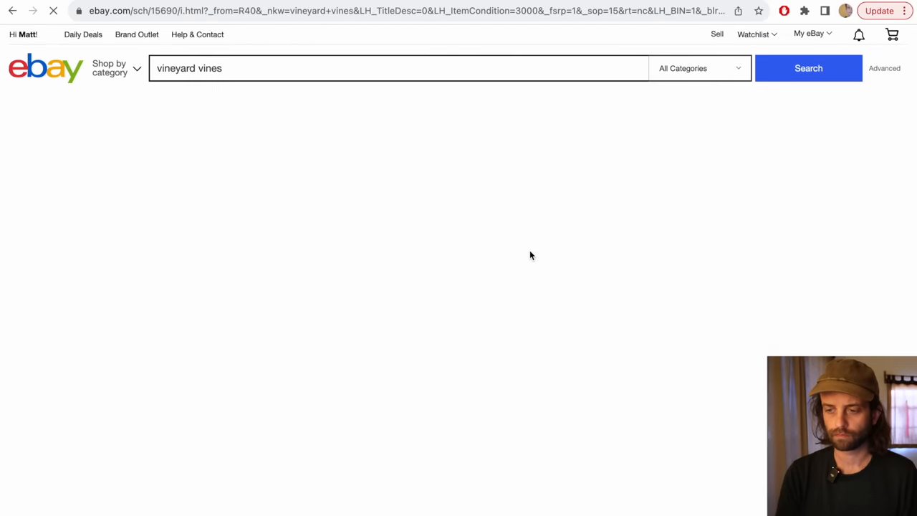
{"action": "left_click", "coordinate": [808, 68]}
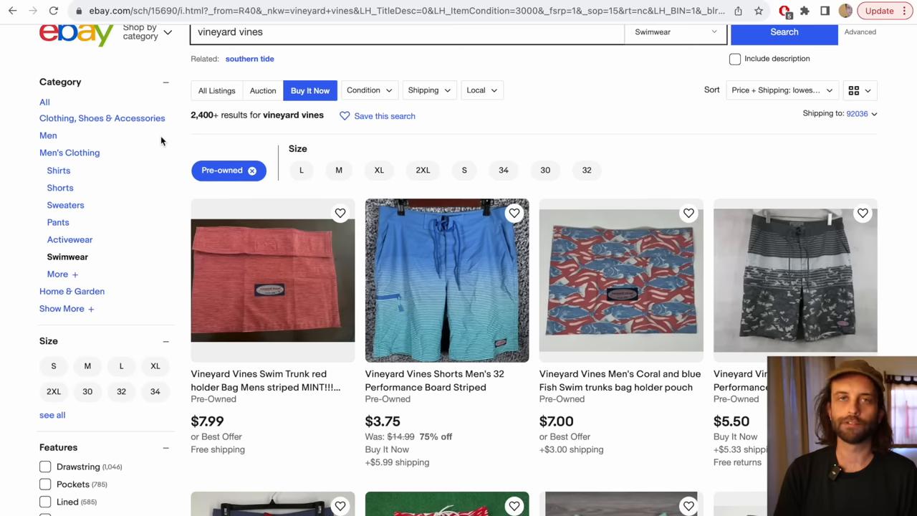
Step: Scroll through the cheapest-first Buy It Now Vineyard Vines swimwear listings
{"action": "scroll", "scroll_direction": "down", "scroll_amount": 3}
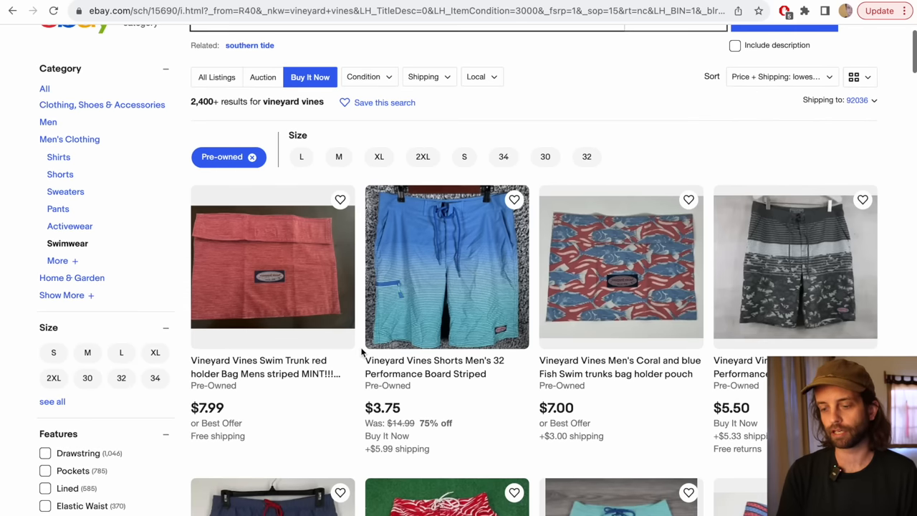
{"action": "scroll", "scroll_direction": "down", "scroll_amount": 3}
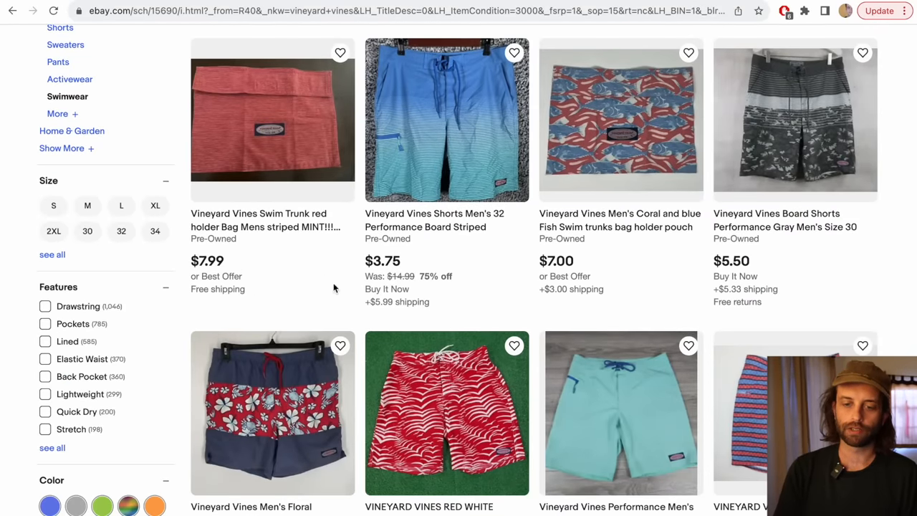
{"action": "scroll", "scroll_direction": "down", "scroll_amount": 3}
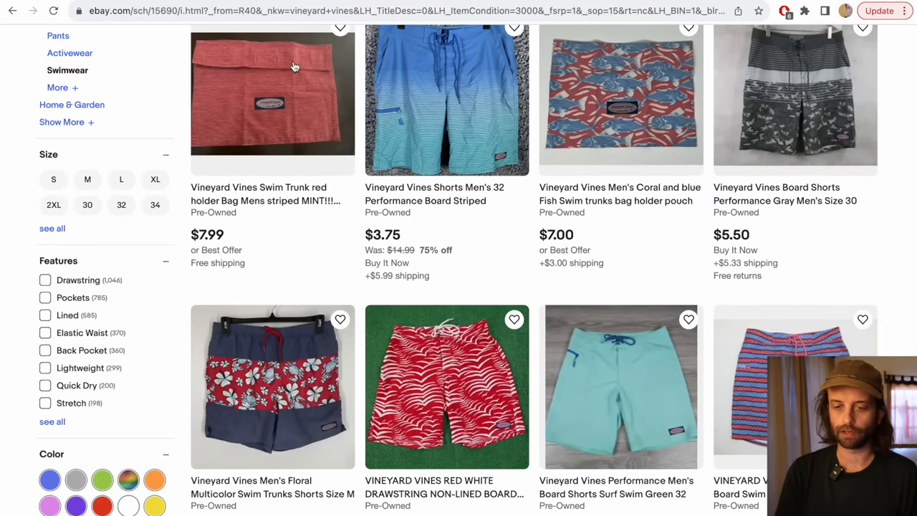
{"action": "scroll", "scroll_direction": "down", "scroll_amount": 3}
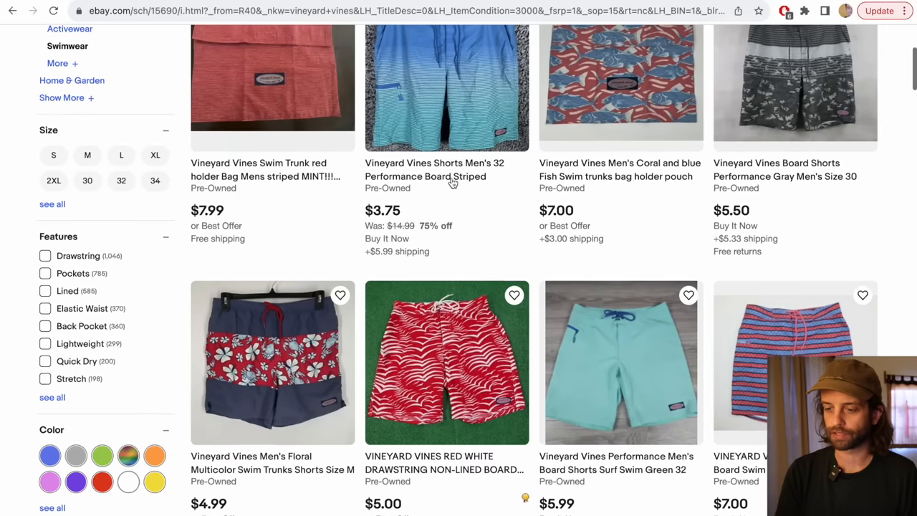
{"action": "scroll", "scroll_direction": "down", "scroll_amount": 3}
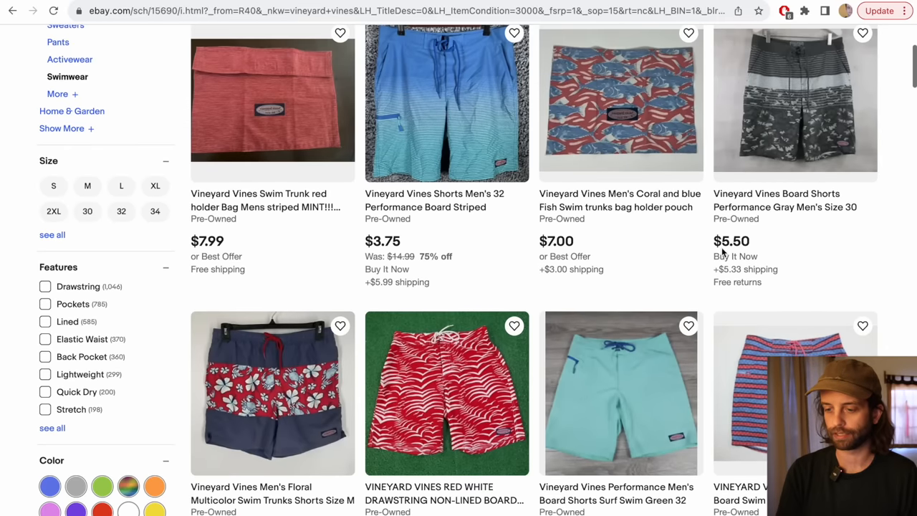
{"action": "scroll", "scroll_direction": "down", "scroll_amount": 3}
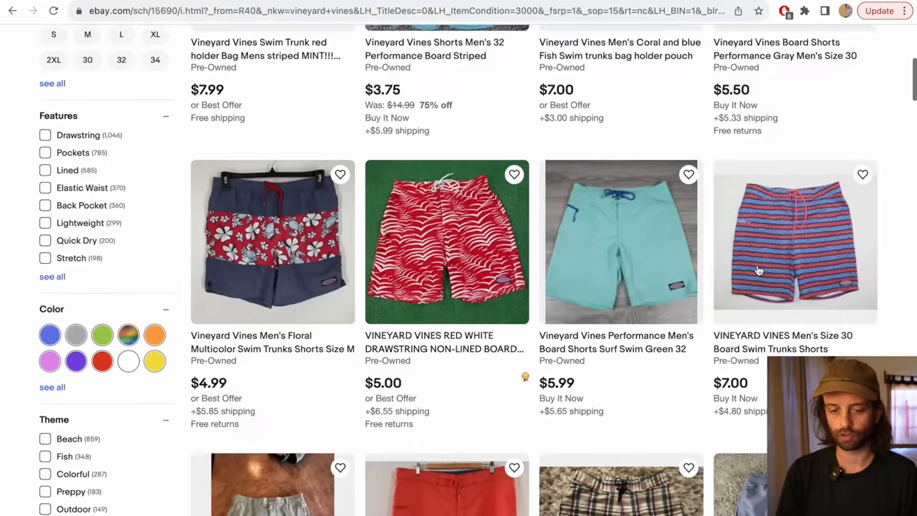
{"action": "scroll", "scroll_direction": "down", "scroll_amount": 3}
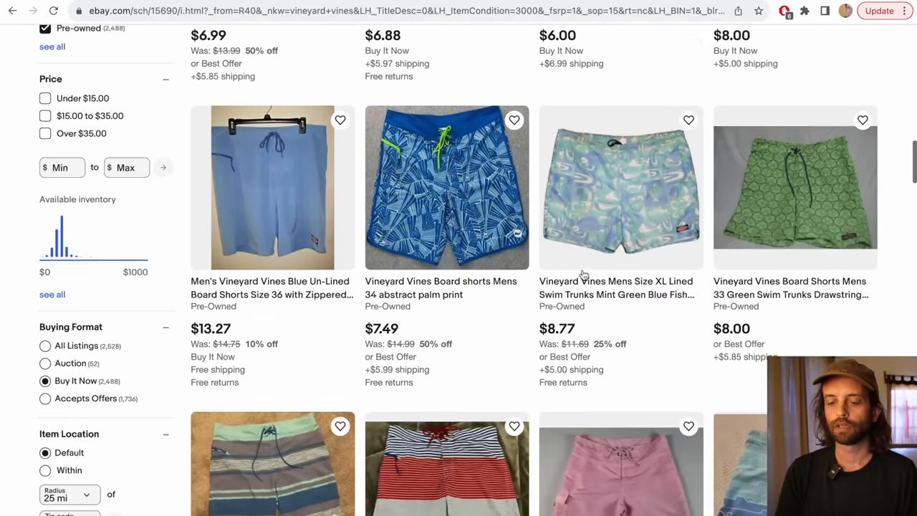
{"action": "scroll", "scroll_direction": "down", "scroll_amount": 3}
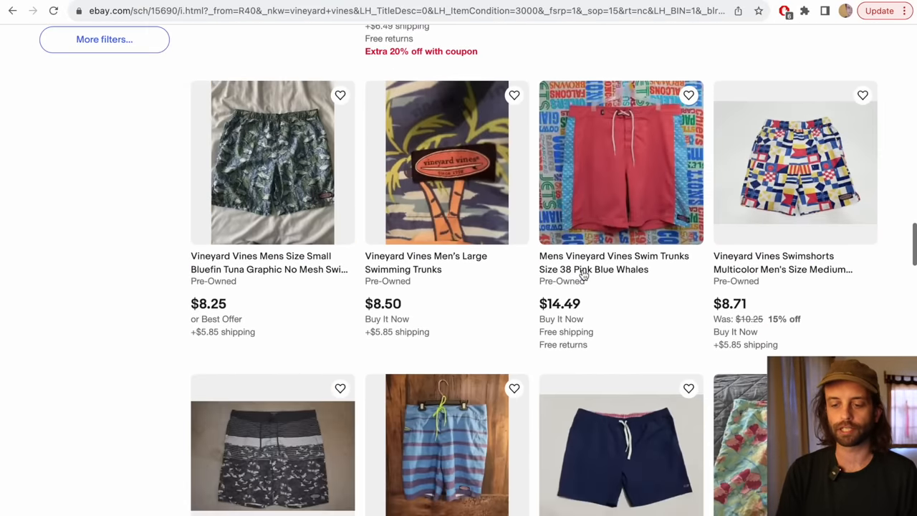
{"action": "scroll", "scroll_direction": "down", "scroll_amount": 3}
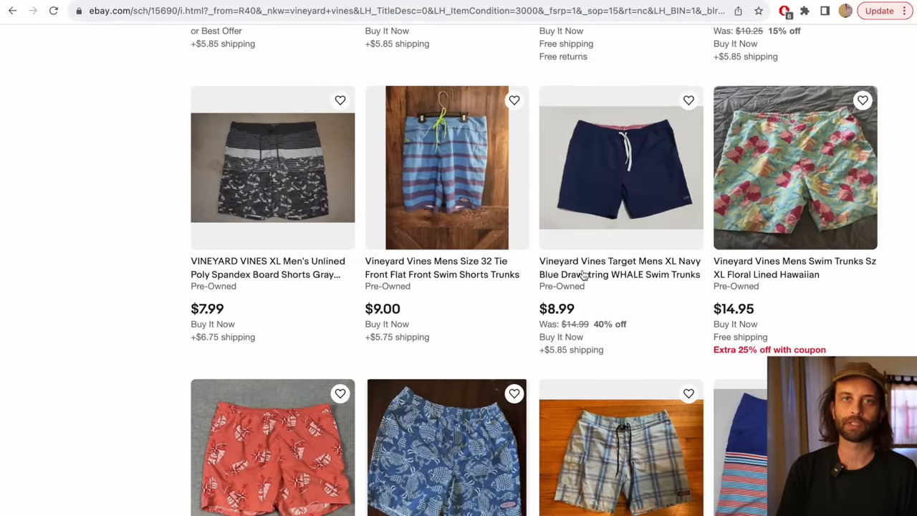
{"action": "scroll", "scroll_direction": "down", "scroll_amount": 3}
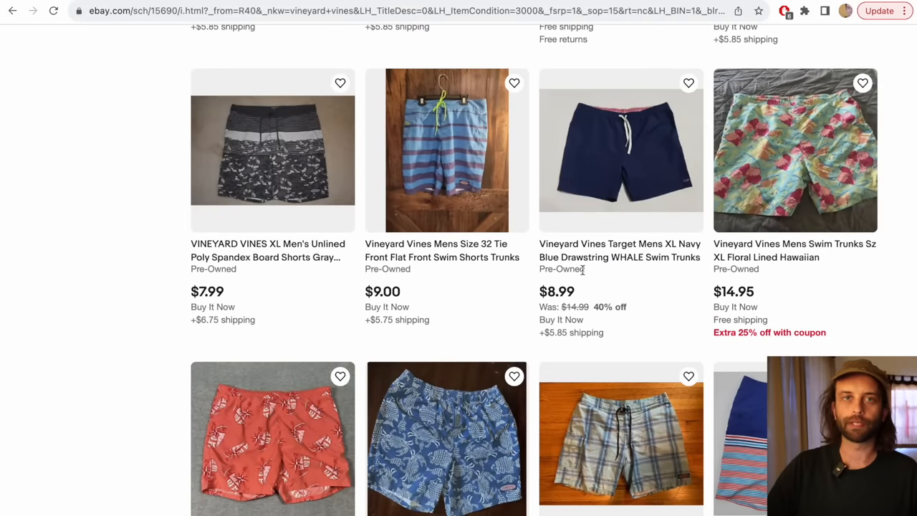
{"action": "scroll", "scroll_direction": "down", "scroll_amount": 3}
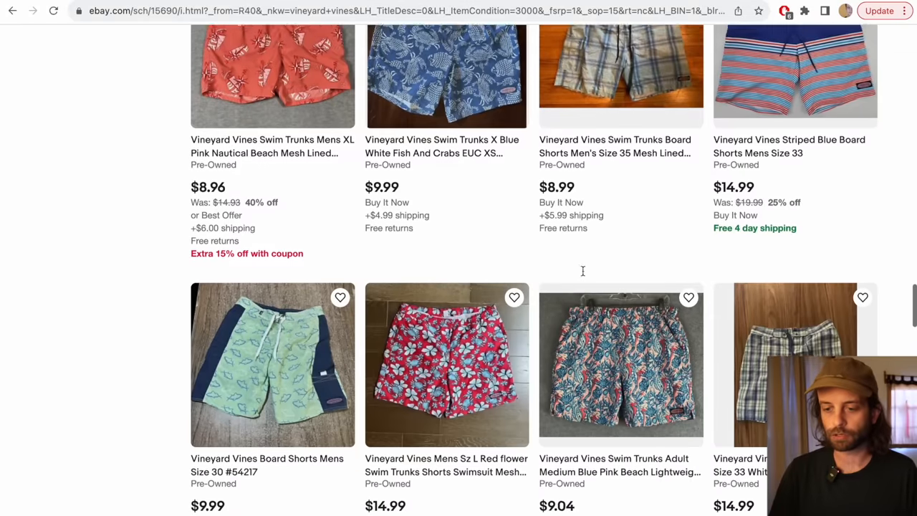
{"action": "scroll", "scroll_direction": "down", "scroll_amount": 3}
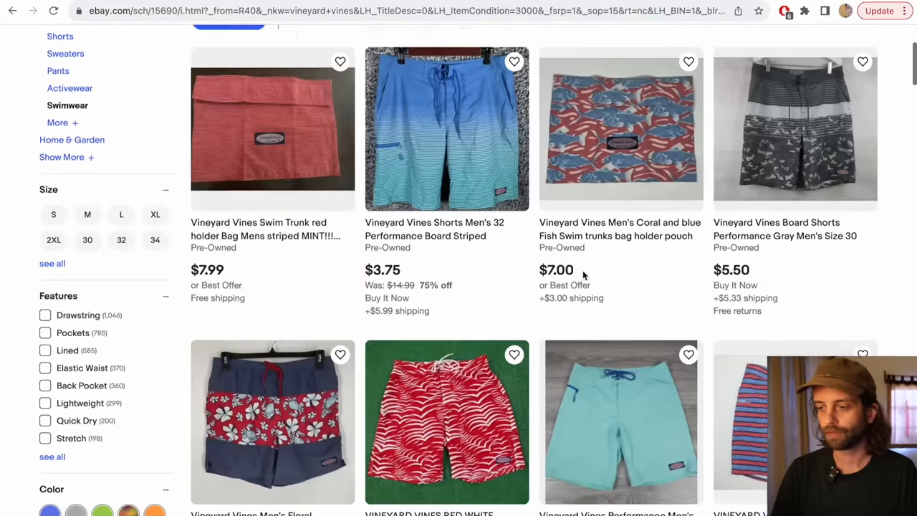
{"action": "scroll", "scroll_direction": "down", "scroll_amount": 3}
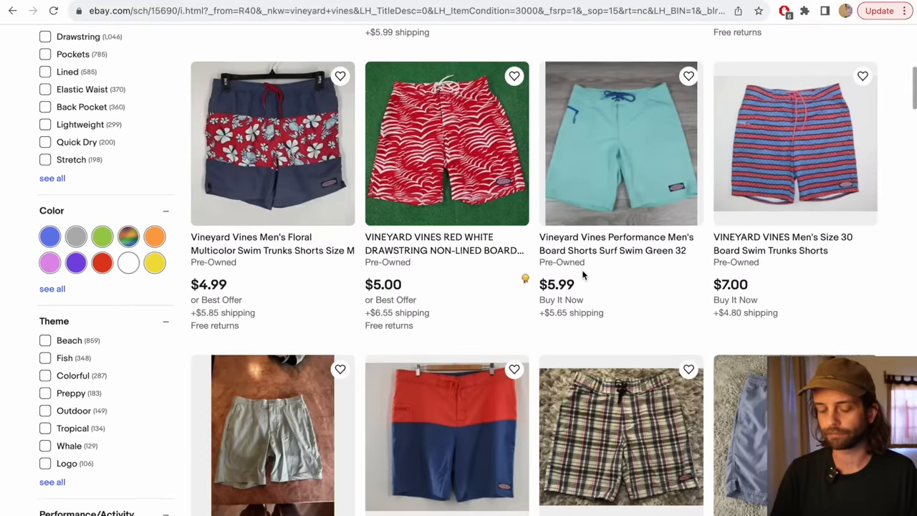
{"action": "scroll", "scroll_direction": "down", "scroll_amount": 3}
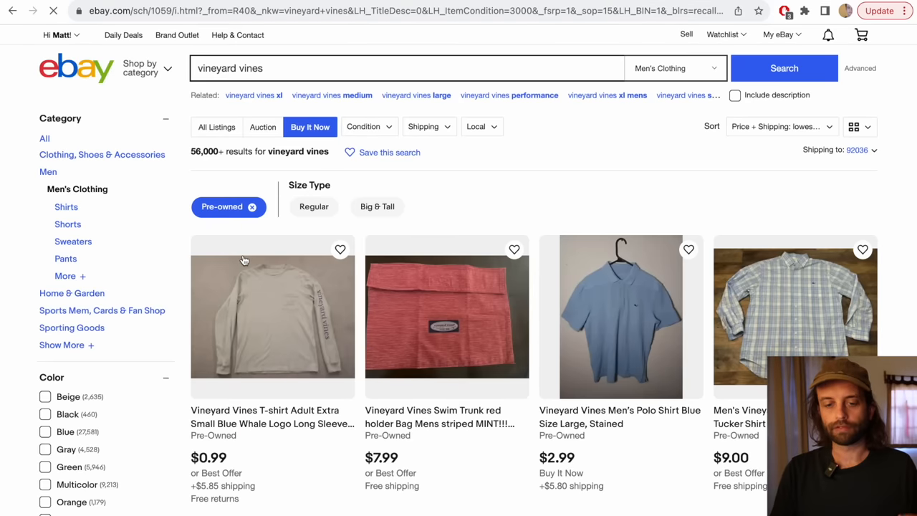
{"action": "scroll", "scroll_direction": "down", "scroll_amount": 3}
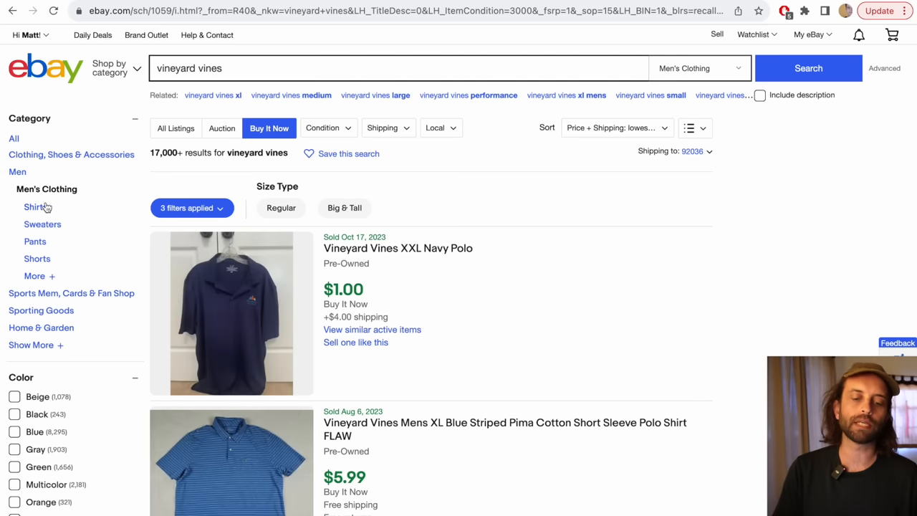
{"action": "mouse_move", "coordinate": [35, 207]}
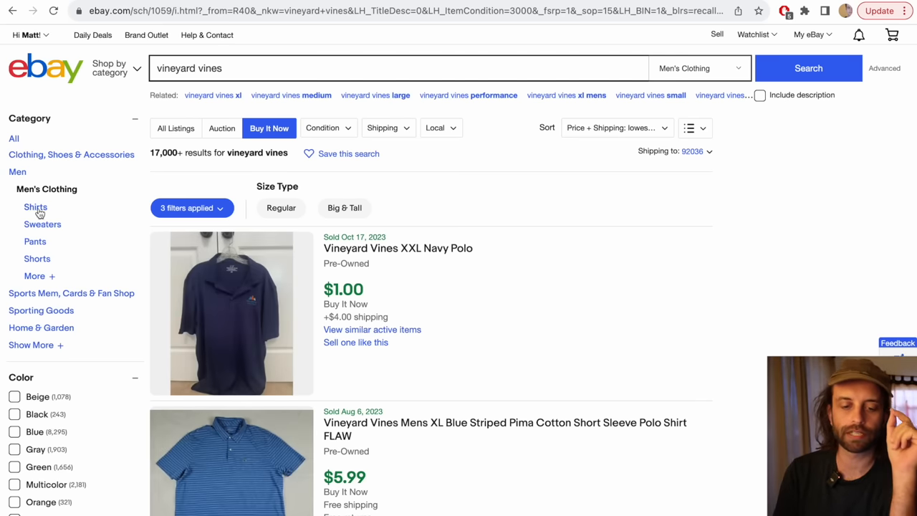
Step: Narrow the Vineyard Vines 3XL linen shirt results to Shirts, then Casual Button-Down Shirts
{"action": "left_click", "coordinate": [35, 208]}
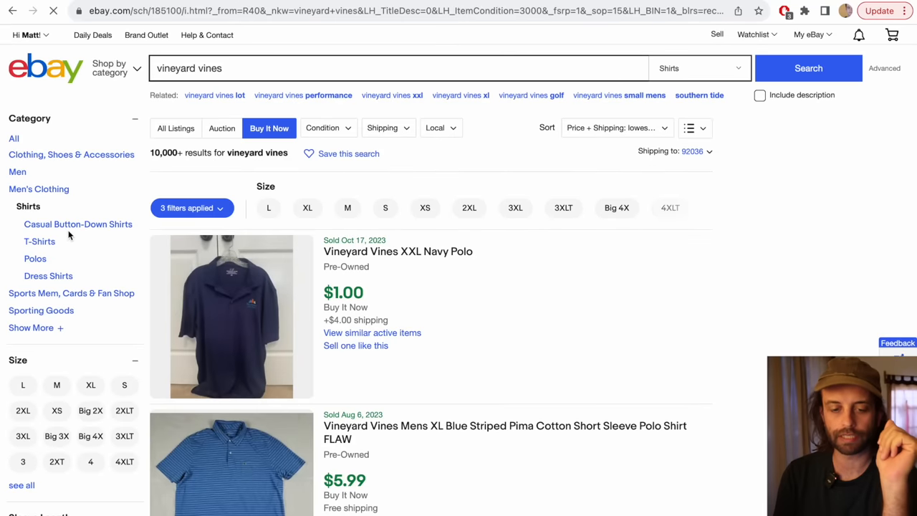
{"action": "left_click", "coordinate": [78, 224]}
{"action": "type", "text": " linen shirt 3xl"}
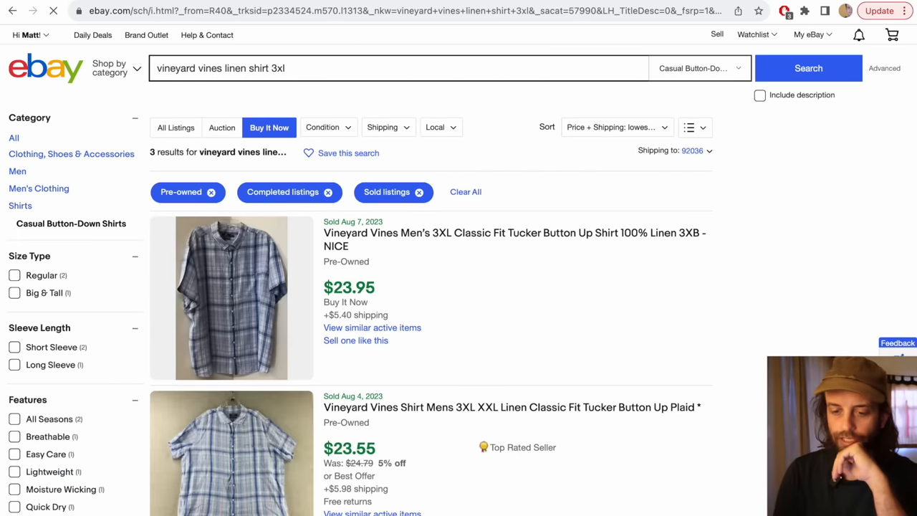
Step: Browse the 215 sold Vineyard Vines linen casual button-down results across all sizes
{"action": "scroll", "scroll_direction": "down", "scroll_amount": 3}
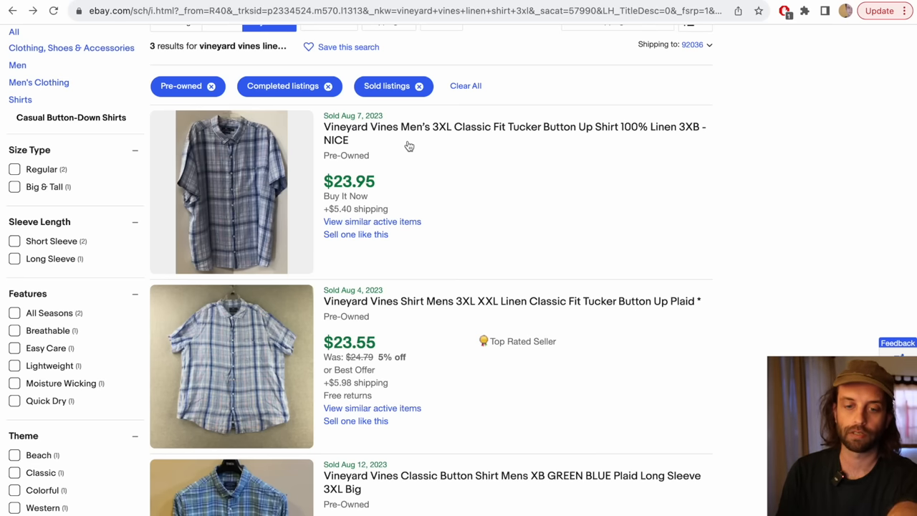
{"action": "scroll", "scroll_direction": "down", "scroll_amount": 3}
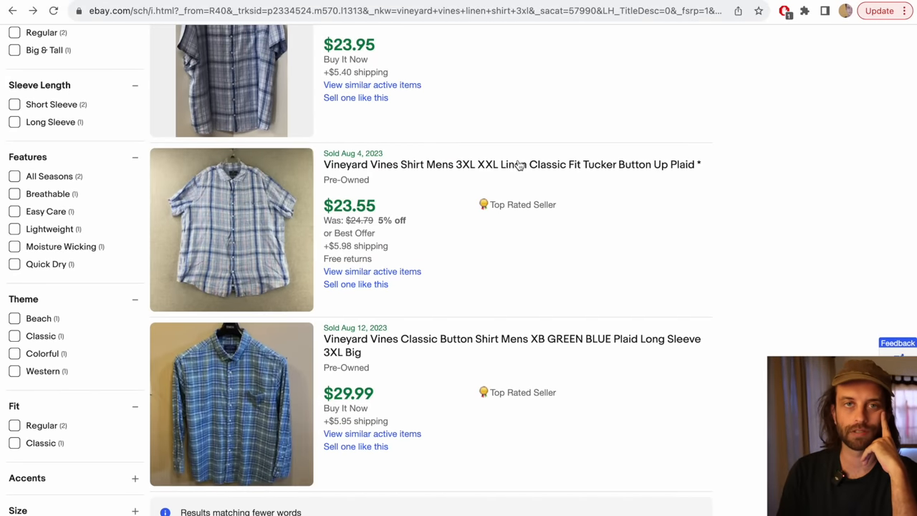
{"action": "scroll", "scroll_direction": "down", "scroll_amount": 3}
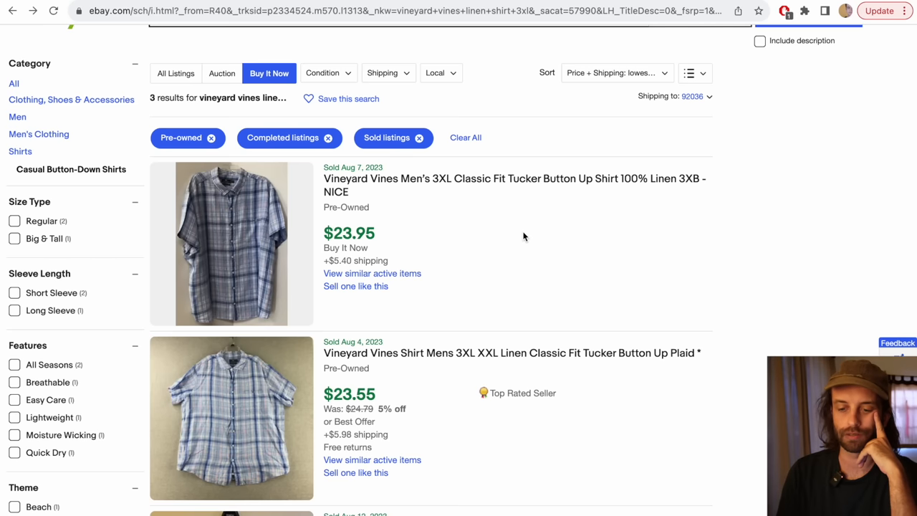
{"action": "scroll", "scroll_direction": "down", "scroll_amount": 3}
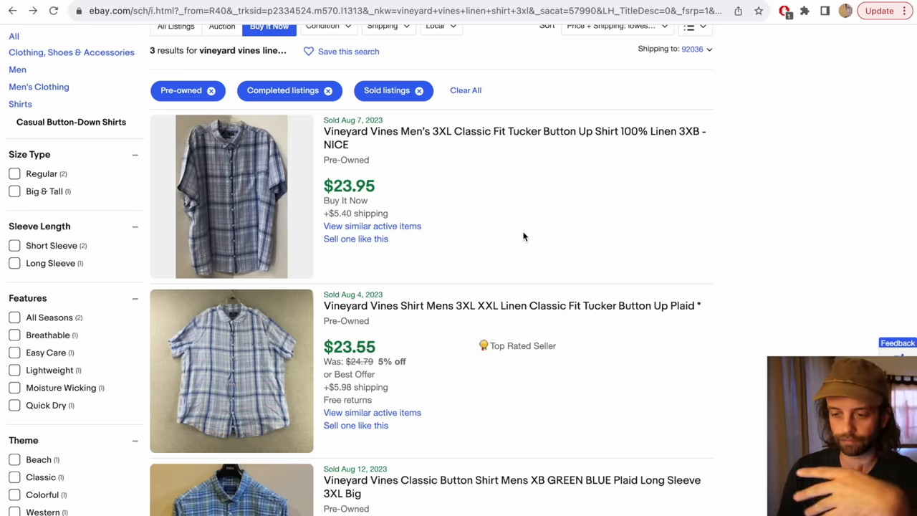
{"action": "scroll", "scroll_direction": "down", "scroll_amount": 3}
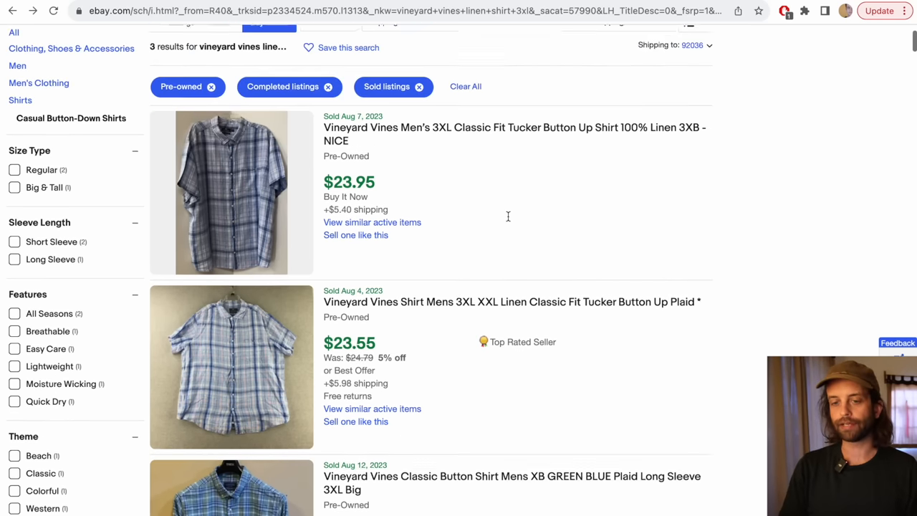
{"action": "scroll", "scroll_direction": "up", "scroll_amount": 3}
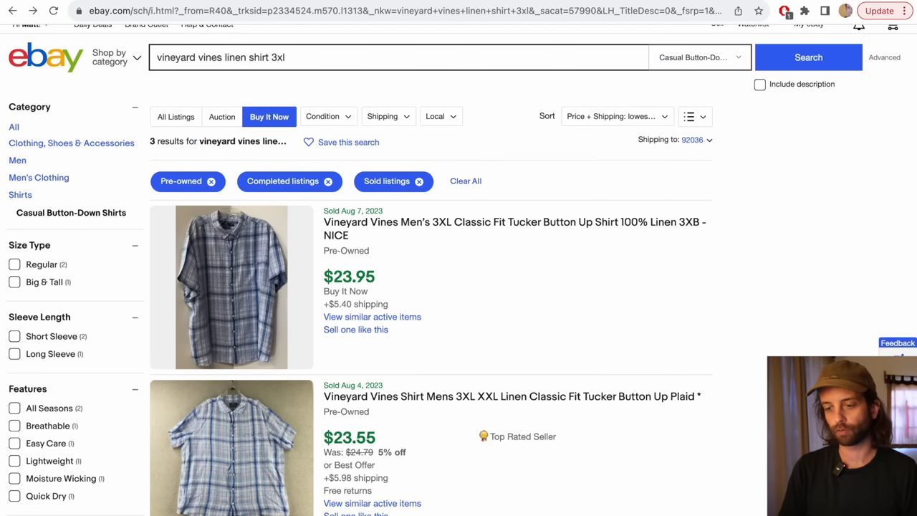
{"action": "scroll", "scroll_direction": "down", "scroll_amount": 3}
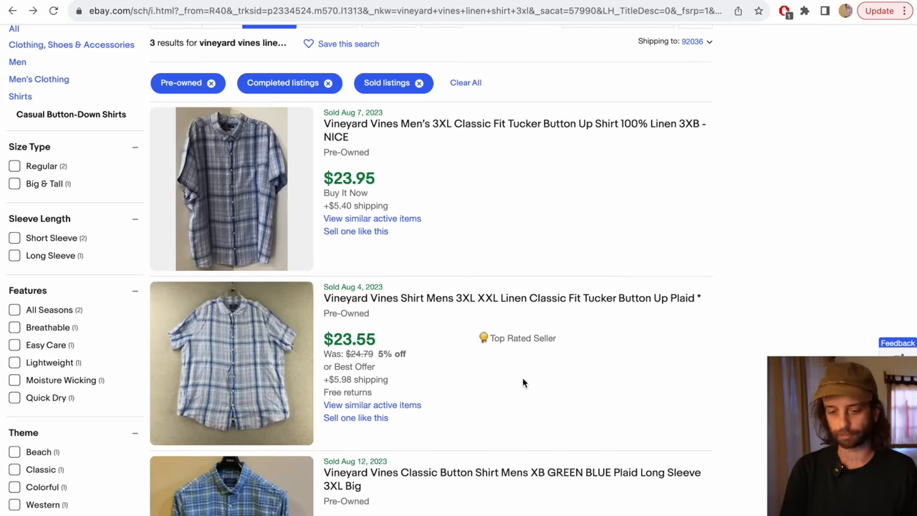
{"action": "scroll", "scroll_direction": "down", "scroll_amount": 3}
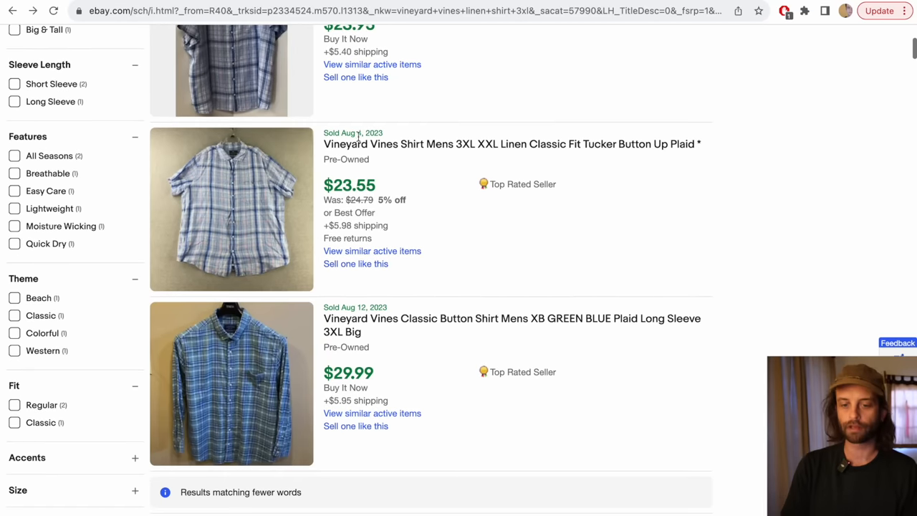
{"action": "scroll", "scroll_direction": "down", "scroll_amount": 3}
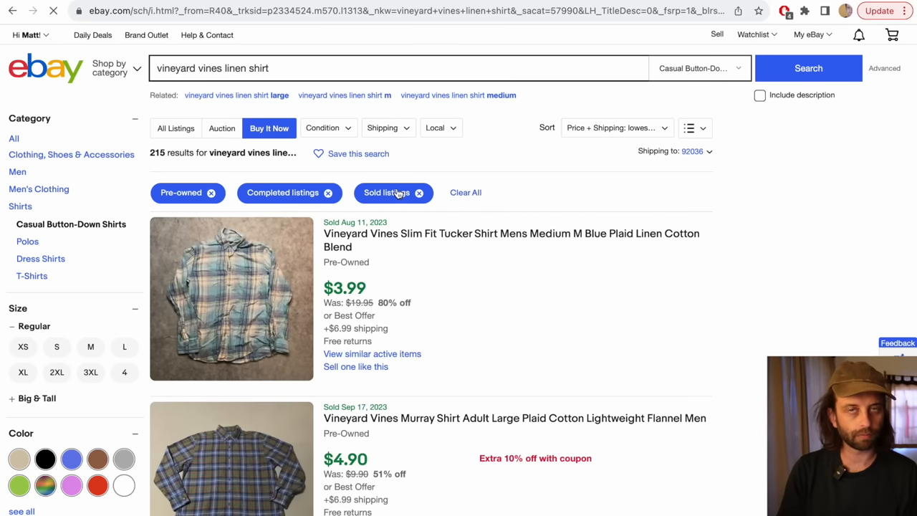
{"action": "left_click", "coordinate": [419, 192]}
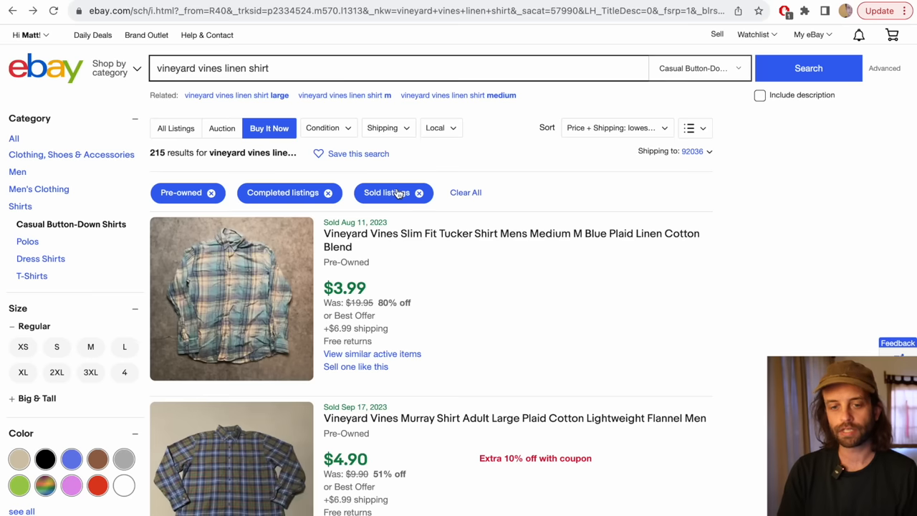
{"action": "scroll", "scroll_direction": "down", "scroll_amount": 3}
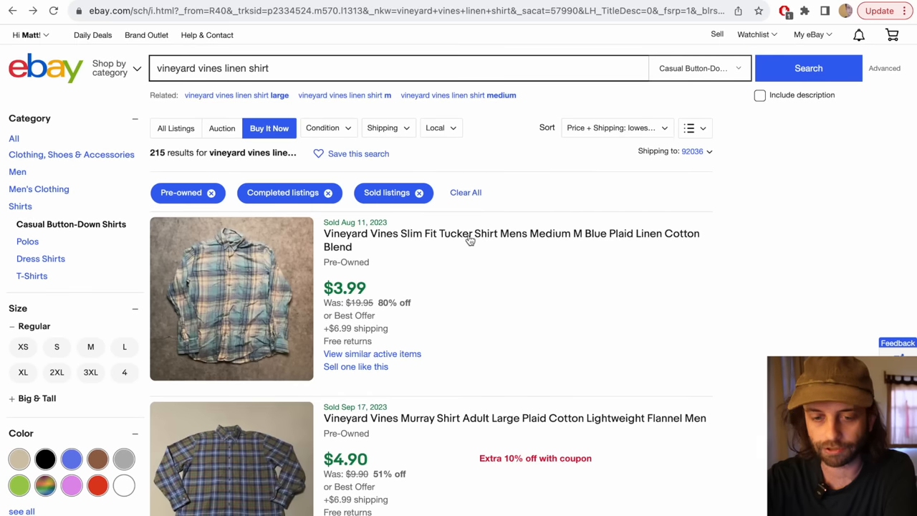
{"action": "scroll", "scroll_direction": "down", "scroll_amount": 3}
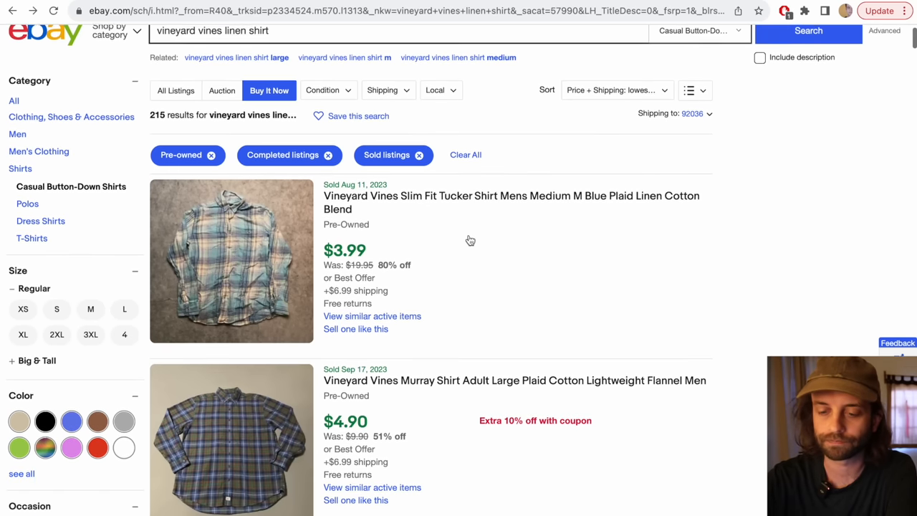
{"action": "scroll", "scroll_direction": "down", "scroll_amount": 3}
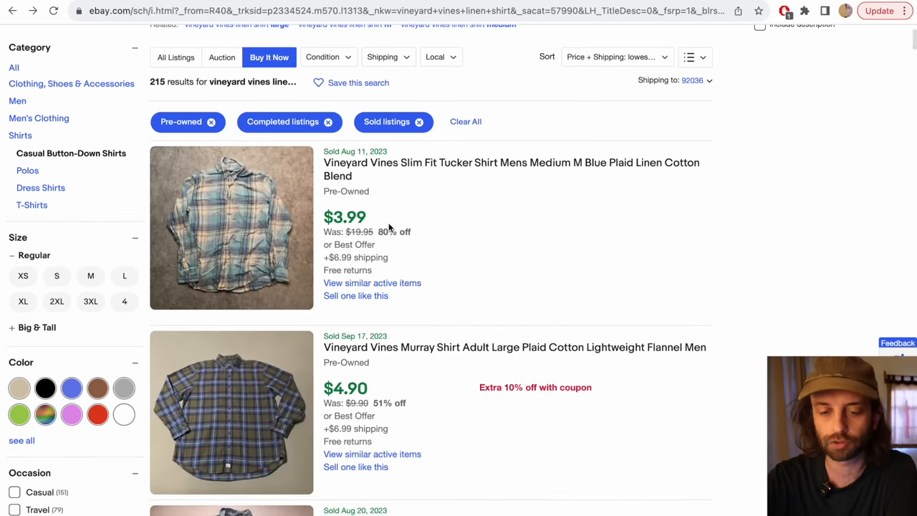
{"action": "scroll", "scroll_direction": "down", "scroll_amount": 3}
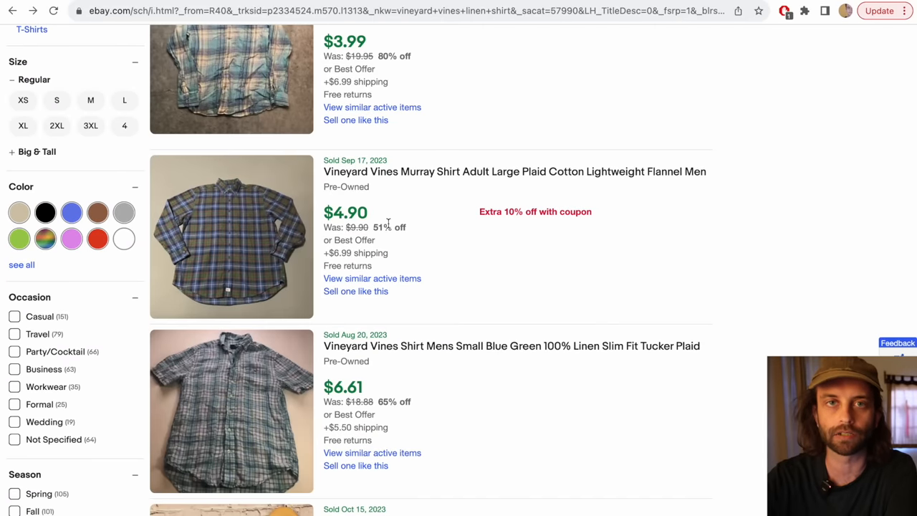
{"action": "scroll", "scroll_direction": "down", "scroll_amount": 3}
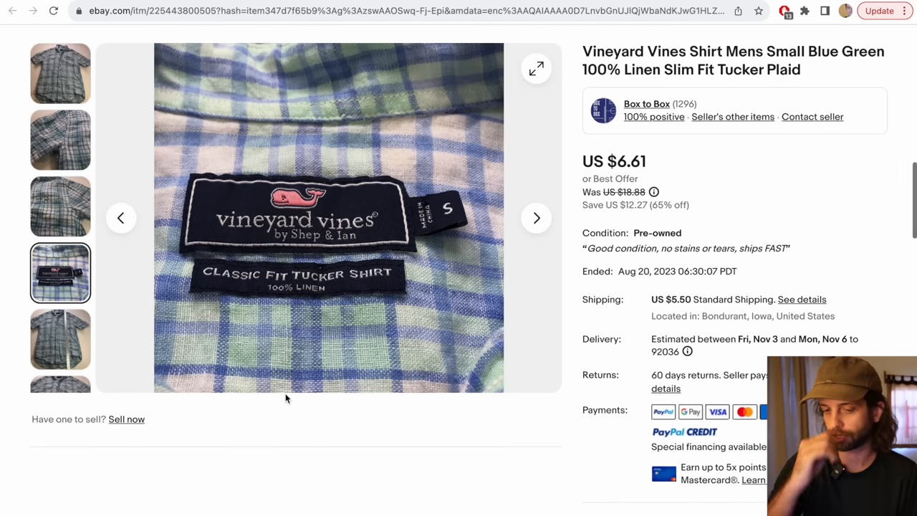
{"action": "mouse_move", "coordinate": [333, 261]}
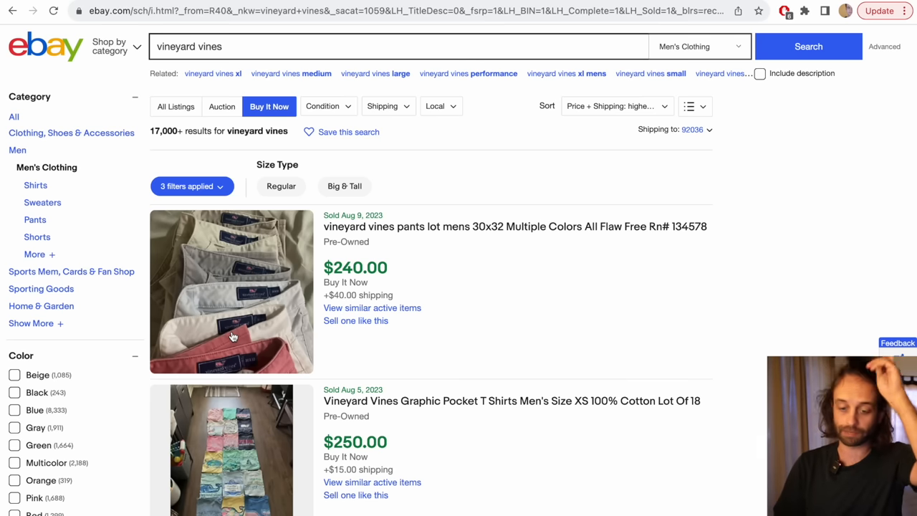
Step: Scroll through the sold Vineyard Vines men's clothing results sorted by Ended Recently
{"action": "scroll", "scroll_direction": "down", "scroll_amount": 3}
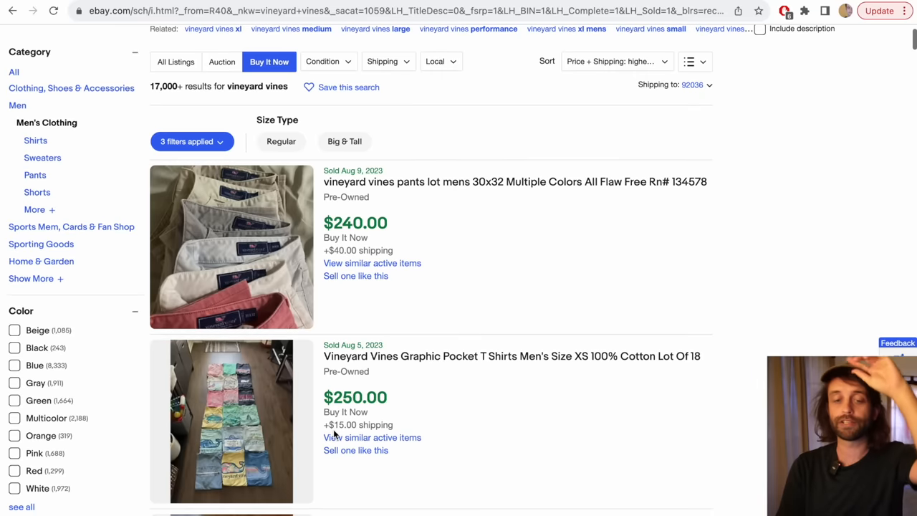
{"action": "scroll", "scroll_direction": "up", "scroll_amount": 3}
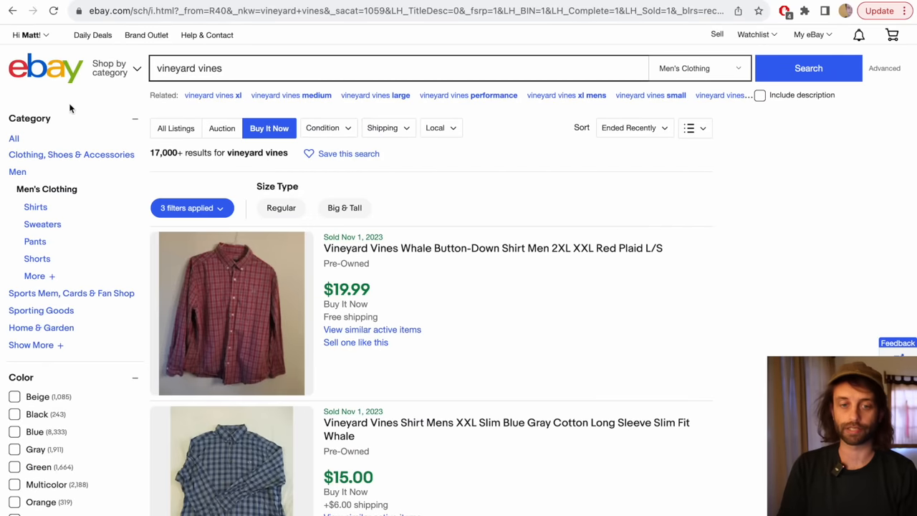
{"action": "scroll", "scroll_direction": "down", "scroll_amount": 3}
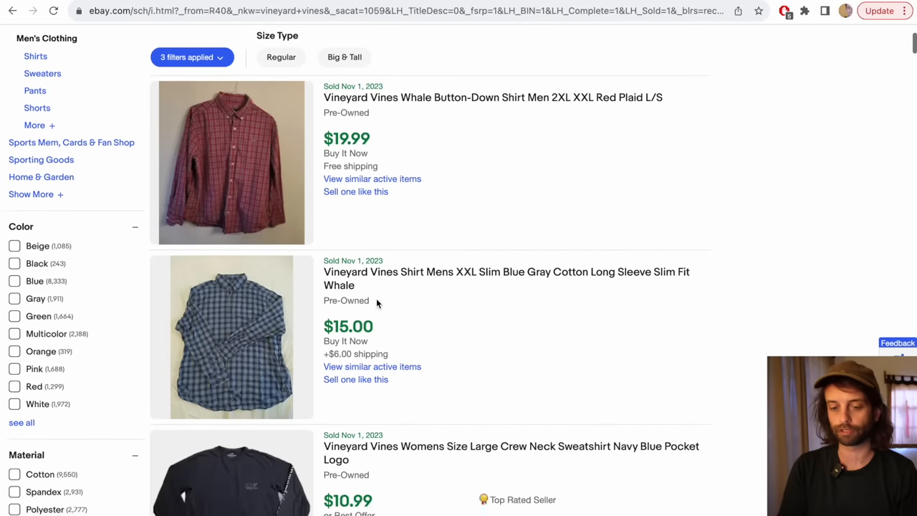
{"action": "scroll", "scroll_direction": "up", "scroll_amount": 3}
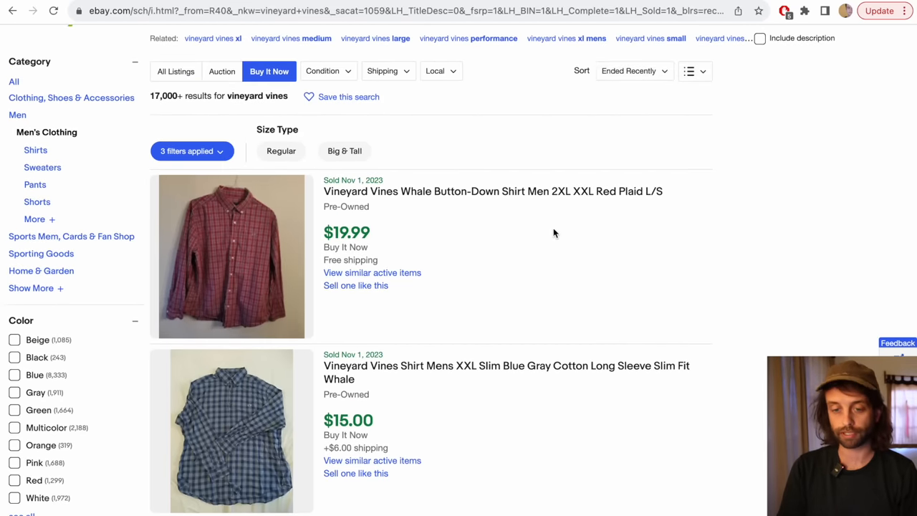
{"action": "scroll", "scroll_direction": "down", "scroll_amount": 3}
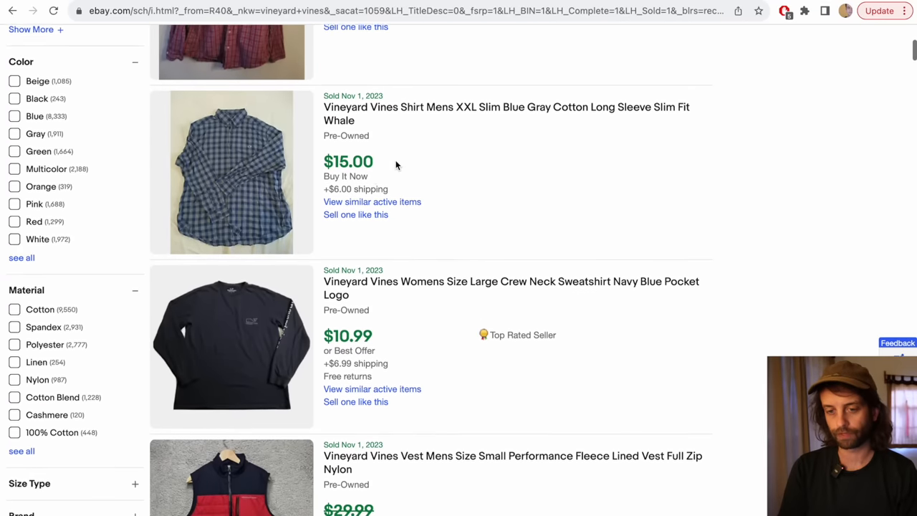
{"action": "scroll", "scroll_direction": "down", "scroll_amount": 3}
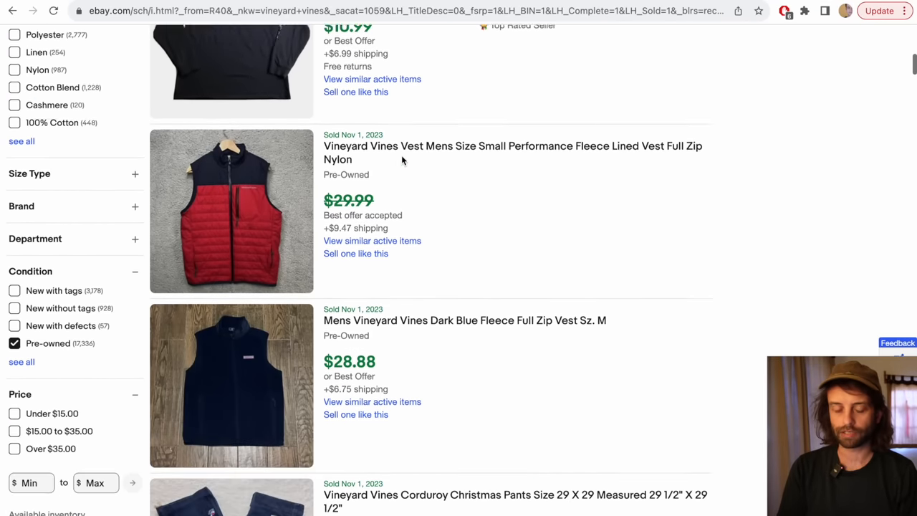
{"action": "scroll", "scroll_direction": "down", "scroll_amount": 3}
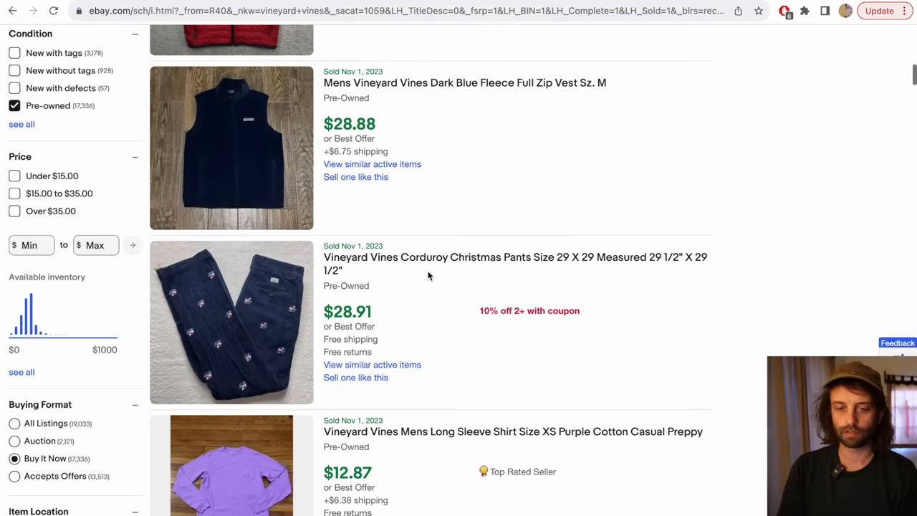
{"action": "scroll", "scroll_direction": "down", "scroll_amount": 3}
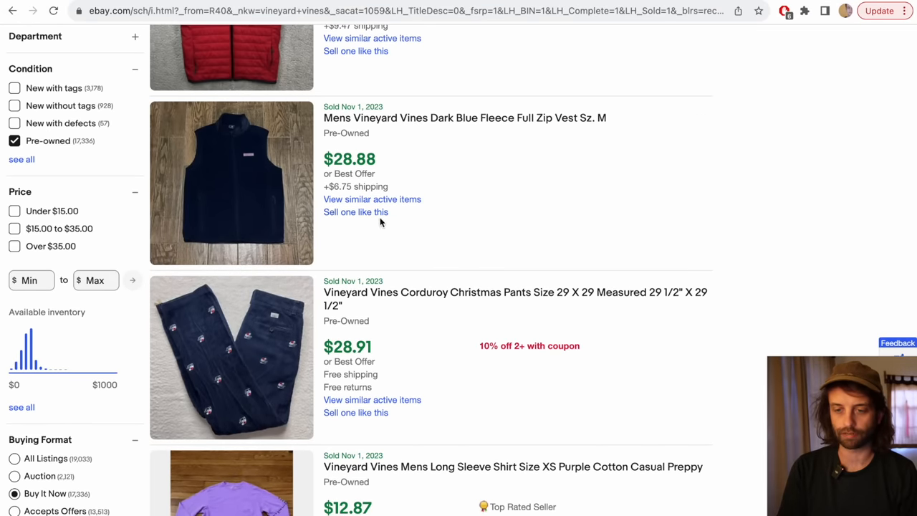
{"action": "scroll", "scroll_direction": "down", "scroll_amount": 3}
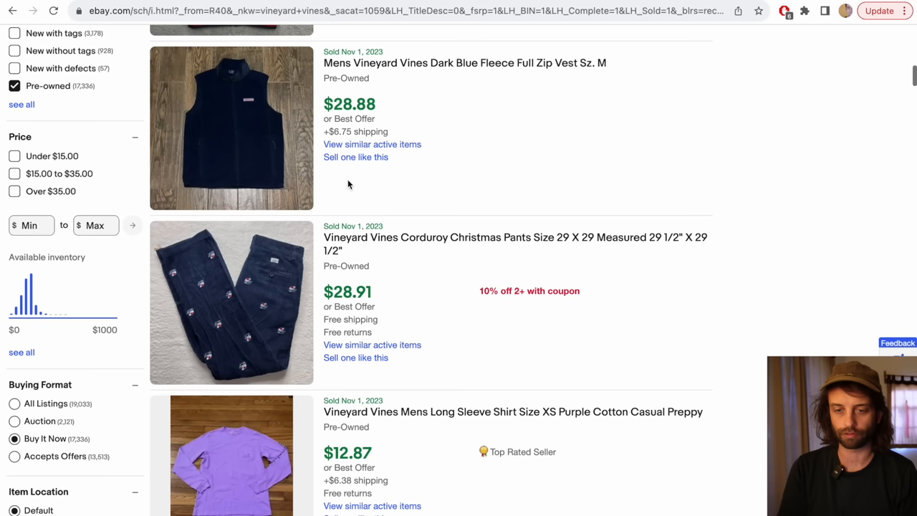
{"action": "scroll", "scroll_direction": "down", "scroll_amount": 3}
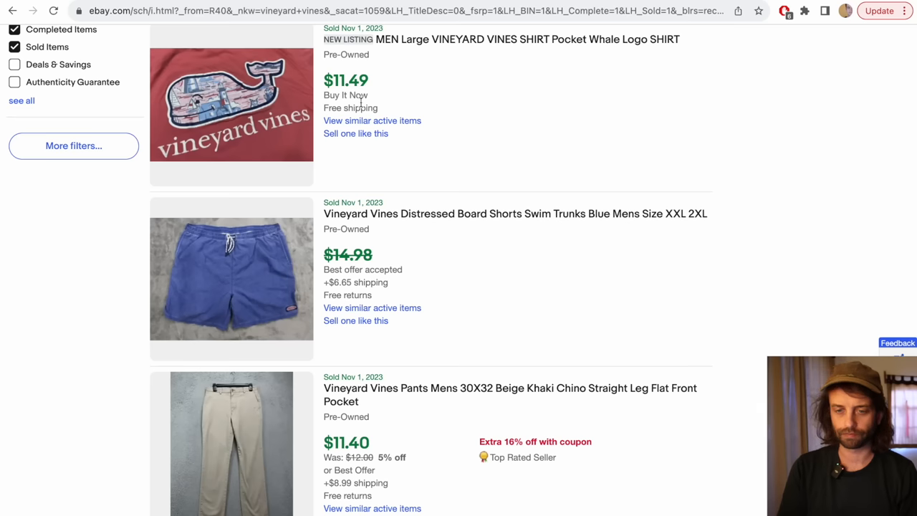
{"action": "scroll", "scroll_direction": "down", "scroll_amount": 3}
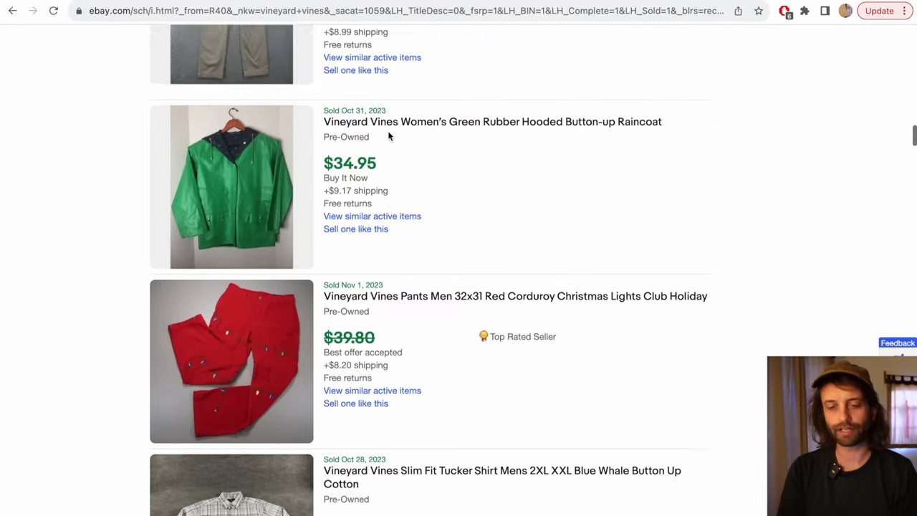
{"action": "scroll", "scroll_direction": "down", "scroll_amount": 3}
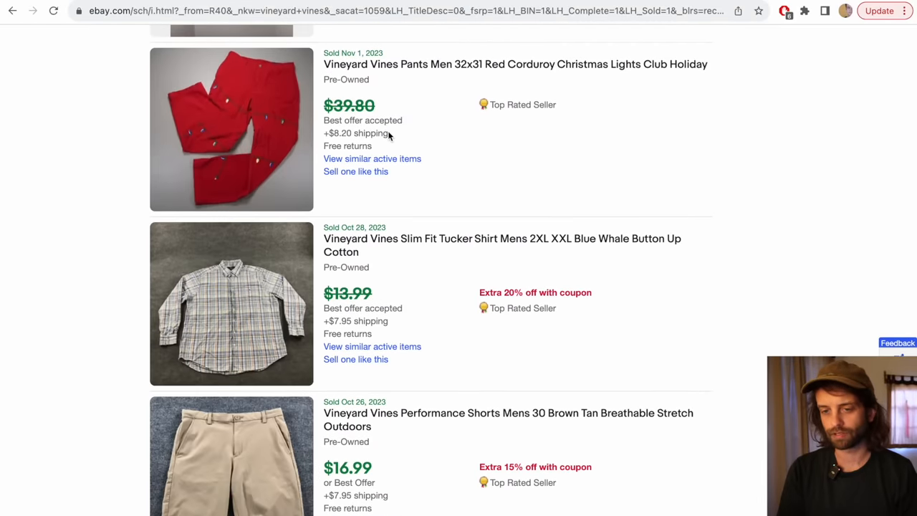
{"action": "scroll", "scroll_direction": "down", "scroll_amount": 3}
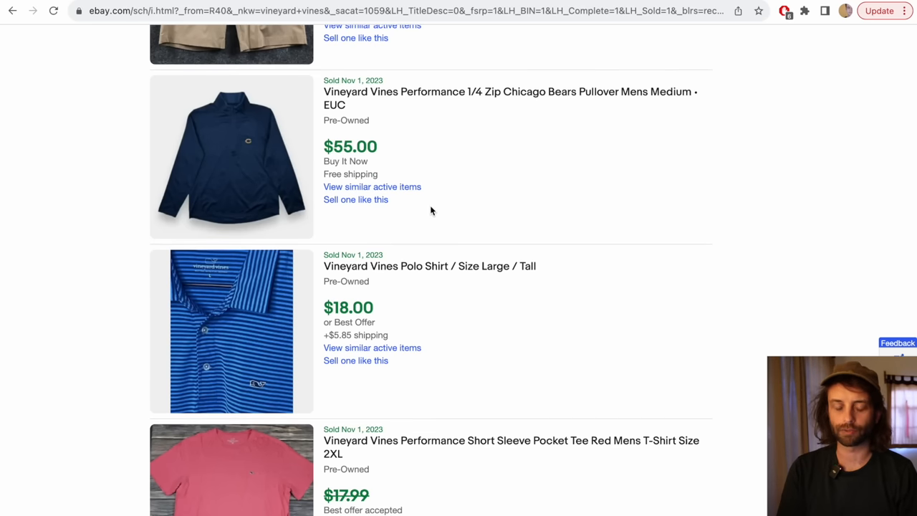
{"action": "scroll", "scroll_direction": "up", "scroll_amount": 3}
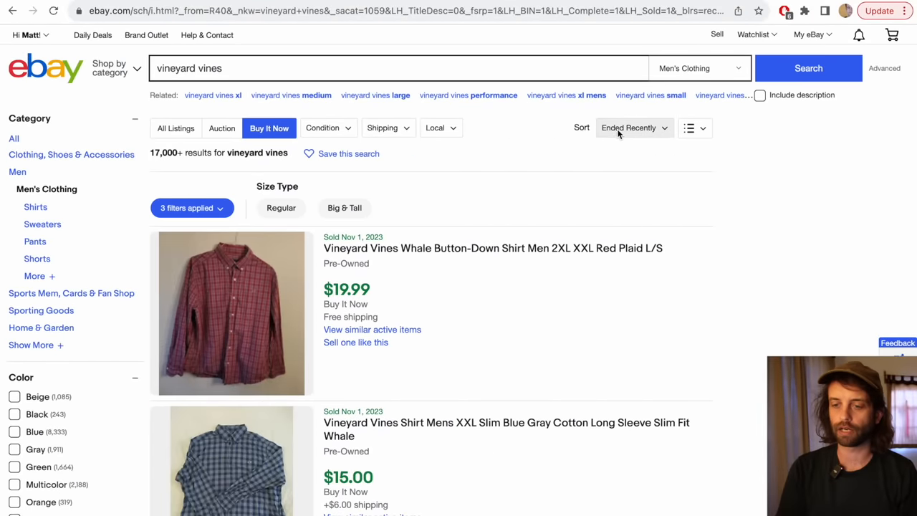
Step: Sort results by highest price plus shipping and review the applied filters
{"action": "left_click", "coordinate": [634, 128]}
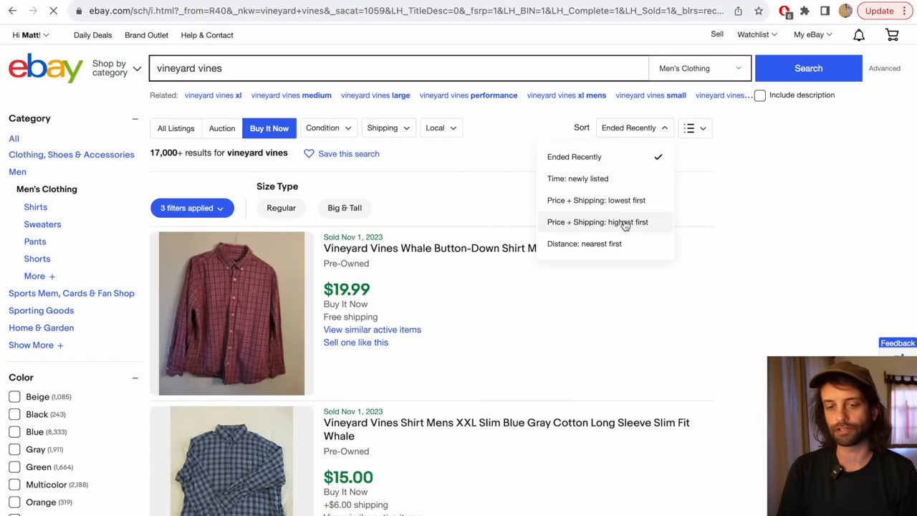
{"action": "left_click", "coordinate": [597, 221]}
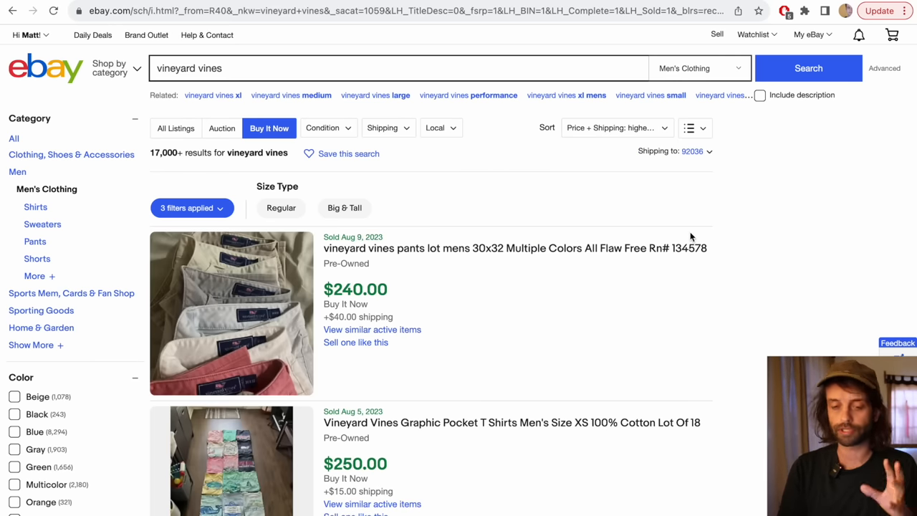
{"action": "scroll", "scroll_direction": "down", "scroll_amount": 3}
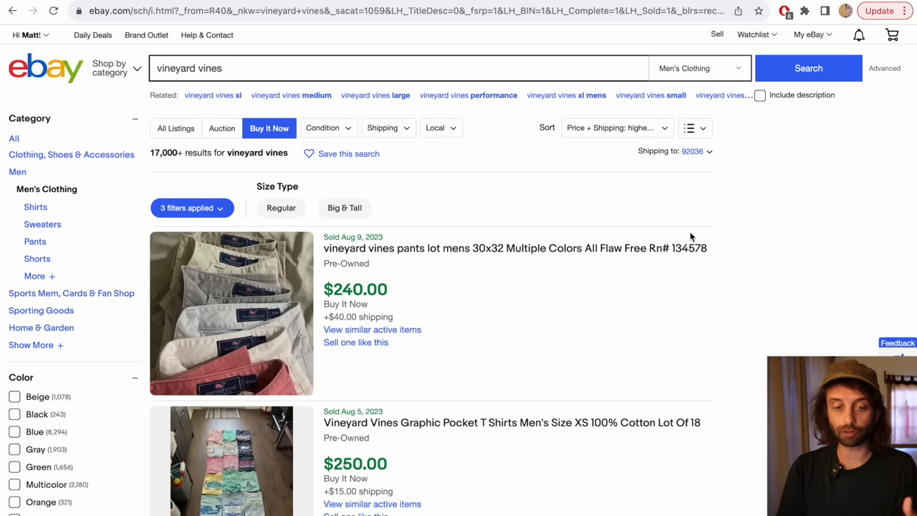
{"action": "left_click", "coordinate": [191, 208]}
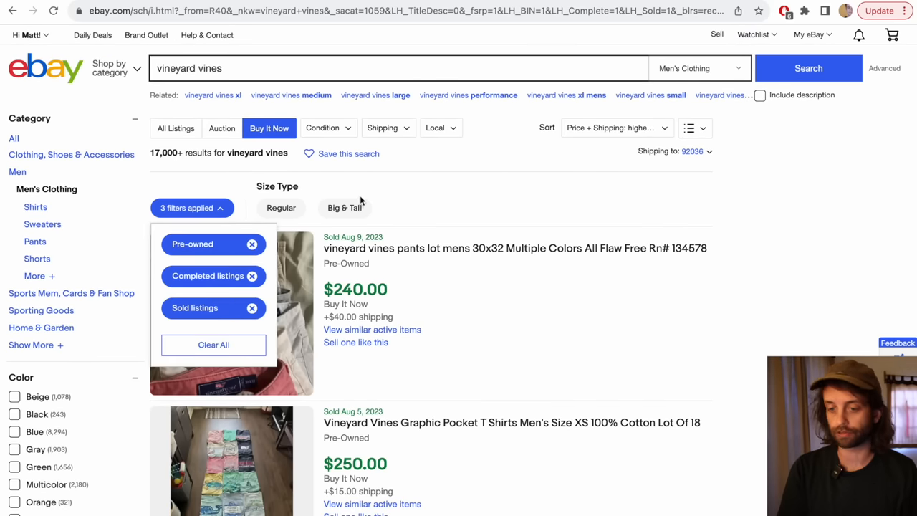
{"action": "scroll", "scroll_direction": "down", "scroll_amount": 3}
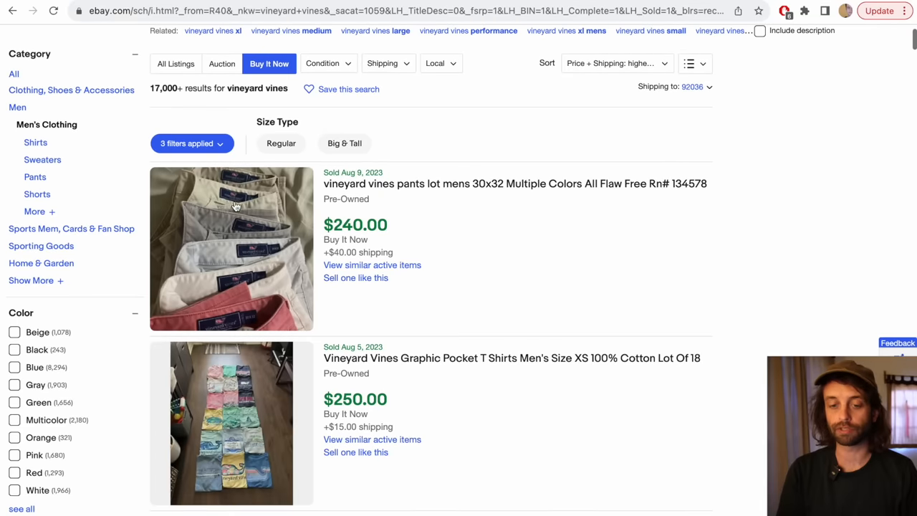
{"action": "mouse_move", "coordinate": [315, 263]}
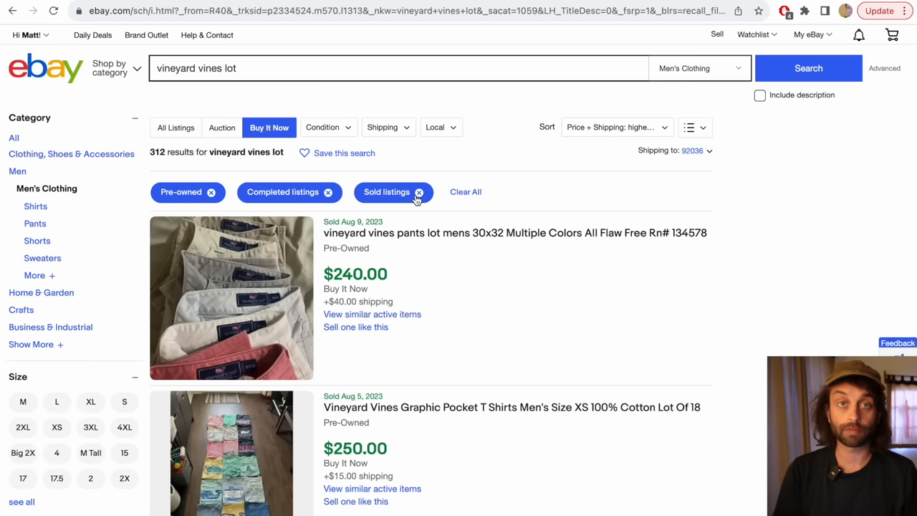
{"action": "left_click", "coordinate": [419, 191]}
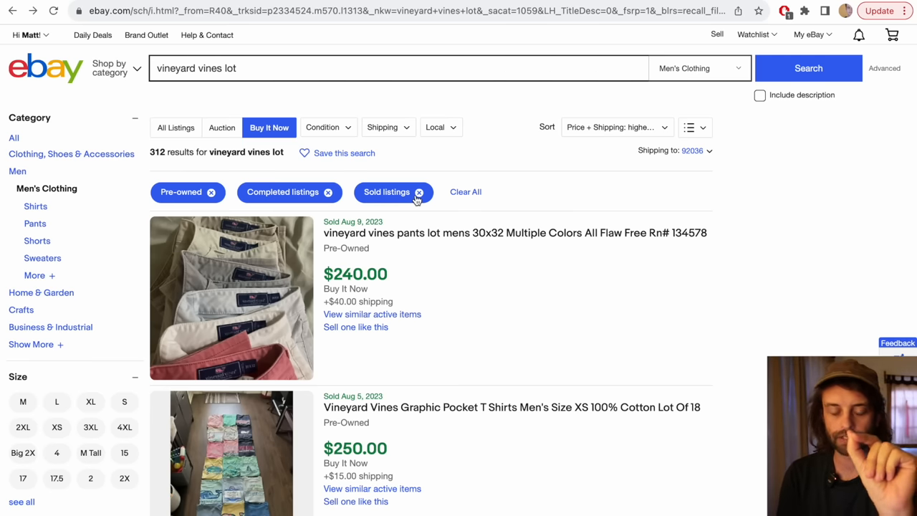
{"action": "scroll", "scroll_direction": "down", "scroll_amount": 3}
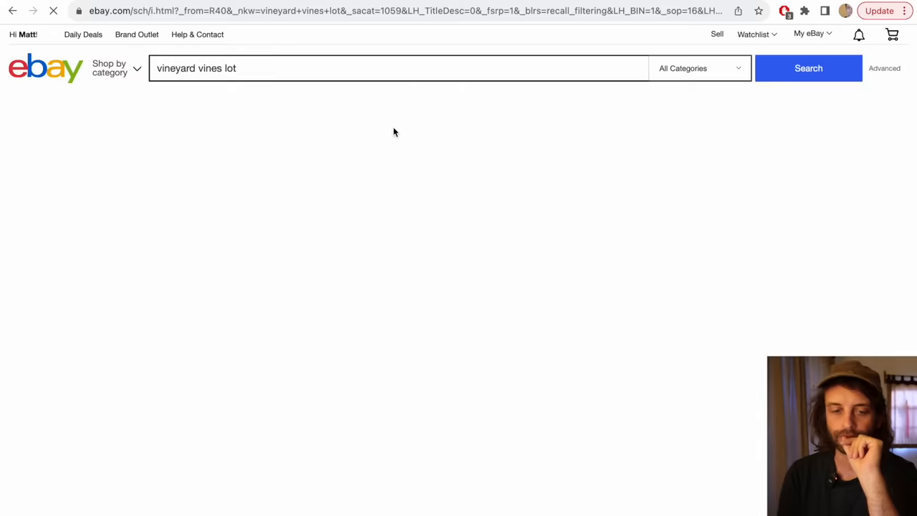
{"action": "left_click", "coordinate": [809, 68]}
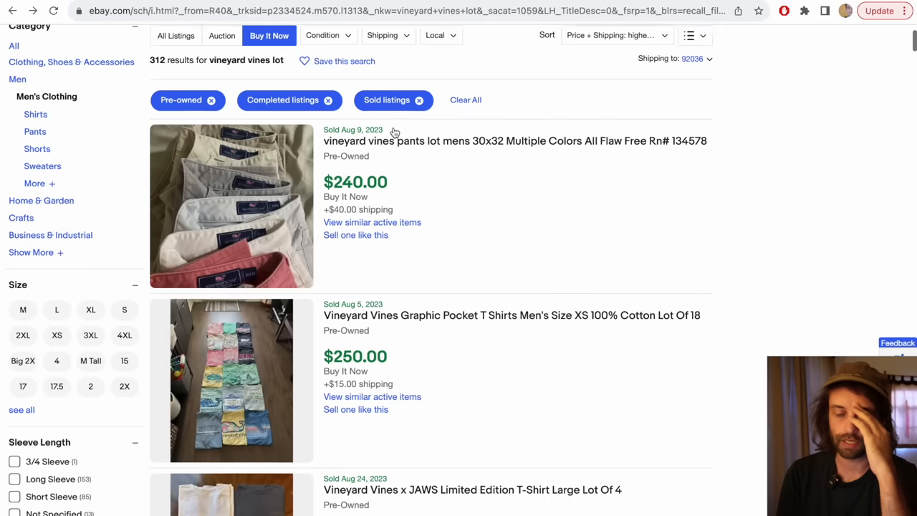
{"action": "scroll", "scroll_direction": "down", "scroll_amount": 3}
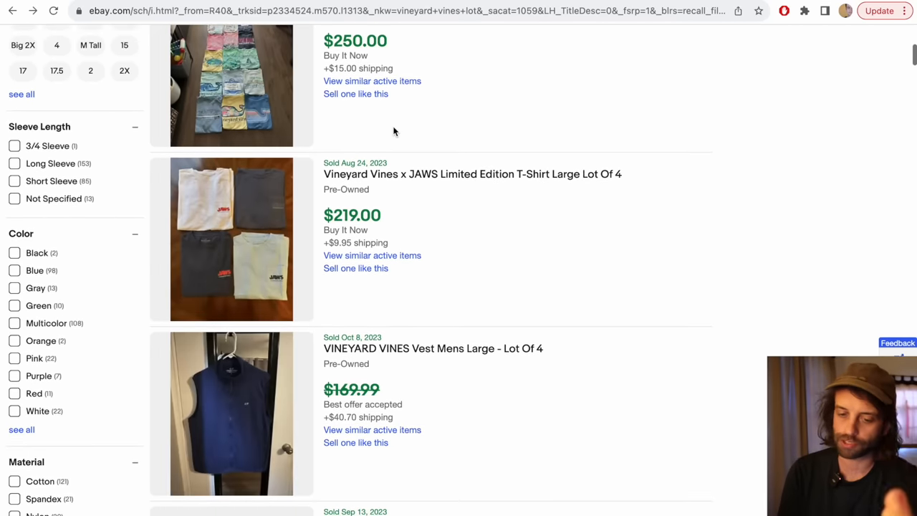
{"action": "scroll", "scroll_direction": "down", "scroll_amount": 3}
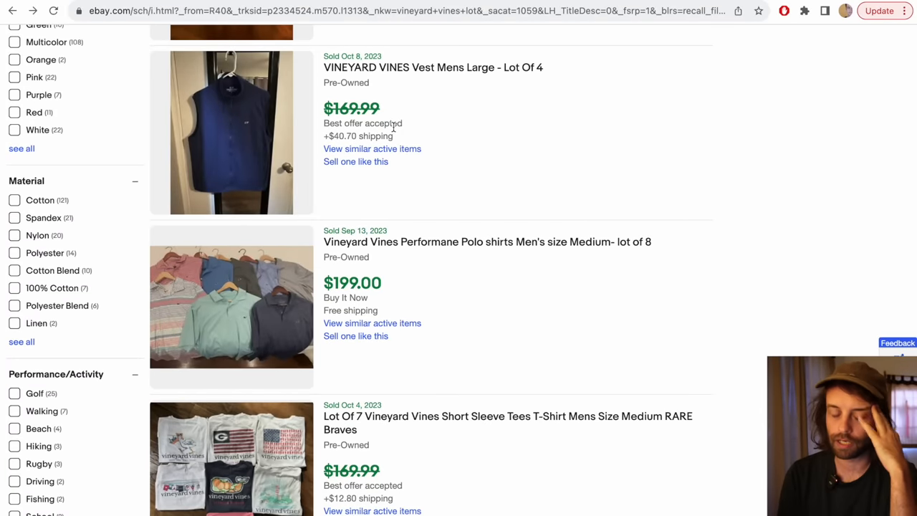
{"action": "scroll", "scroll_direction": "down", "scroll_amount": 3}
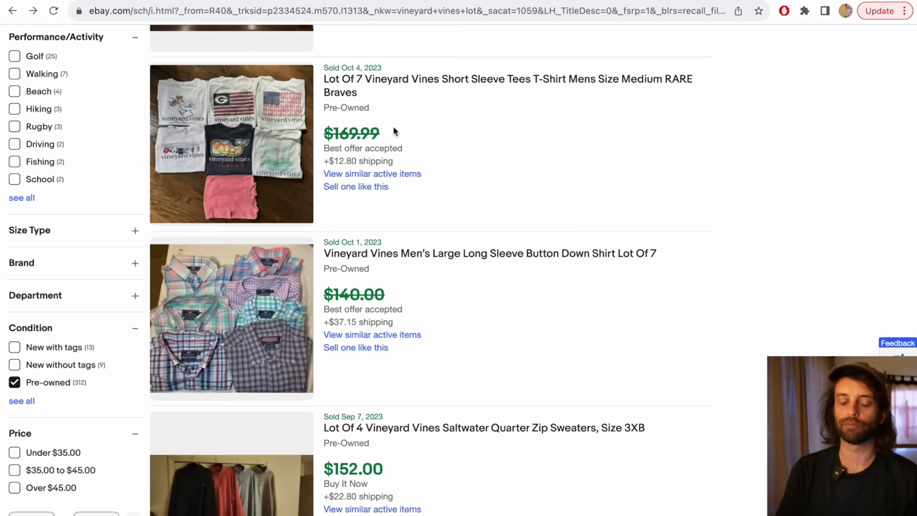
{"action": "scroll", "scroll_direction": "down", "scroll_amount": 3}
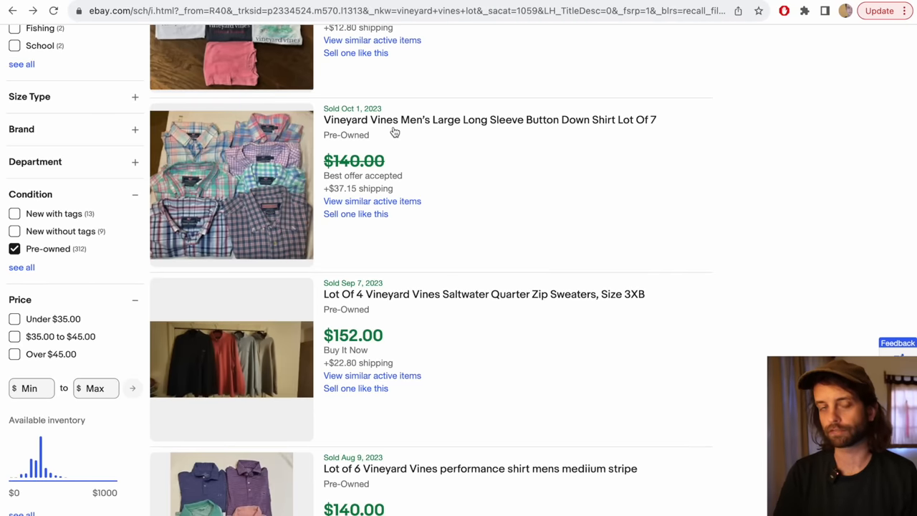
{"action": "scroll", "scroll_direction": "down", "scroll_amount": 3}
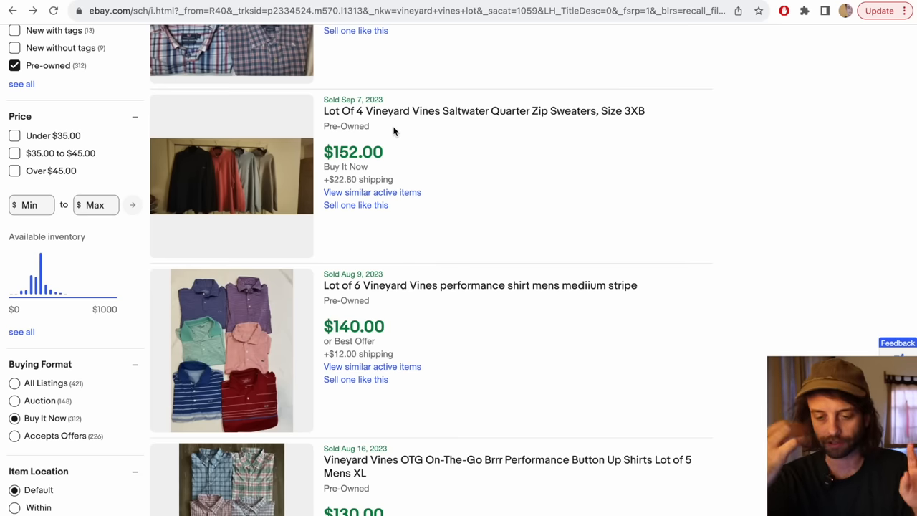
{"action": "scroll", "scroll_direction": "down", "scroll_amount": 3}
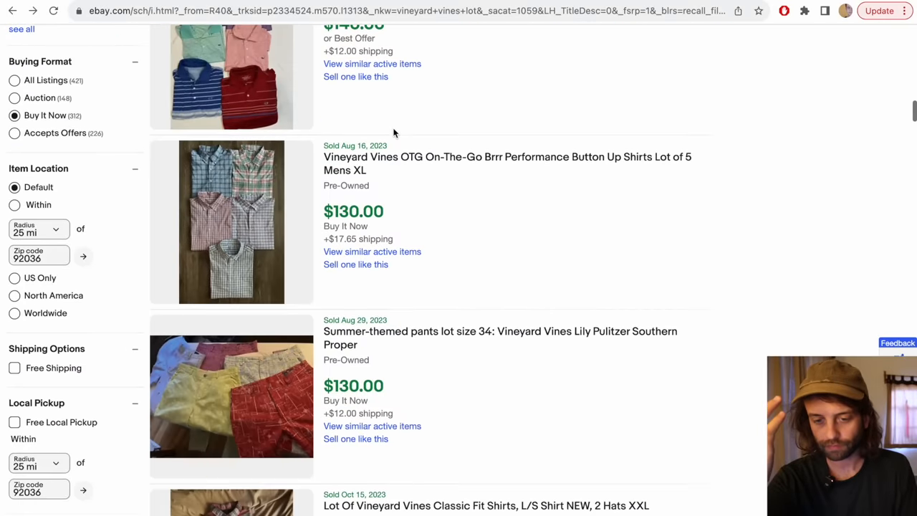
{"action": "scroll", "scroll_direction": "down", "scroll_amount": 3}
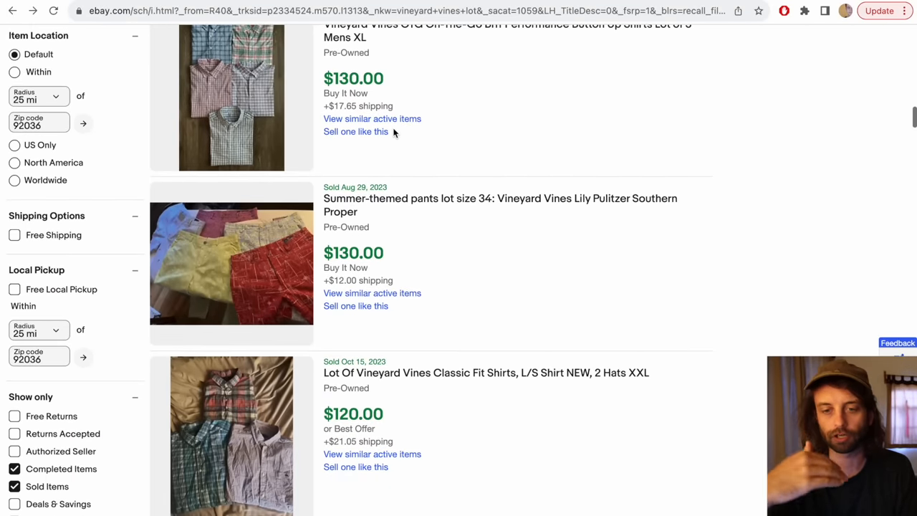
{"action": "scroll", "scroll_direction": "down", "scroll_amount": 3}
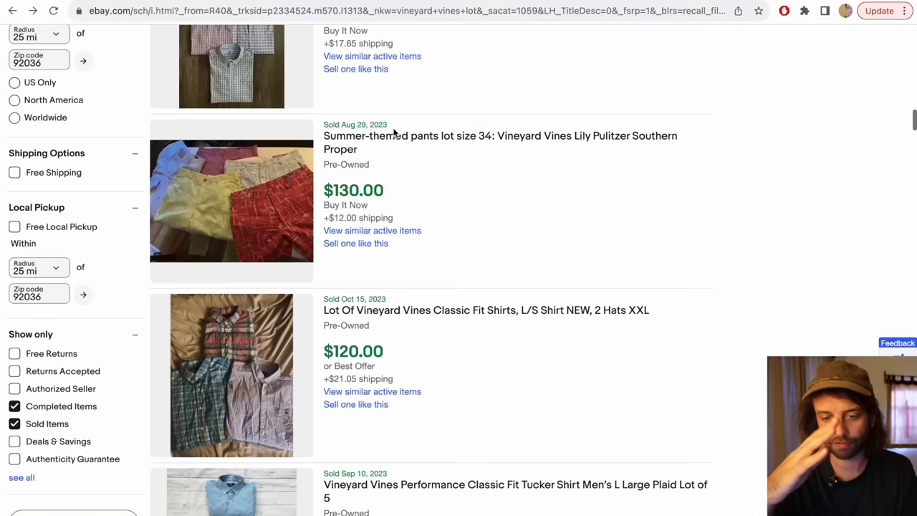
{"action": "scroll", "scroll_direction": "down", "scroll_amount": 3}
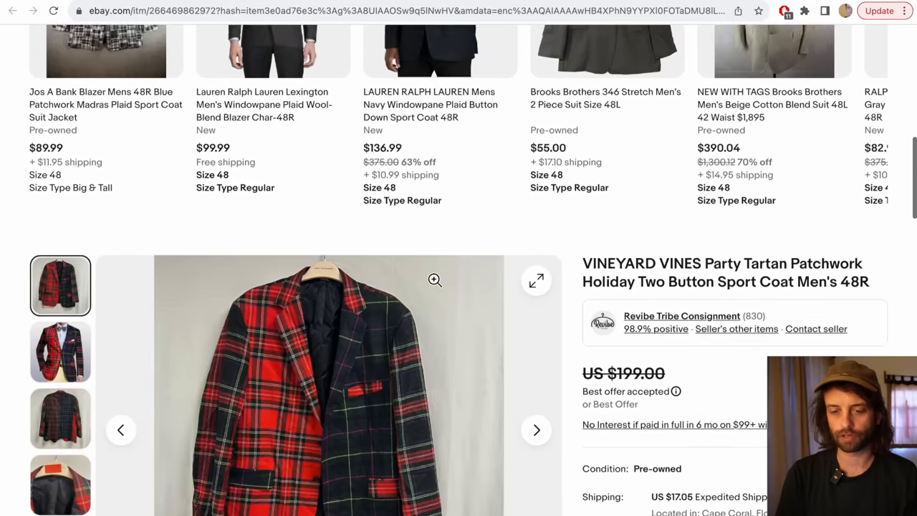
Step: View the tartan sport coat's worn, label and back photos, then its item specifics
{"action": "scroll", "scroll_direction": "down", "scroll_amount": 3}
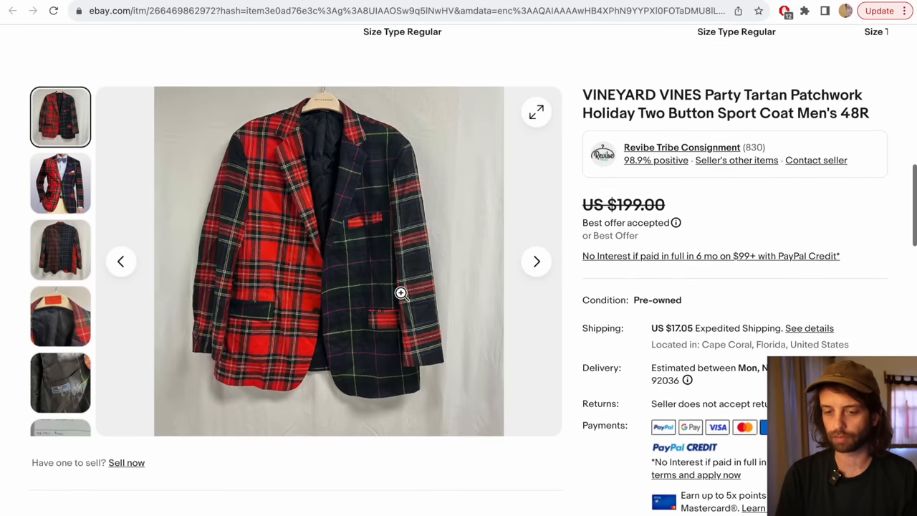
{"action": "scroll", "scroll_direction": "down", "scroll_amount": 3}
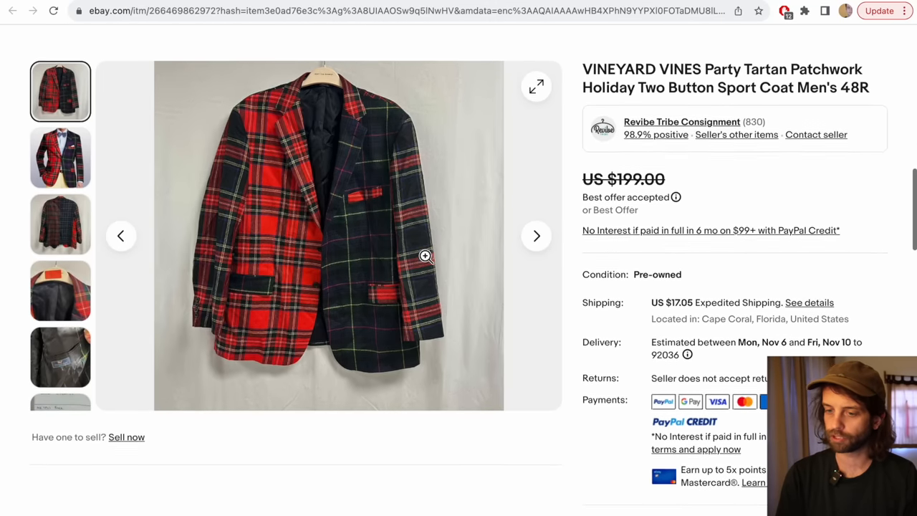
{"action": "left_click", "coordinate": [61, 155]}
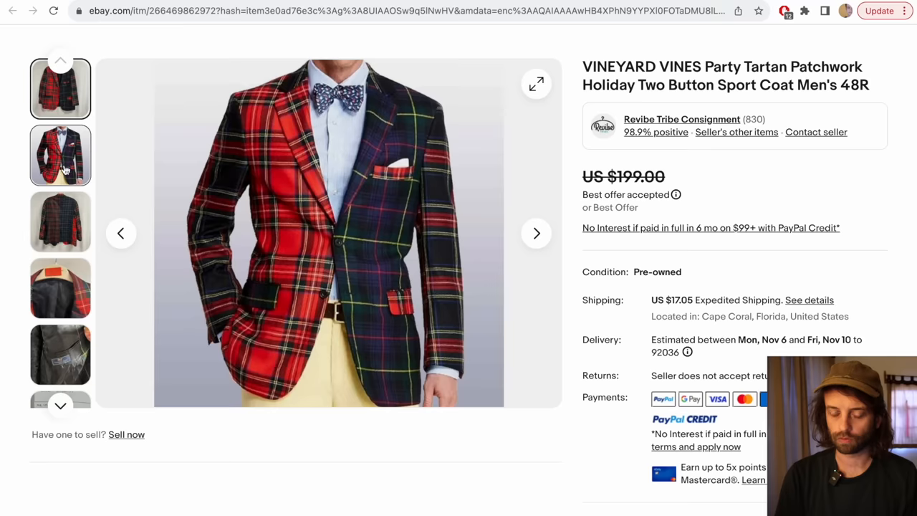
{"action": "scroll", "scroll_direction": "down", "scroll_amount": 3}
{"action": "type", "text": "wool"}
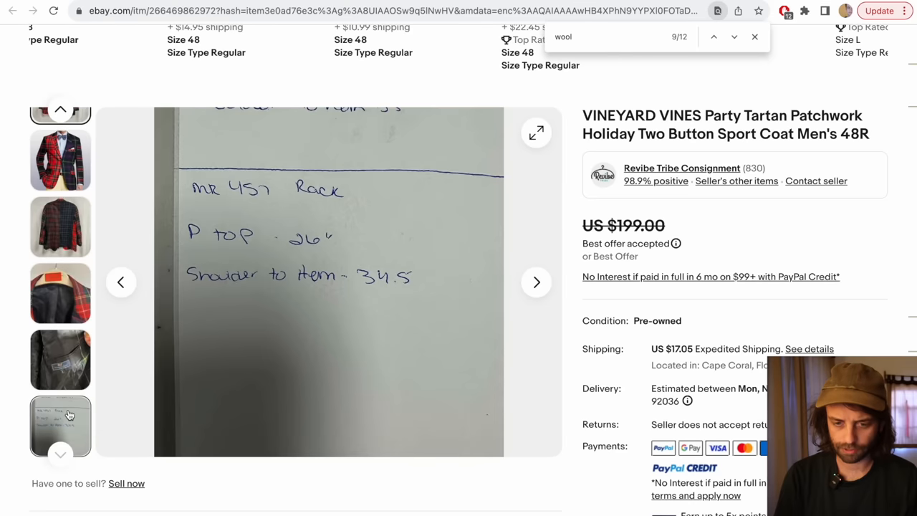
{"action": "left_click", "coordinate": [60, 359]}
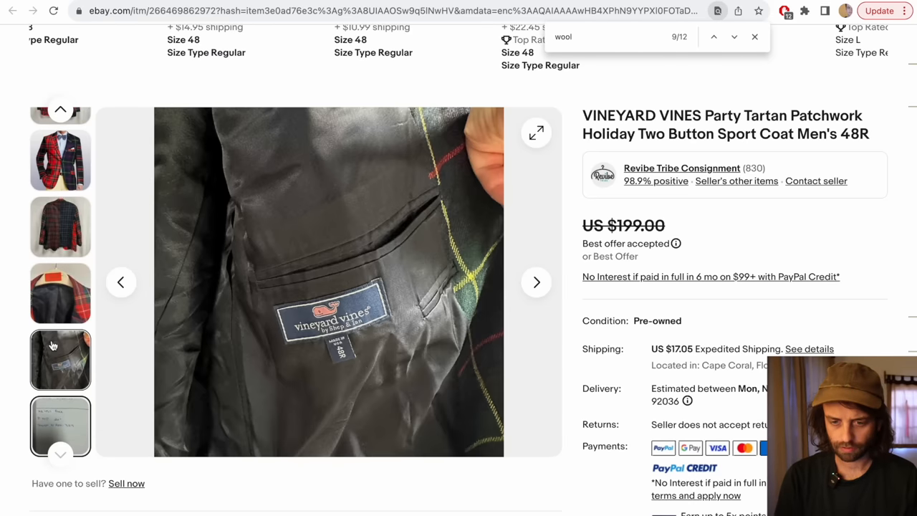
{"action": "left_click", "coordinate": [60, 227]}
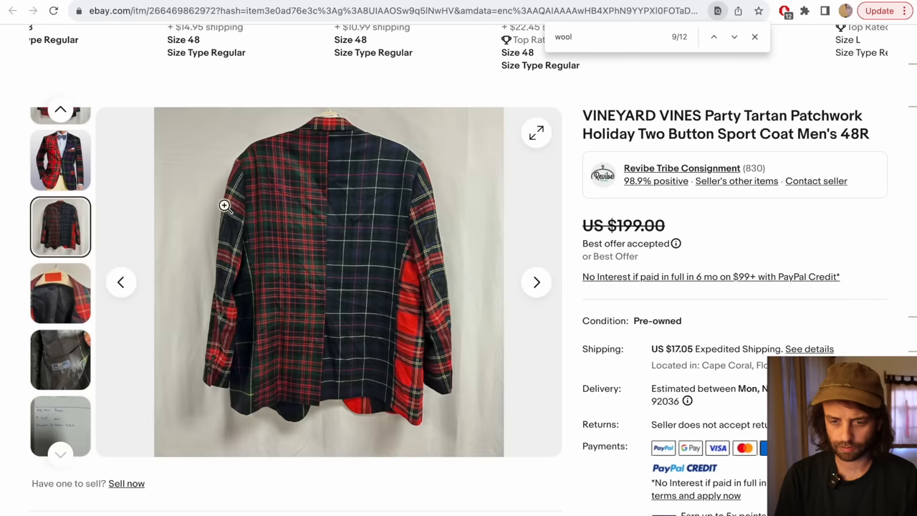
{"action": "scroll", "scroll_direction": "down", "scroll_amount": 3}
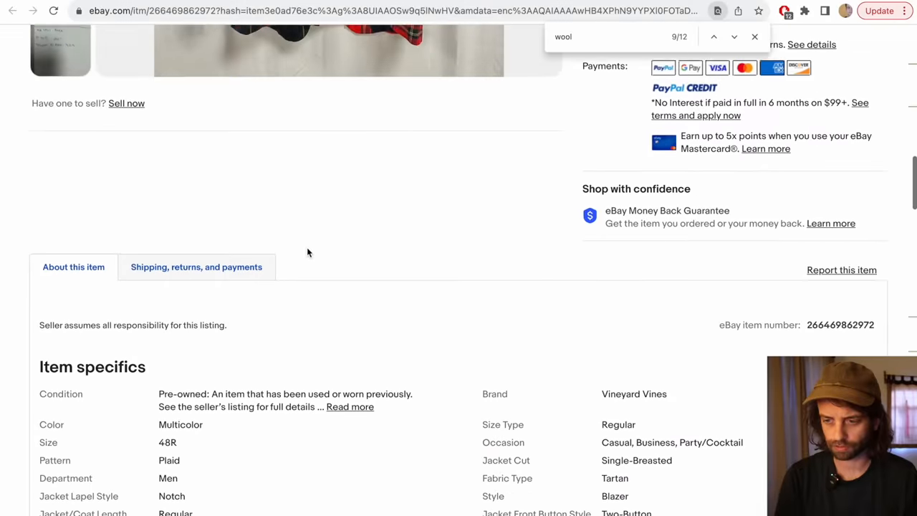
{"action": "scroll", "scroll_direction": "down", "scroll_amount": 3}
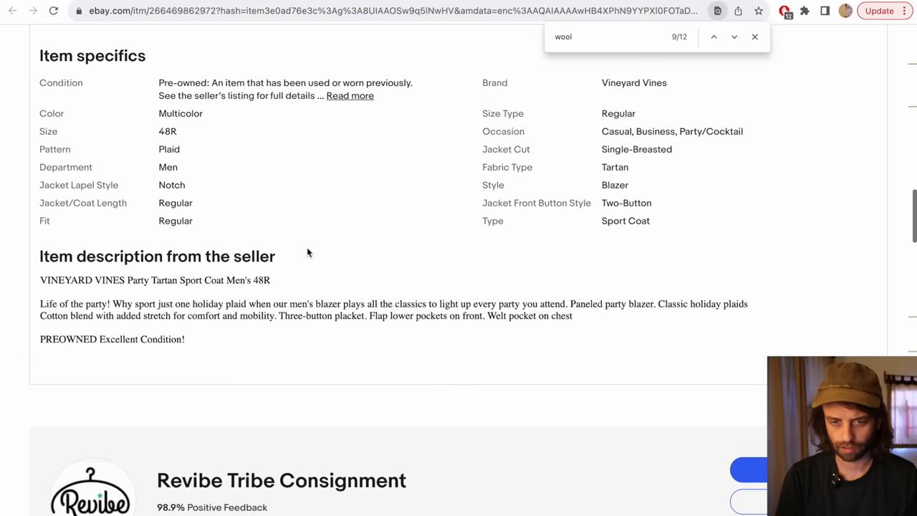
{"action": "scroll", "scroll_direction": "down", "scroll_amount": 3}
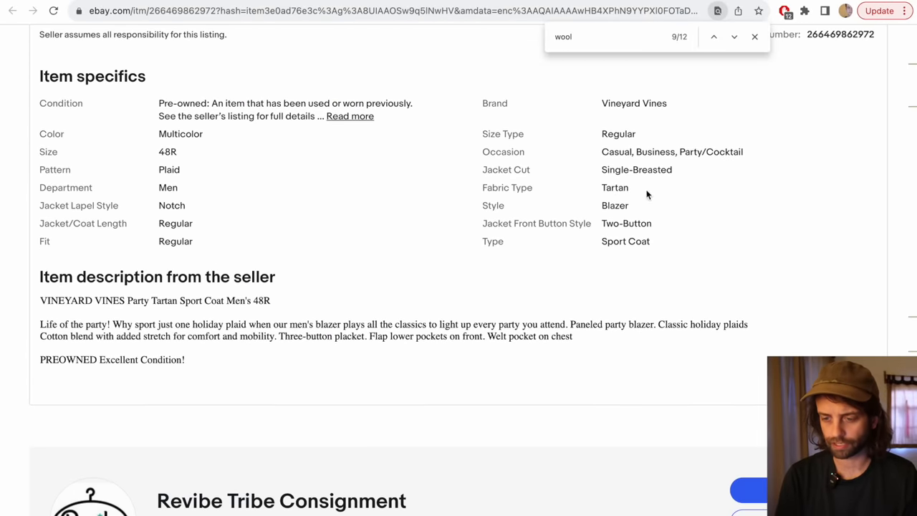
{"action": "mouse_move", "coordinate": [612, 183]}
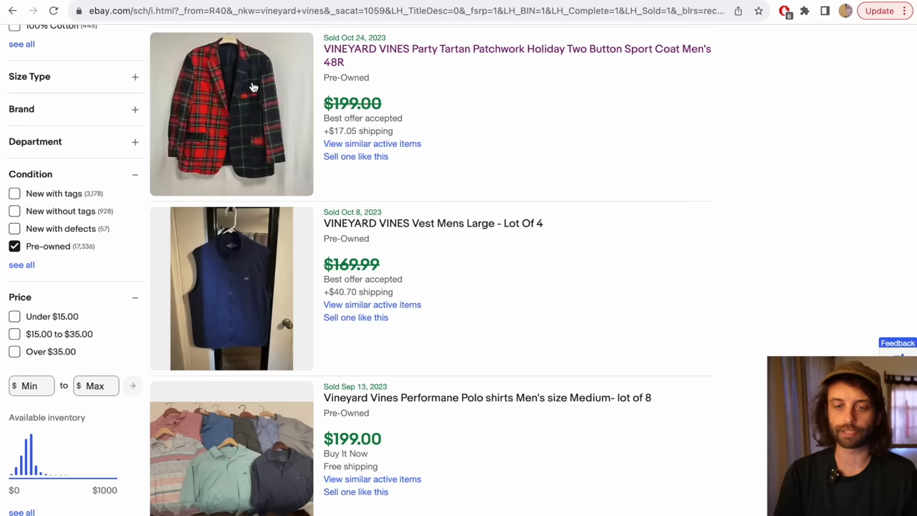
{"action": "mouse_move", "coordinate": [250, 104]}
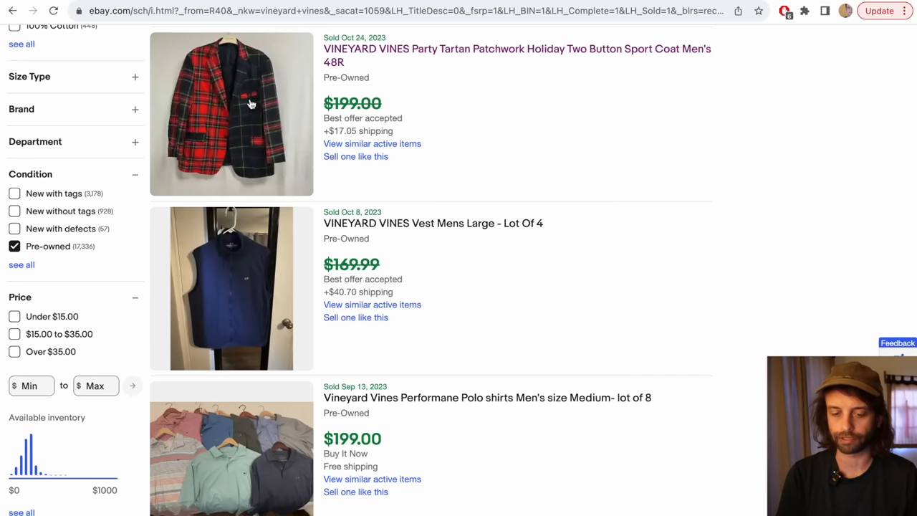
{"action": "scroll", "scroll_direction": "down", "scroll_amount": 3}
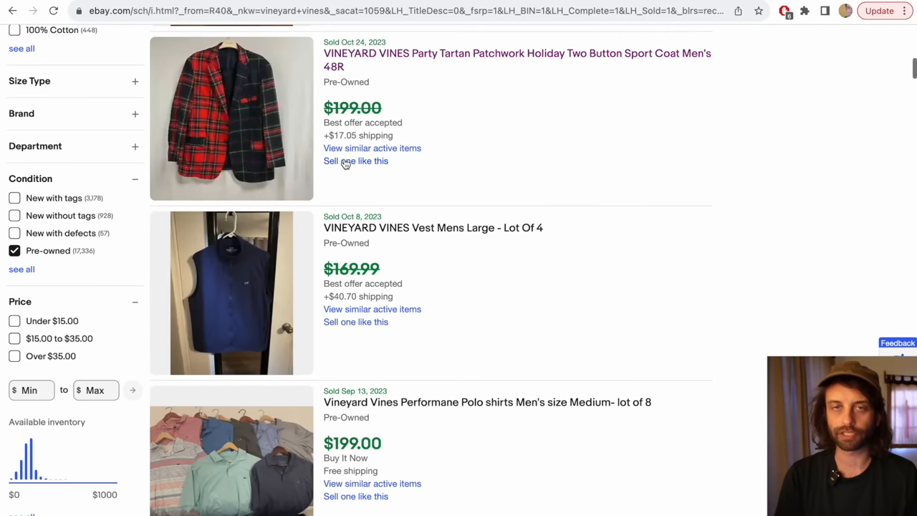
{"action": "mouse_move", "coordinate": [346, 180]}
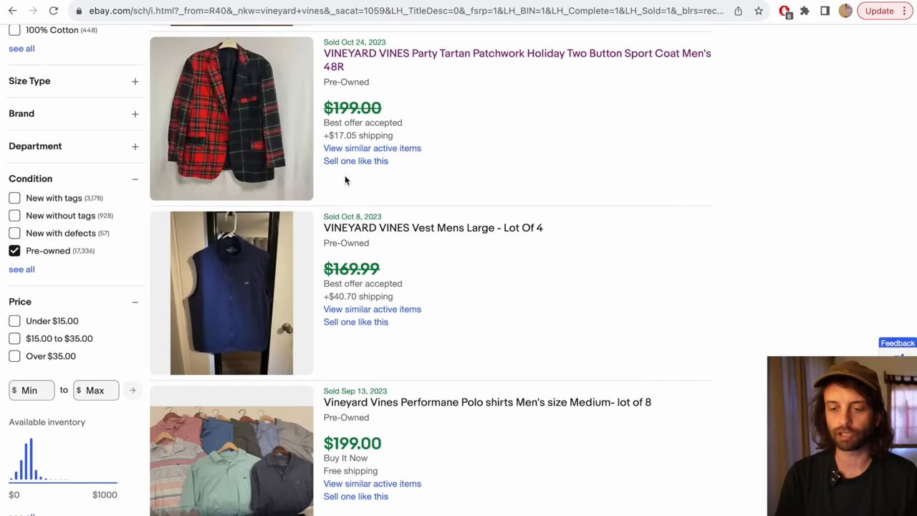
{"action": "scroll", "scroll_direction": "down", "scroll_amount": 3}
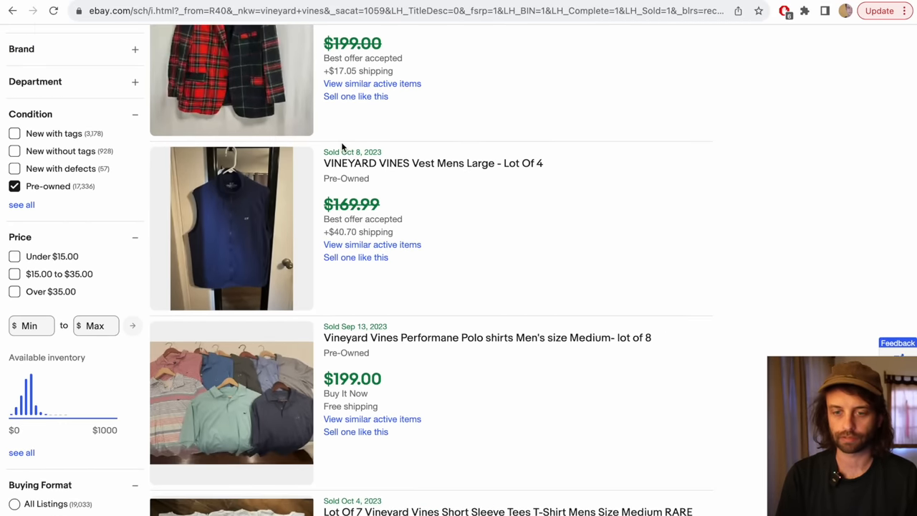
{"action": "scroll", "scroll_direction": "down", "scroll_amount": 3}
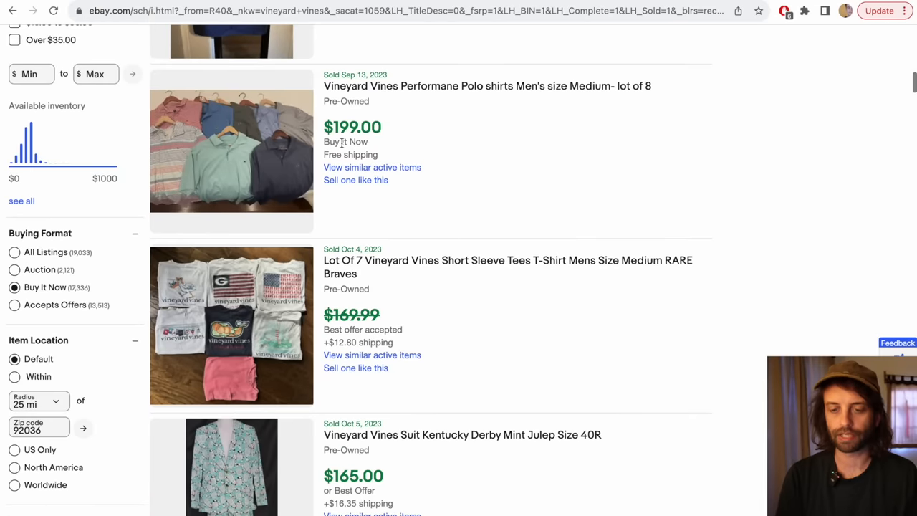
{"action": "scroll", "scroll_direction": "down", "scroll_amount": 3}
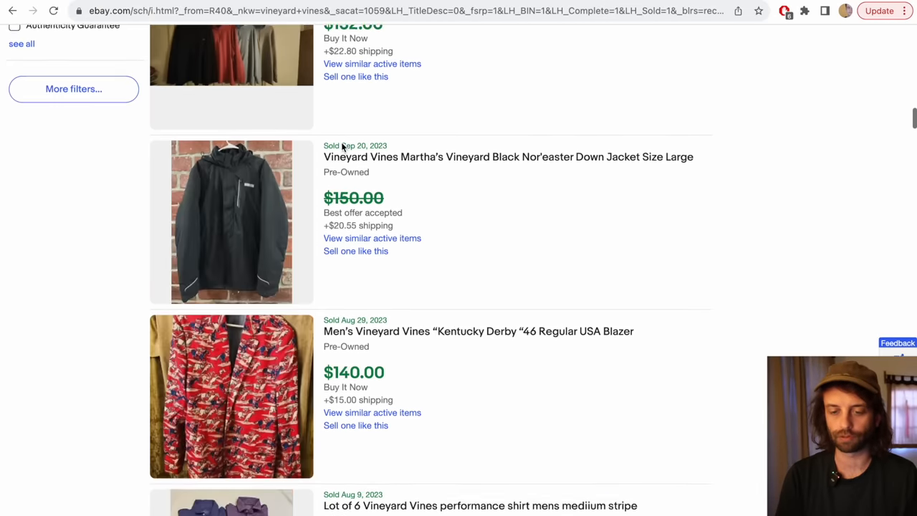
{"action": "scroll", "scroll_direction": "down", "scroll_amount": 3}
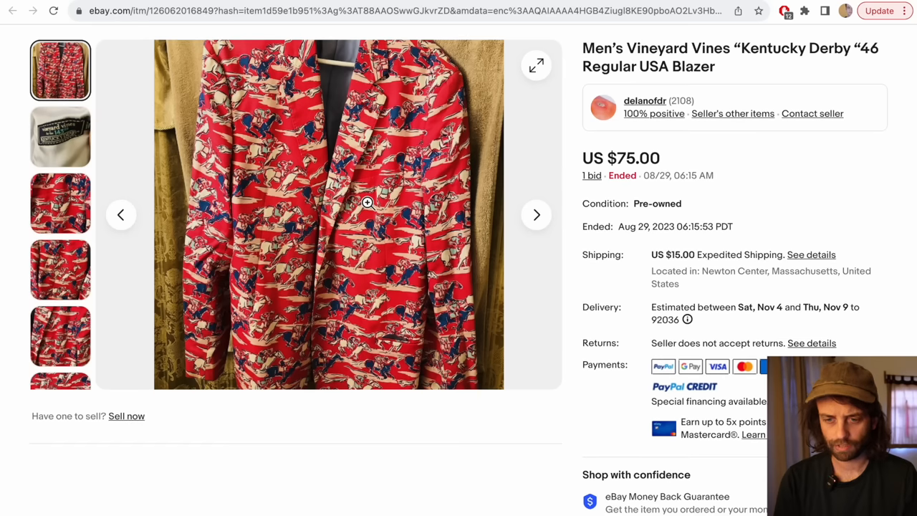
{"action": "left_click", "coordinate": [61, 136]}
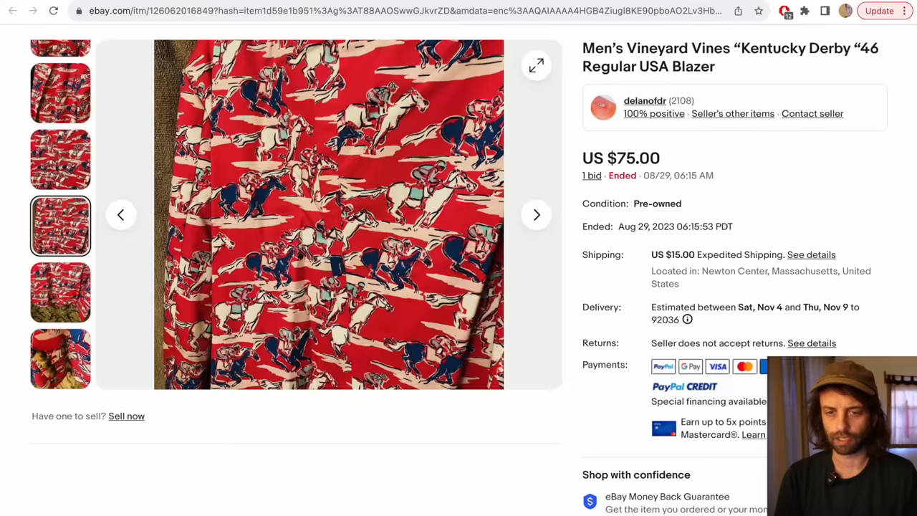
{"action": "left_click", "coordinate": [12, 11]}
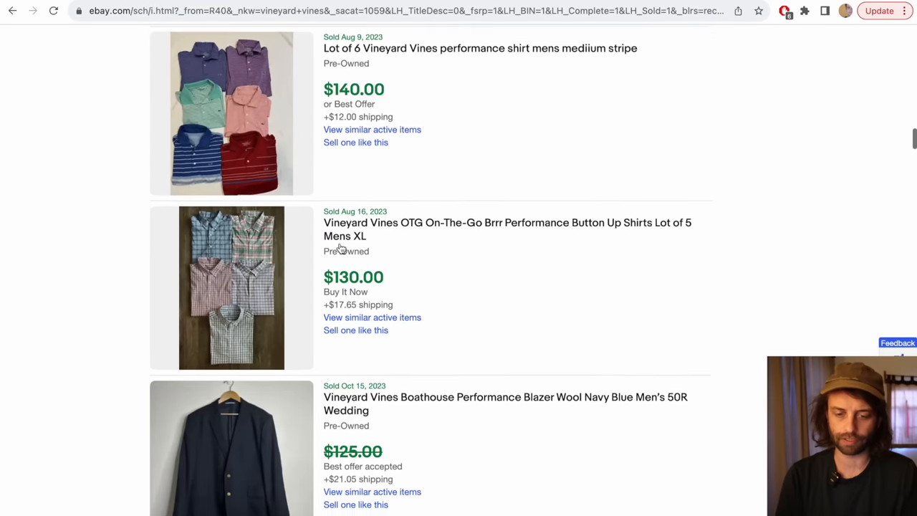
Step: Open an ended Vineyard Vines listing's item page from the sold results
{"action": "scroll", "scroll_direction": "up", "scroll_amount": 3}
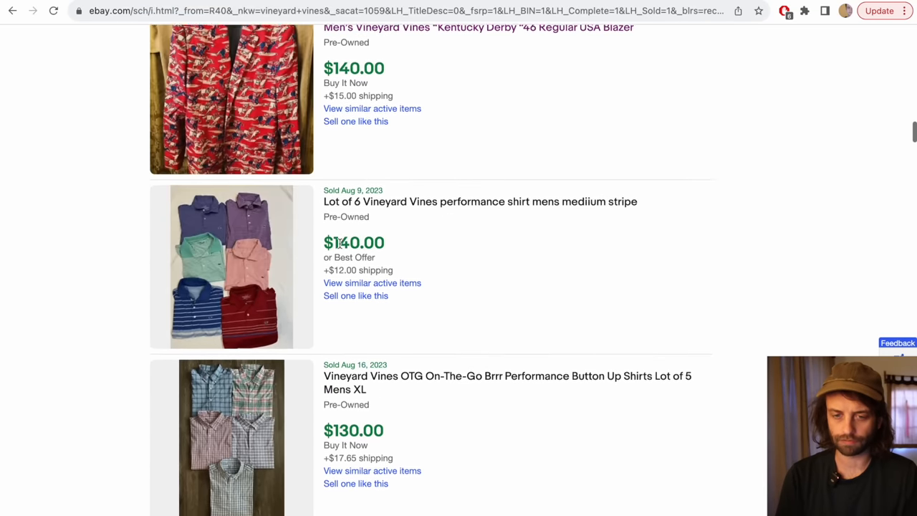
{"action": "scroll", "scroll_direction": "down", "scroll_amount": 3}
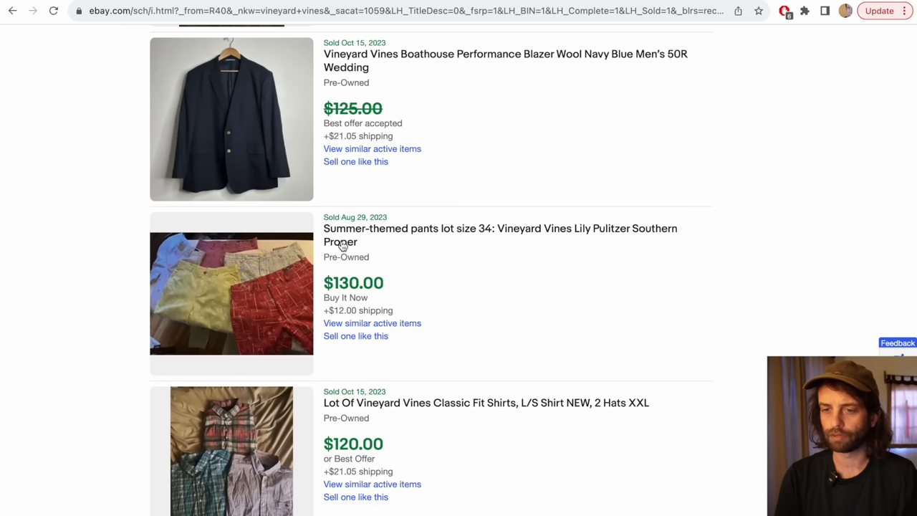
{"action": "left_click", "coordinate": [500, 235]}
{"action": "type", "text": "vineyard vines boatho"}
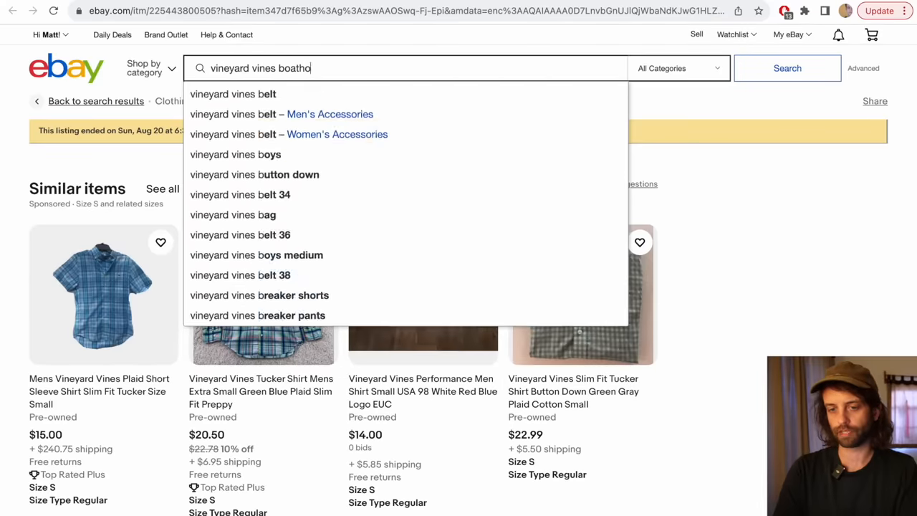
Step: Run the 'vineyard vines boathouse' search and browse its 11 sold listings
{"action": "left_click", "coordinate": [787, 68]}
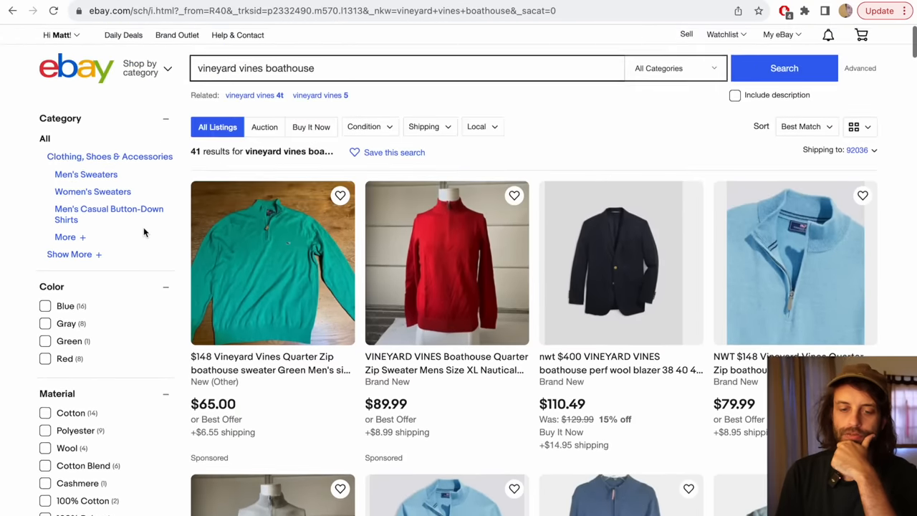
{"action": "scroll", "scroll_direction": "down", "scroll_amount": 3}
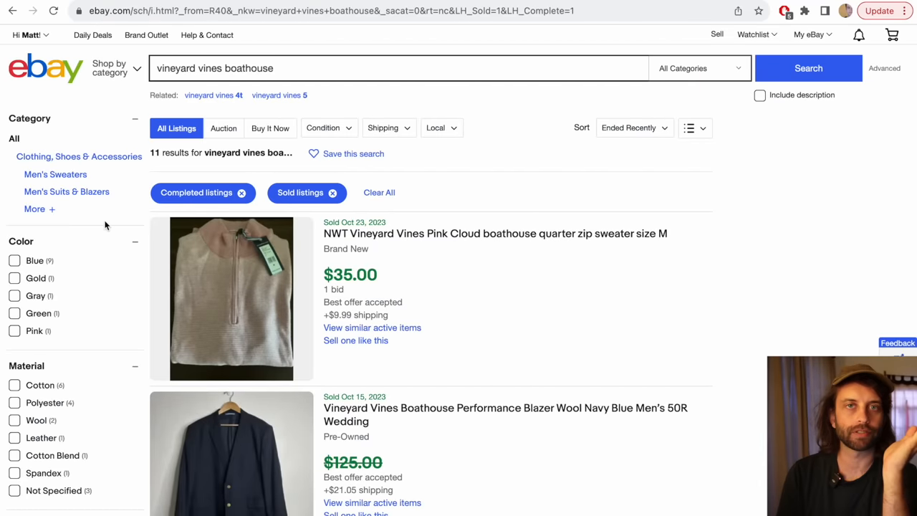
{"action": "scroll", "scroll_direction": "down", "scroll_amount": 3}
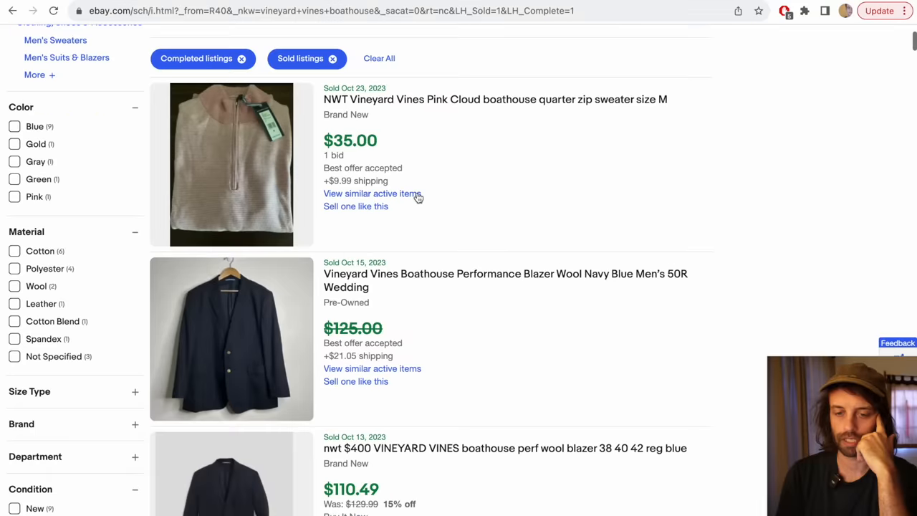
{"action": "scroll", "scroll_direction": "down", "scroll_amount": 3}
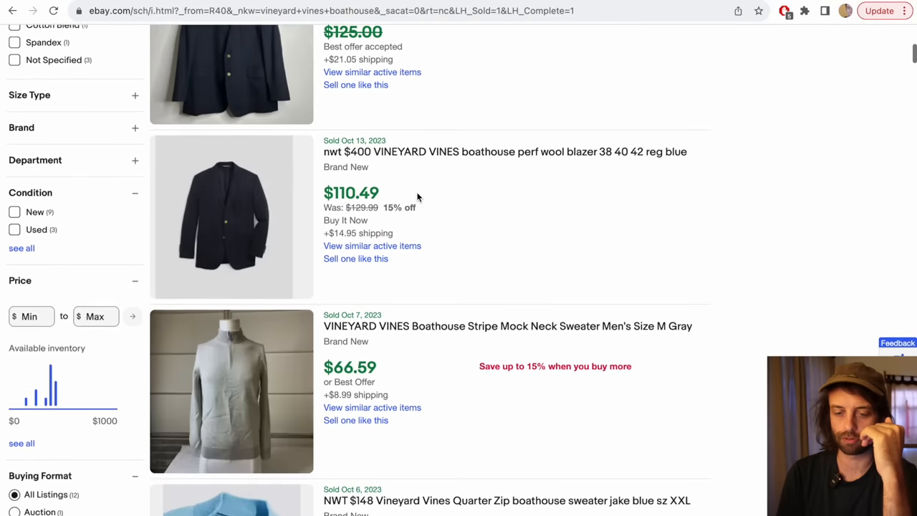
{"action": "scroll", "scroll_direction": "down", "scroll_amount": 3}
{"action": "type", "text": "vineyard vines navy blazers"}
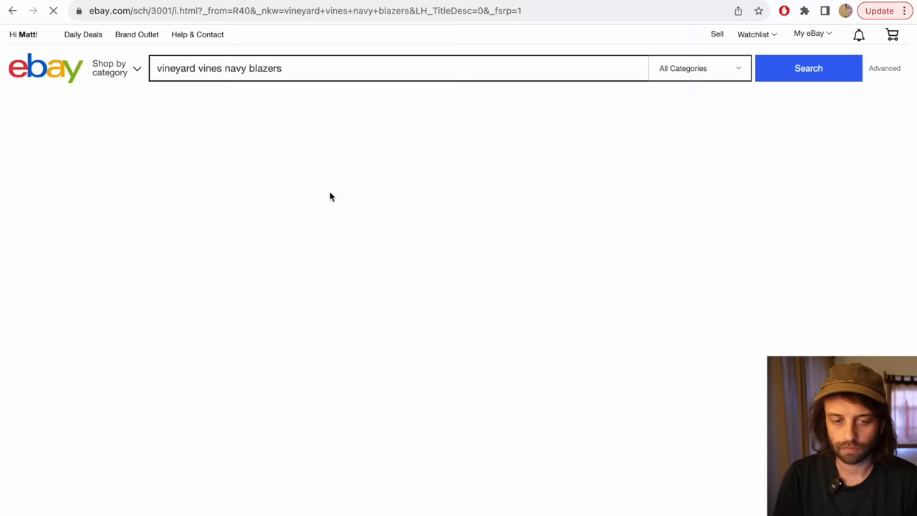
Step: Browse the sold Vineyard Vines navy blazers results and restrict them to Pre-owned condition
{"action": "left_click", "coordinate": [300, 192]}
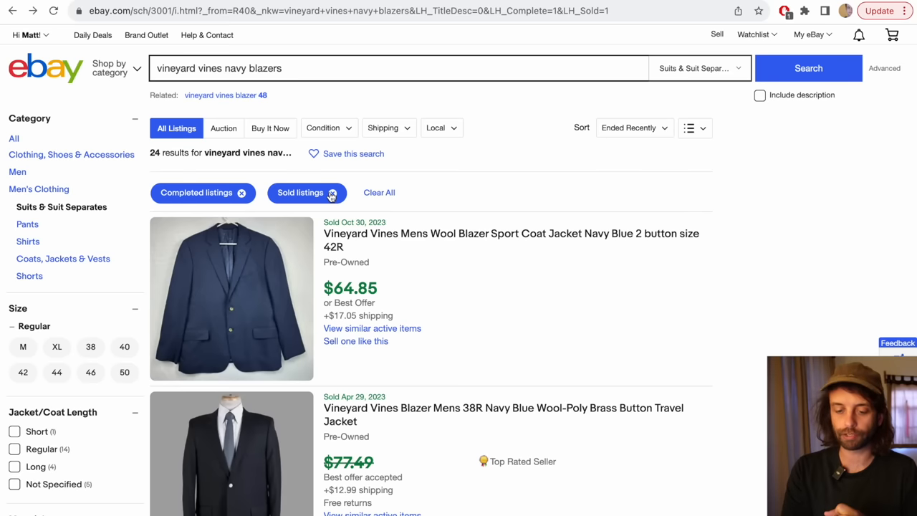
{"action": "scroll", "scroll_direction": "down", "scroll_amount": 3}
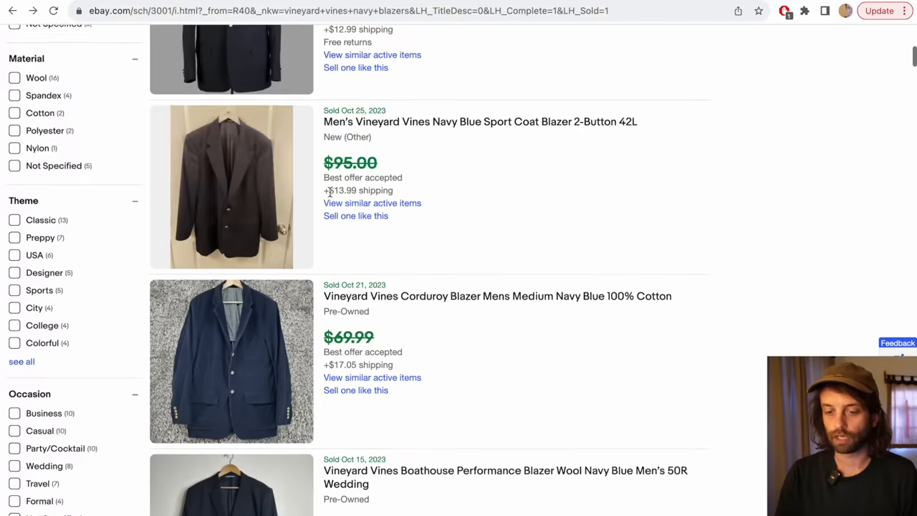
{"action": "scroll", "scroll_direction": "down", "scroll_amount": 3}
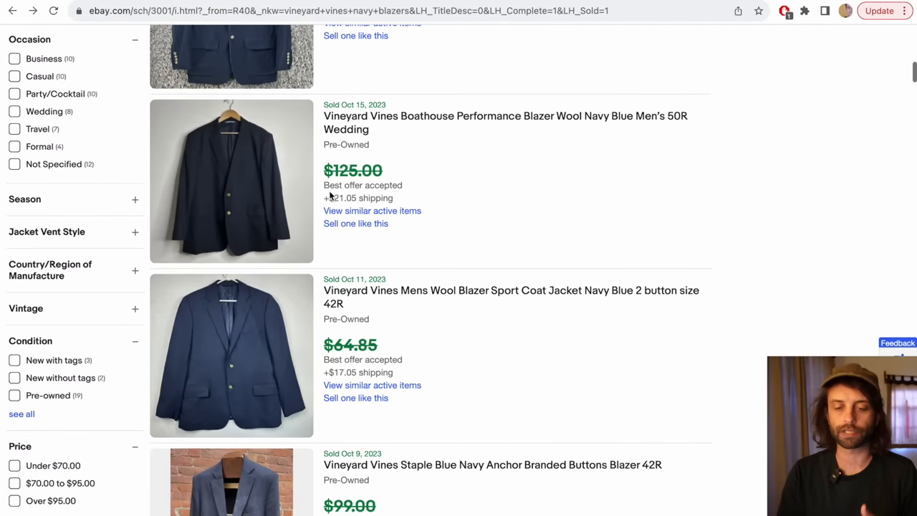
{"action": "scroll", "scroll_direction": "down", "scroll_amount": 3}
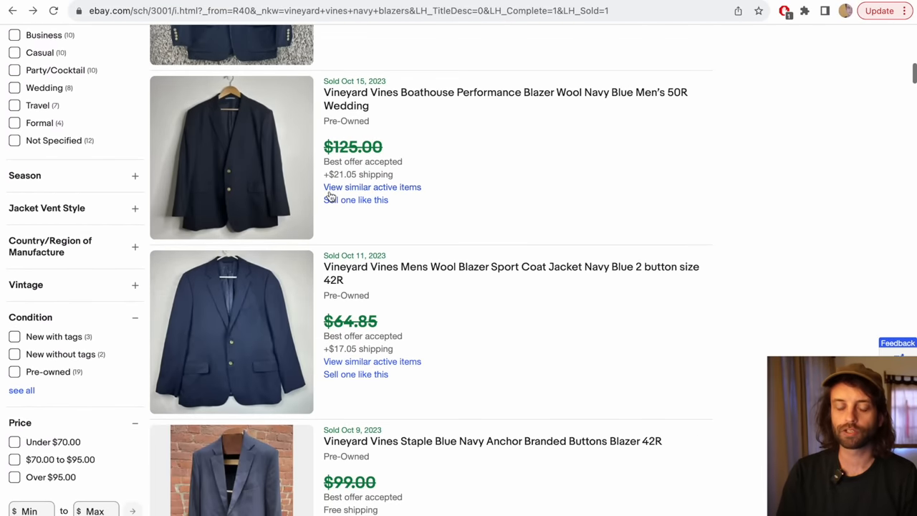
{"action": "scroll", "scroll_direction": "down", "scroll_amount": 3}
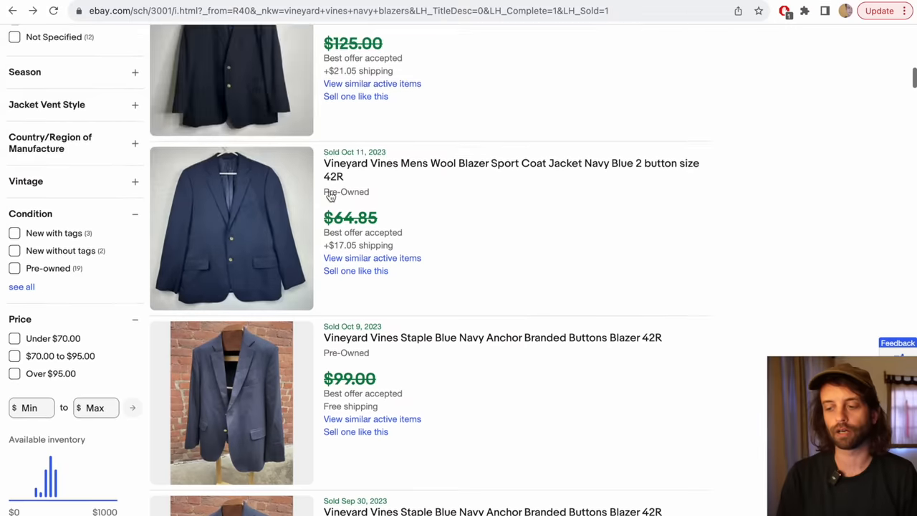
{"action": "scroll", "scroll_direction": "down", "scroll_amount": 3}
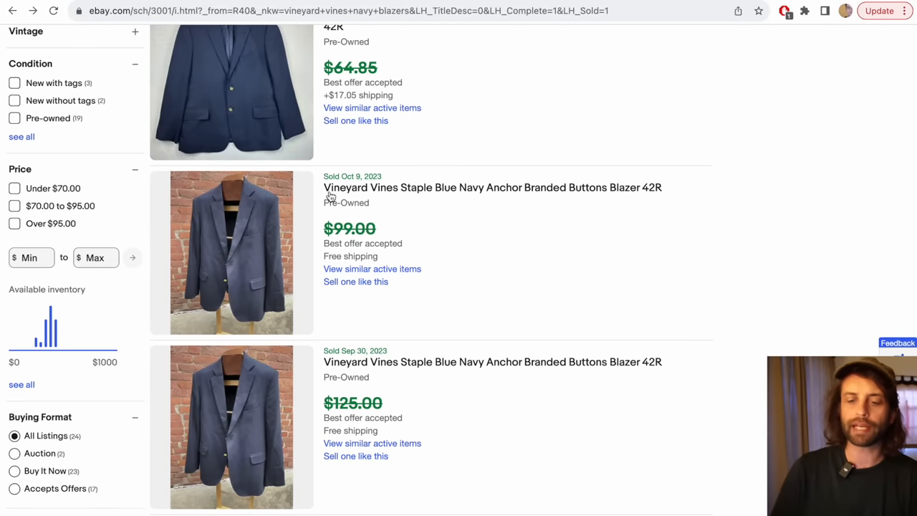
{"action": "mouse_move", "coordinate": [515, 359]}
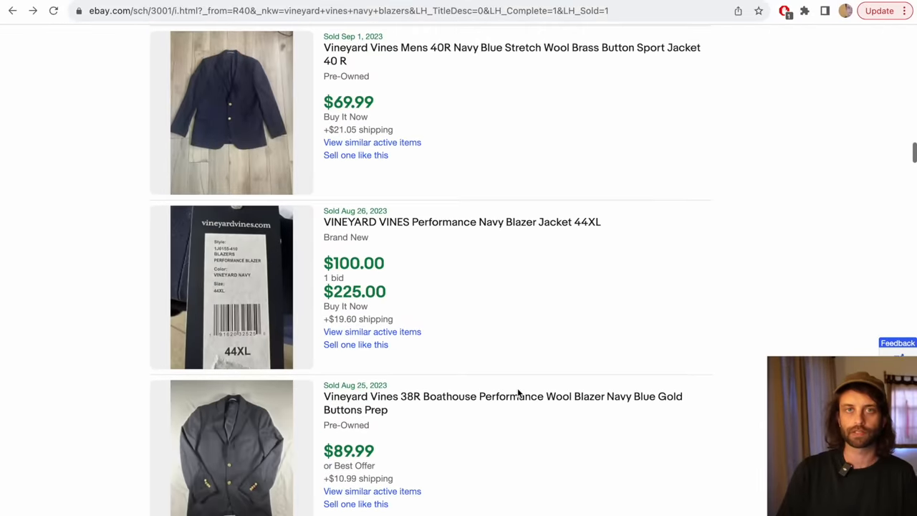
{"action": "scroll", "scroll_direction": "down", "scroll_amount": 3}
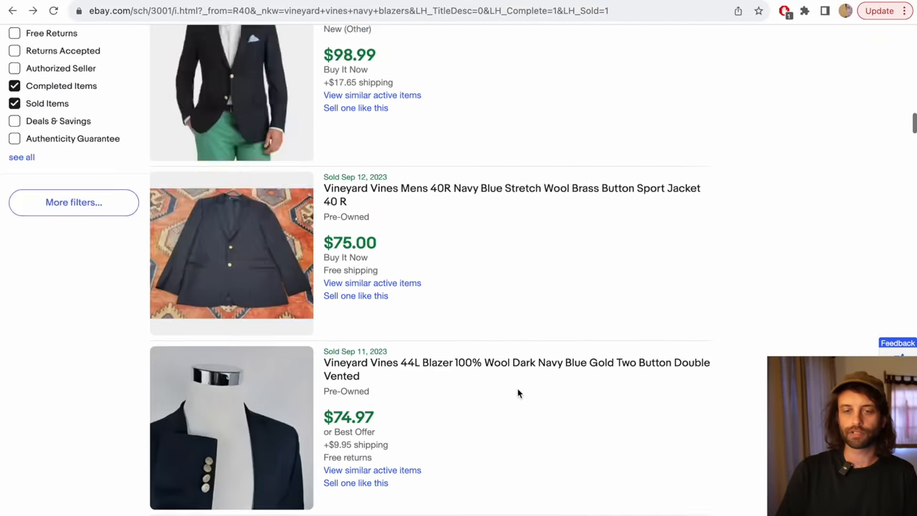
{"action": "left_click", "coordinate": [15, 231]}
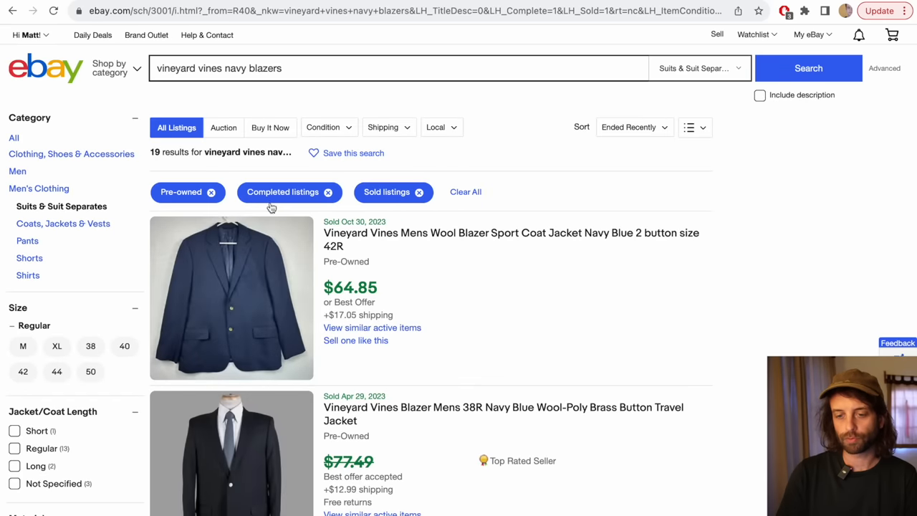
{"action": "mouse_move", "coordinate": [382, 250]}
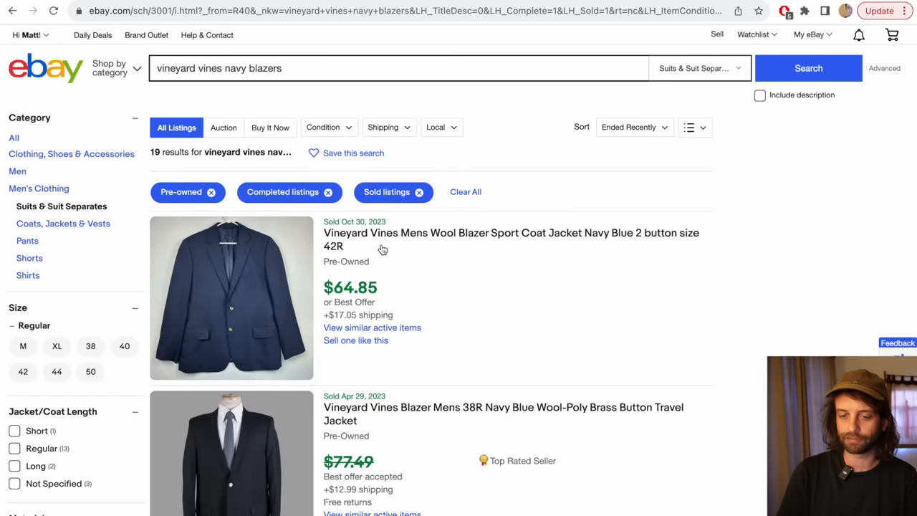
{"action": "scroll", "scroll_direction": "down", "scroll_amount": 3}
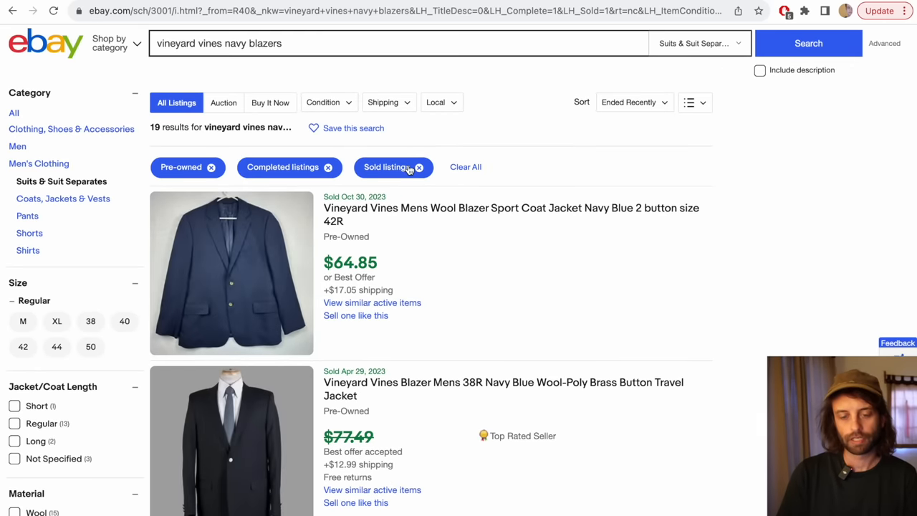
{"action": "left_click", "coordinate": [418, 167]}
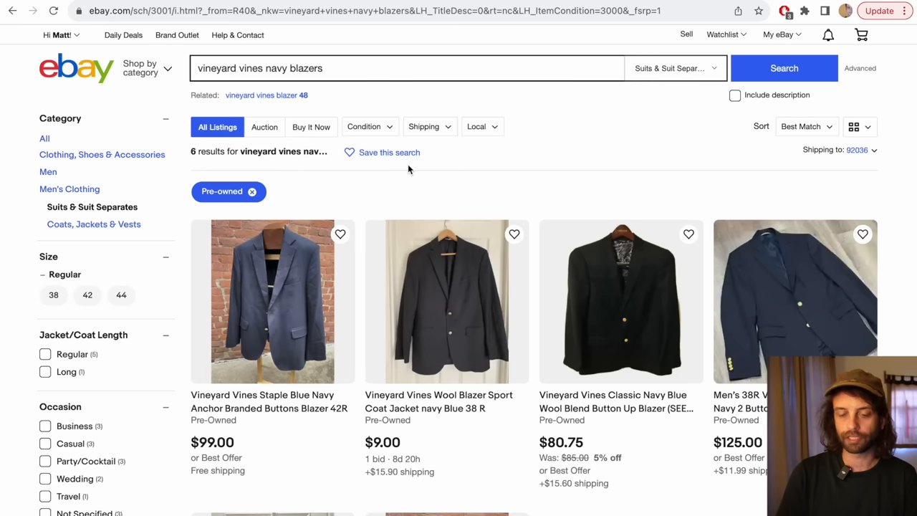
{"action": "mouse_move", "coordinate": [342, 198]}
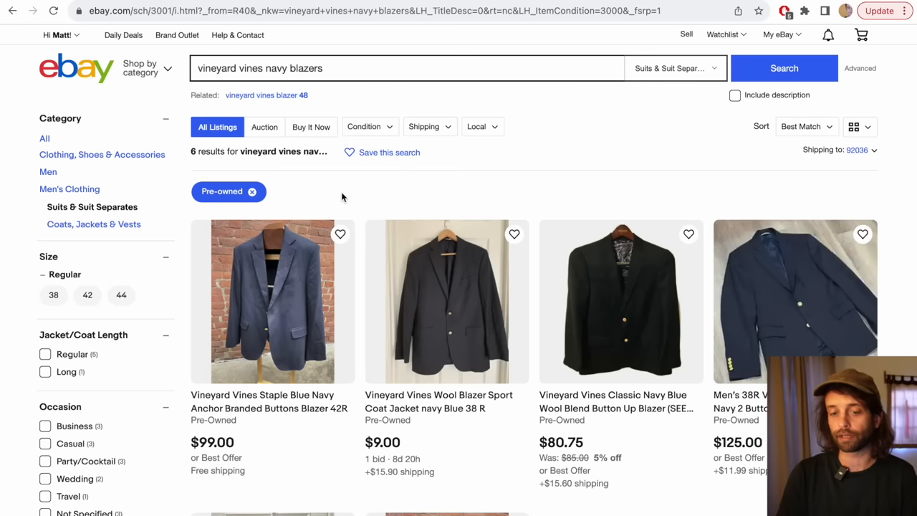
{"action": "mouse_move", "coordinate": [357, 251]}
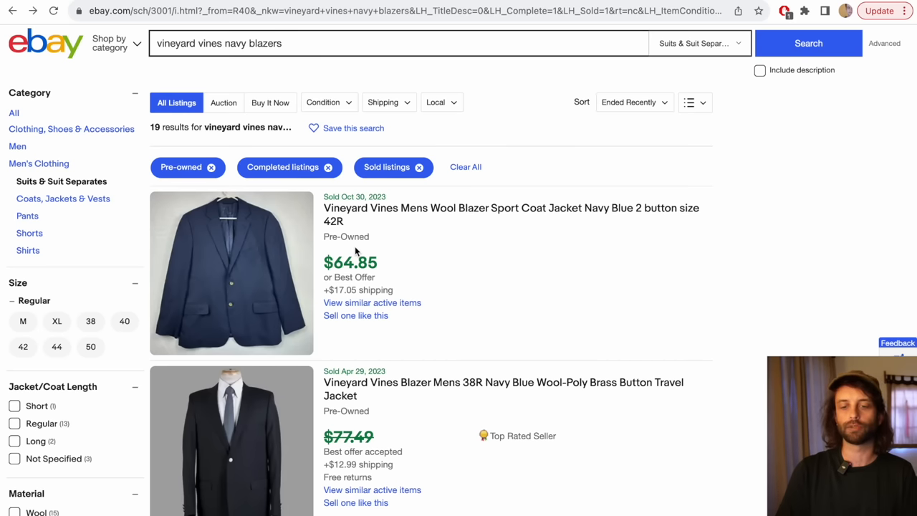
{"action": "mouse_move", "coordinate": [495, 360]}
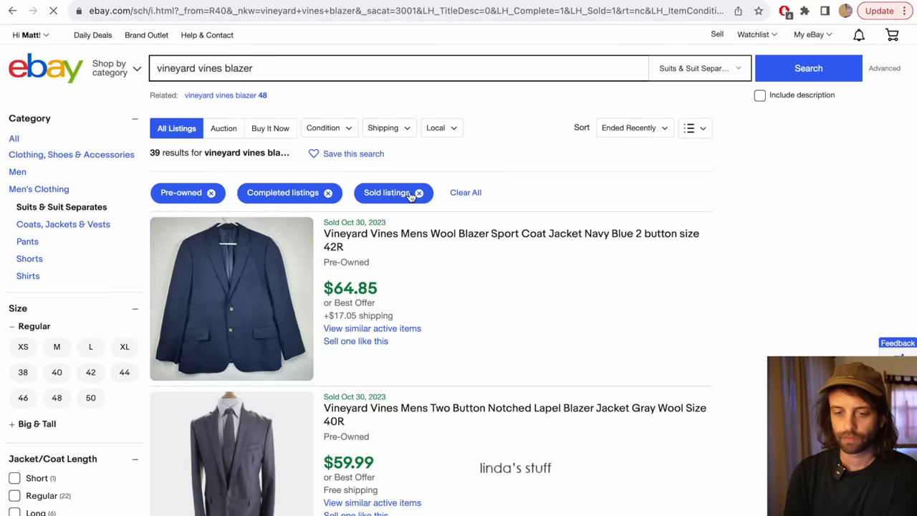
{"action": "left_click", "coordinate": [419, 192]}
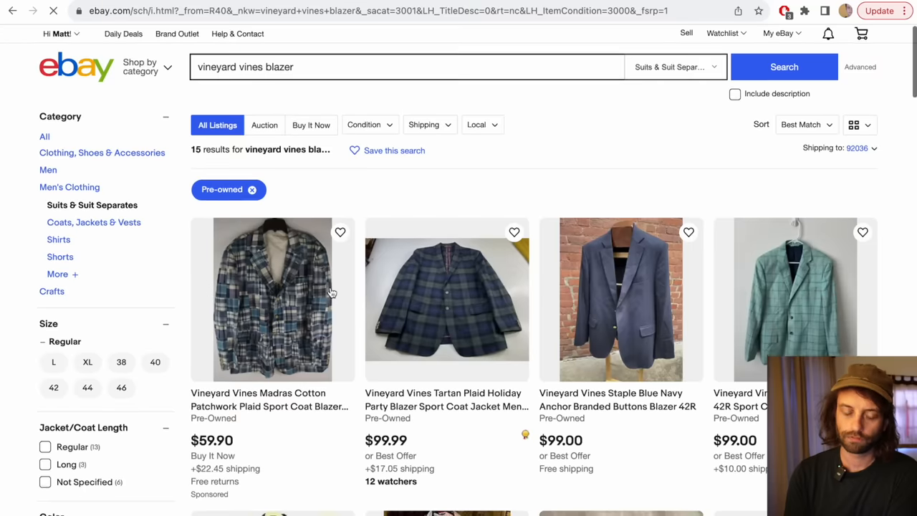
{"action": "scroll", "scroll_direction": "down", "scroll_amount": 3}
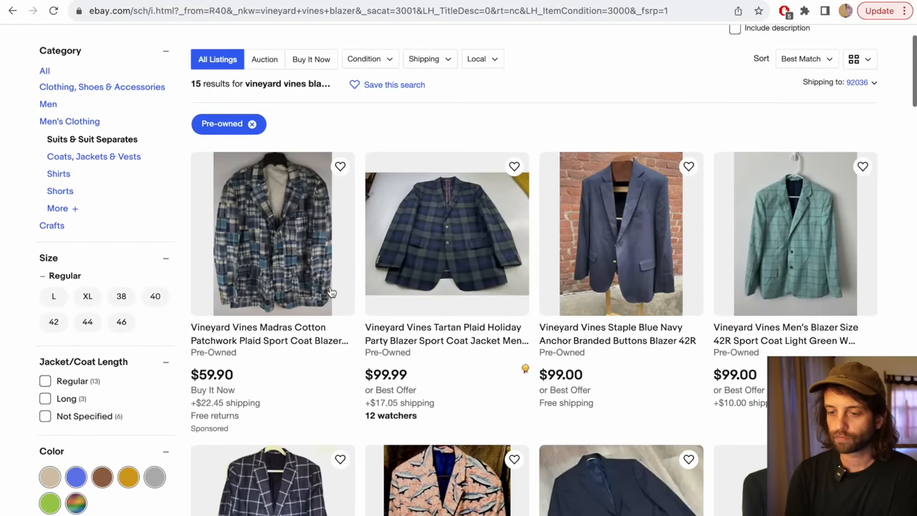
{"action": "scroll", "scroll_direction": "down", "scroll_amount": 3}
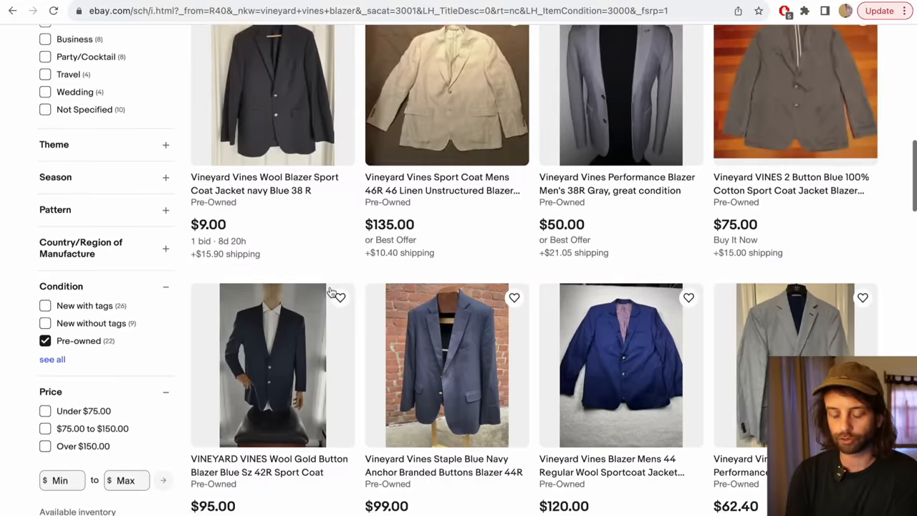
{"action": "scroll", "scroll_direction": "down", "scroll_amount": 3}
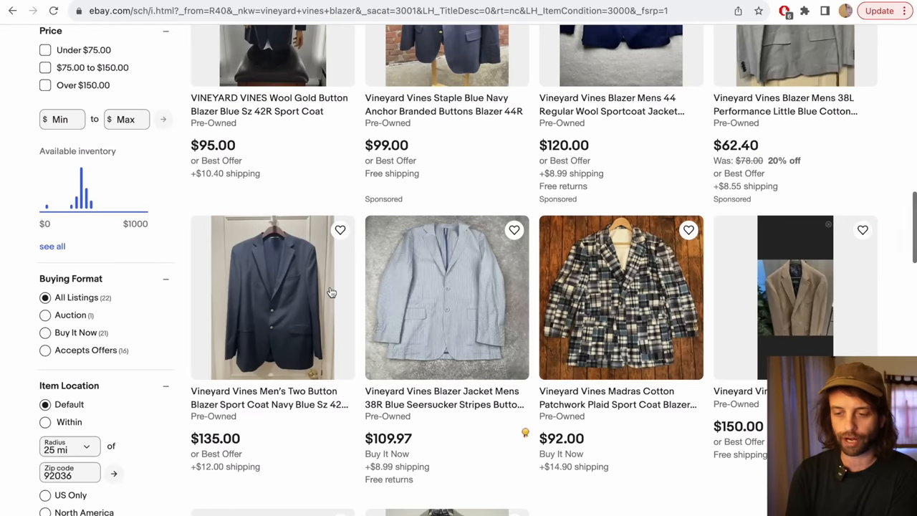
{"action": "scroll", "scroll_direction": "down", "scroll_amount": 3}
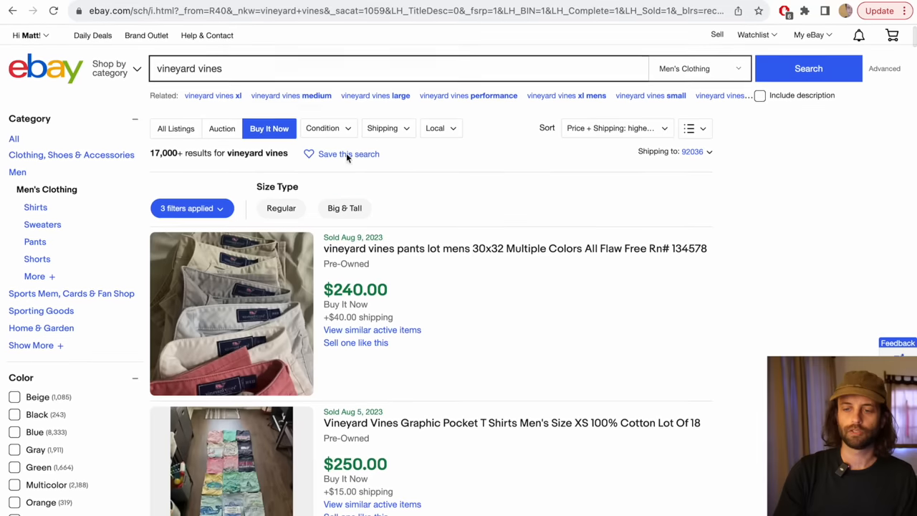
Step: Scroll the sold Vineyard Vines results down to On The Go shorts sold around $49
{"action": "scroll", "scroll_direction": "down", "scroll_amount": 3}
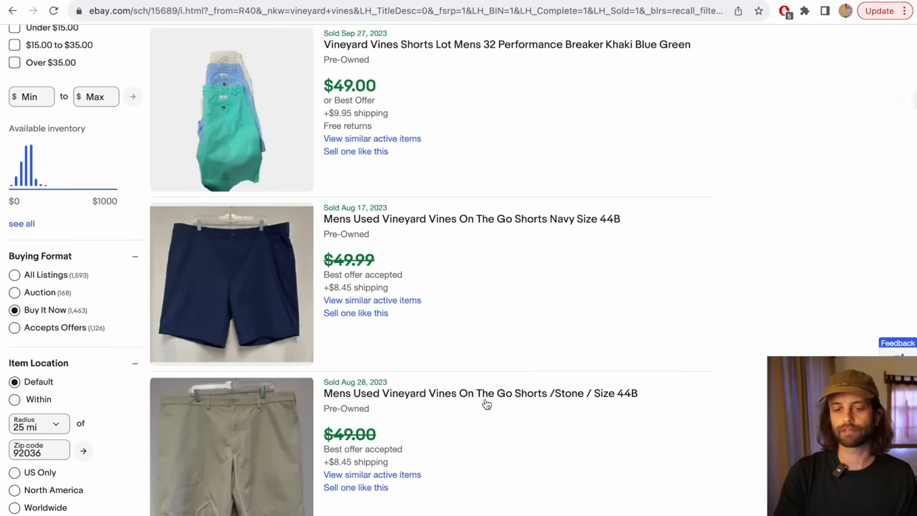
{"action": "scroll", "scroll_direction": "down", "scroll_amount": 3}
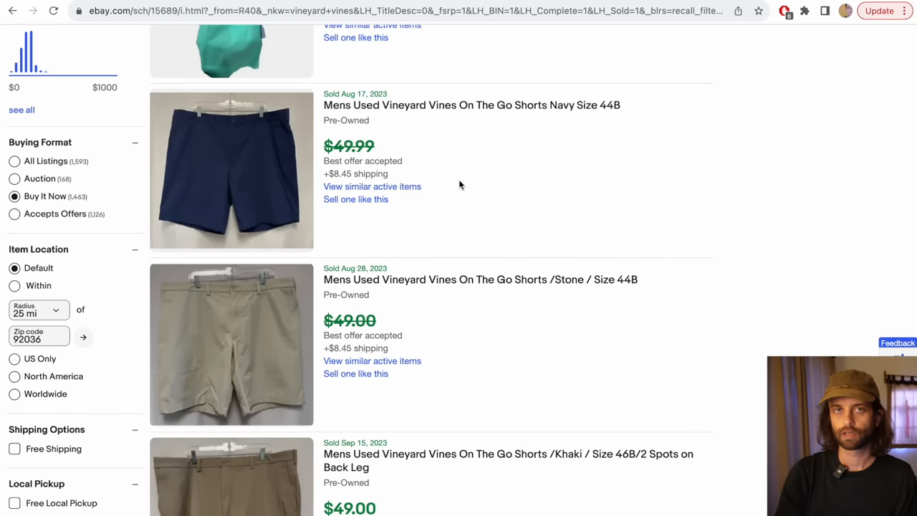
{"action": "mouse_move", "coordinate": [379, 202]}
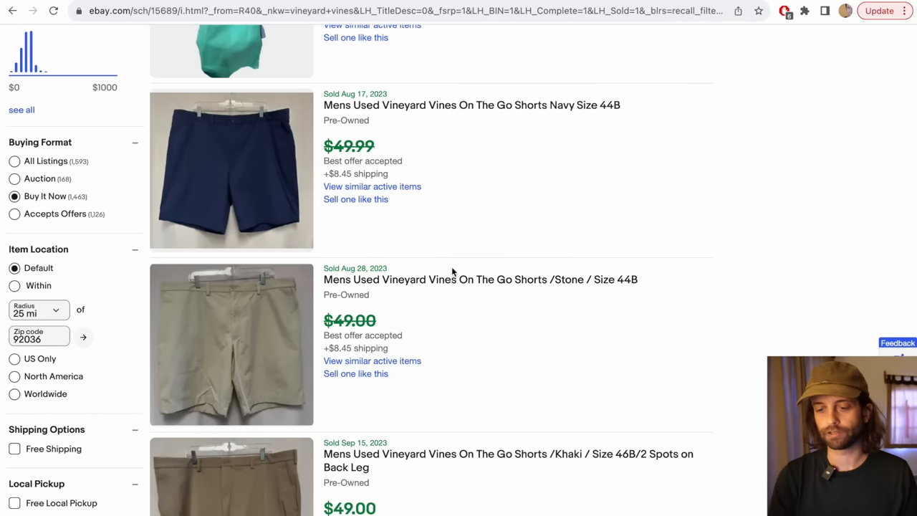
{"action": "scroll", "scroll_direction": "down", "scroll_amount": 3}
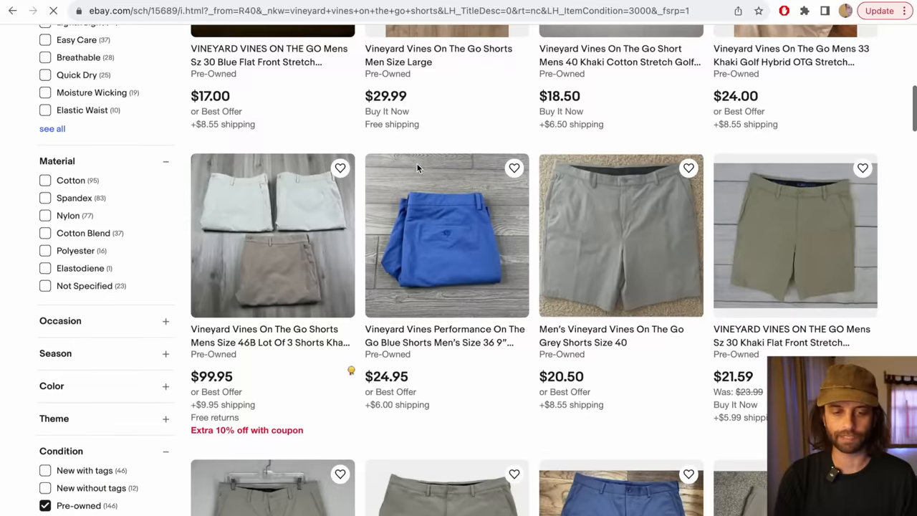
Step: Scroll through the 139 sold pre-owned Vineyard Vines On The Go shorts listings
{"action": "scroll", "scroll_direction": "down", "scroll_amount": 3}
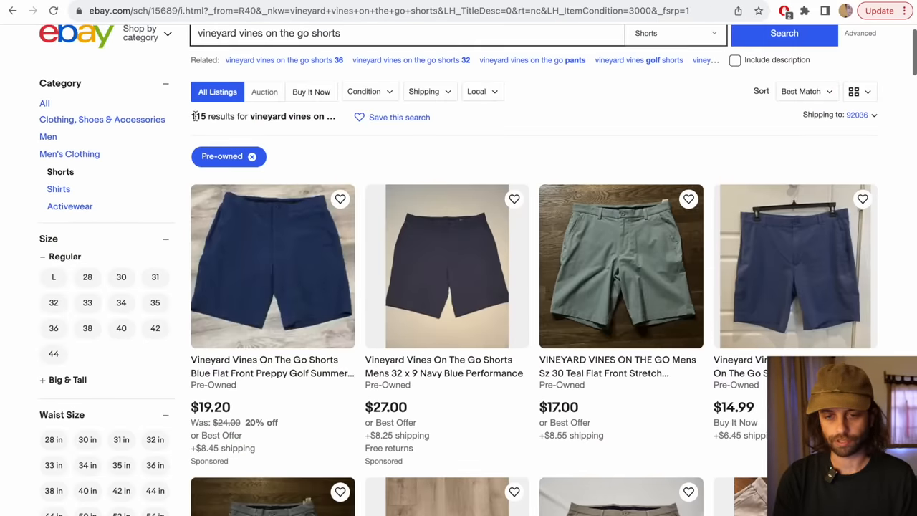
{"action": "scroll", "scroll_direction": "down", "scroll_amount": 3}
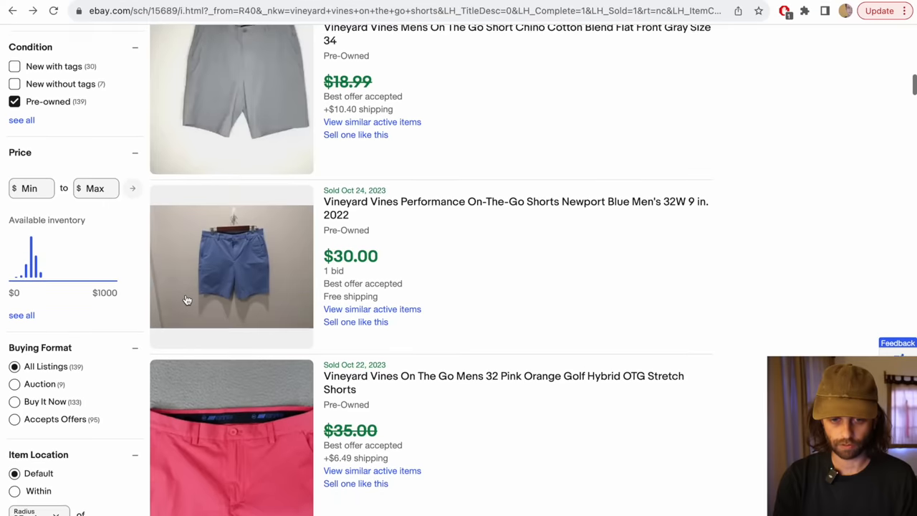
{"action": "scroll", "scroll_direction": "down", "scroll_amount": 3}
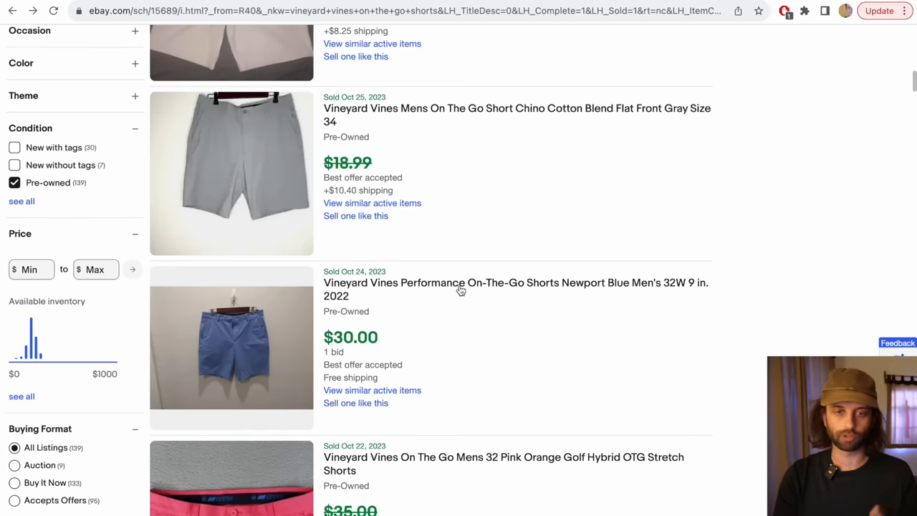
{"action": "scroll", "scroll_direction": "down", "scroll_amount": 3}
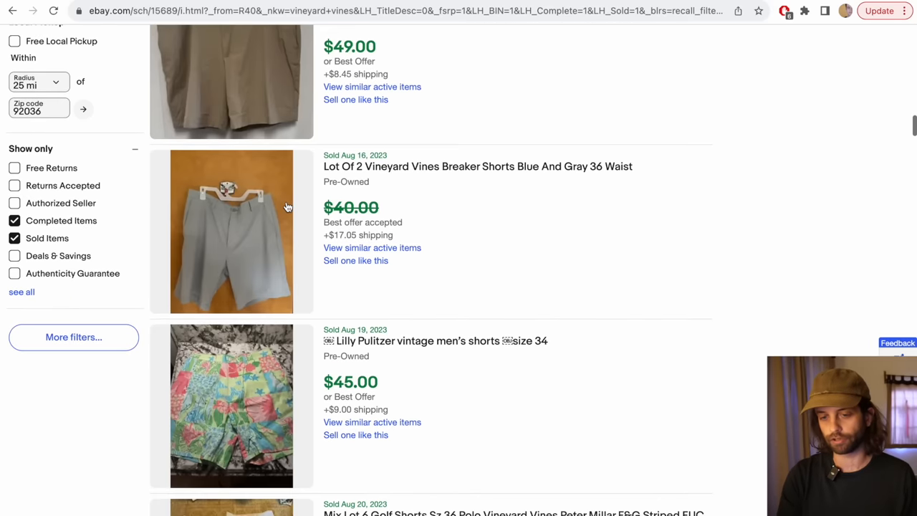
{"action": "scroll", "scroll_direction": "down", "scroll_amount": 3}
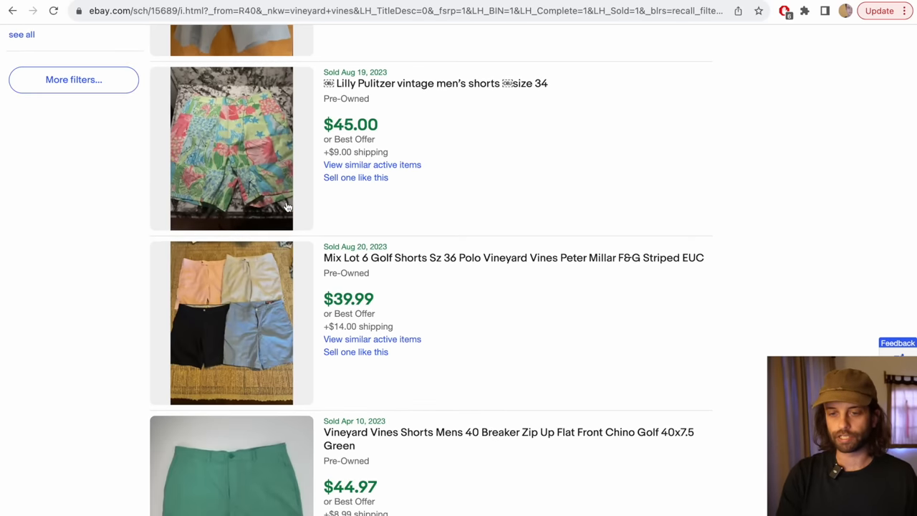
{"action": "scroll", "scroll_direction": "down", "scroll_amount": 3}
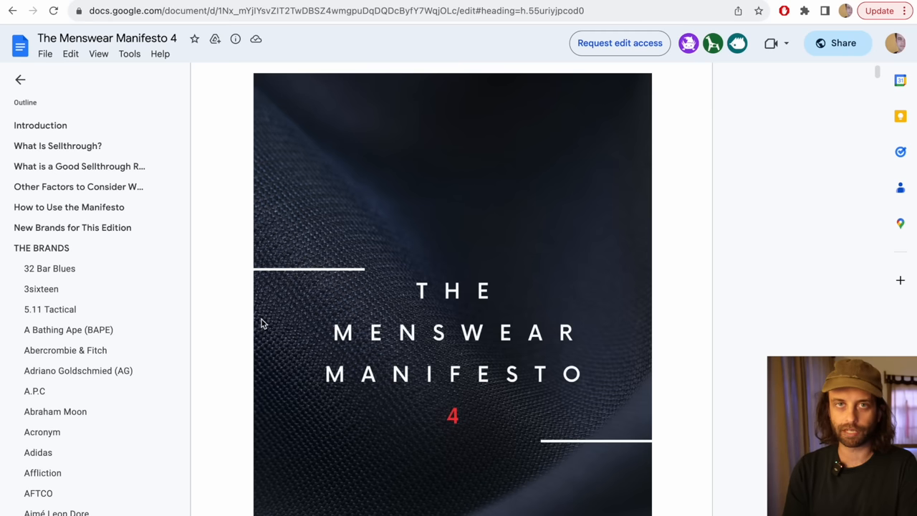
Step: Scroll the Menswear Manifesto 4 past the intro into the brand entries
{"action": "scroll", "scroll_direction": "down", "scroll_amount": 3}
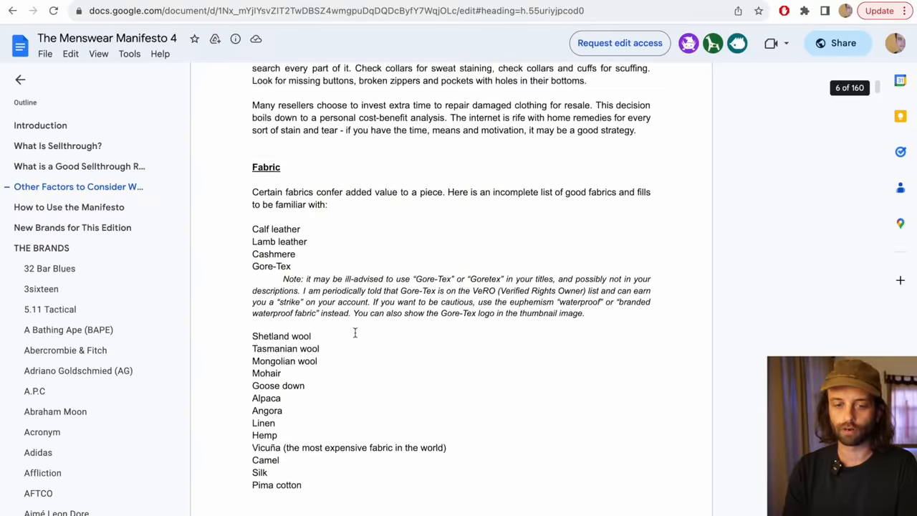
{"action": "scroll", "scroll_direction": "down", "scroll_amount": 3}
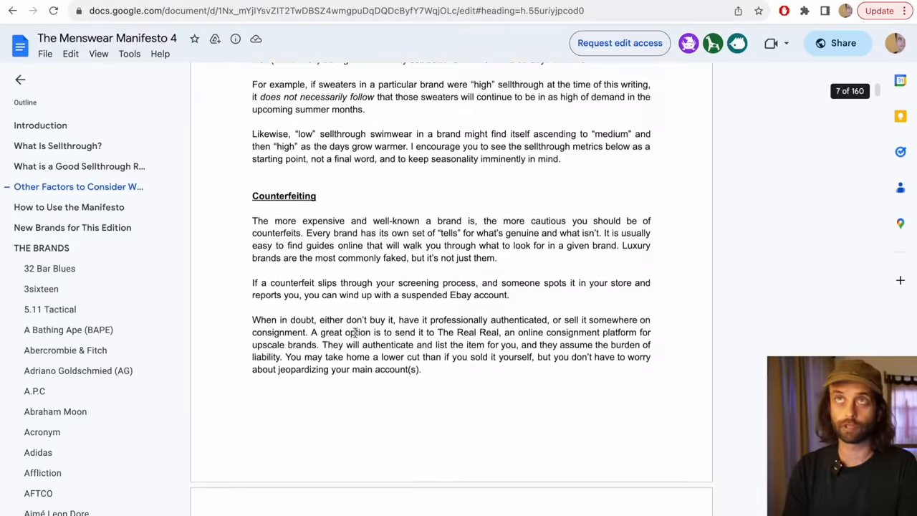
{"action": "scroll", "scroll_direction": "down", "scroll_amount": 3}
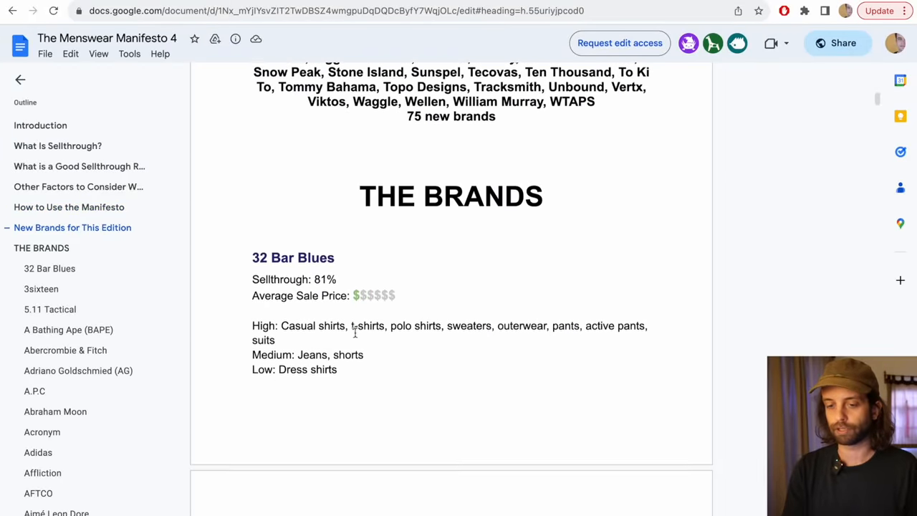
{"action": "scroll", "scroll_direction": "down", "scroll_amount": 3}
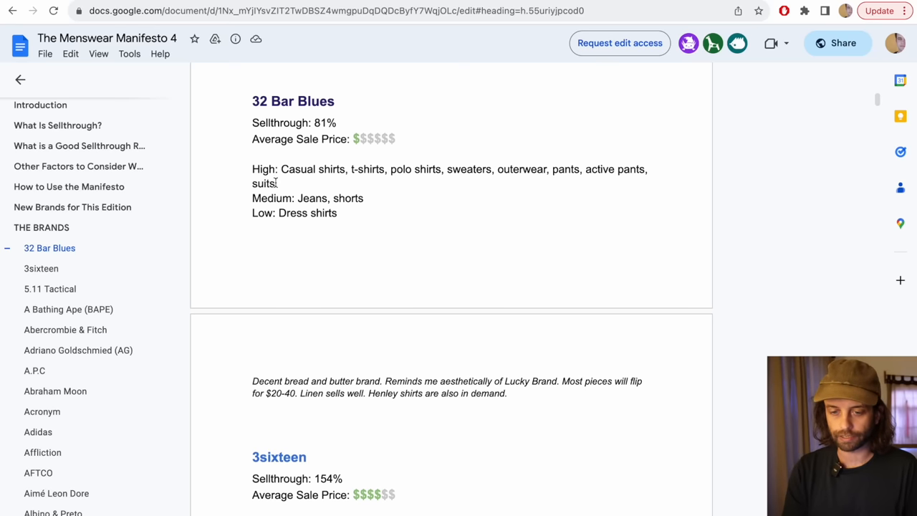
{"action": "scroll", "scroll_direction": "down", "scroll_amount": 3}
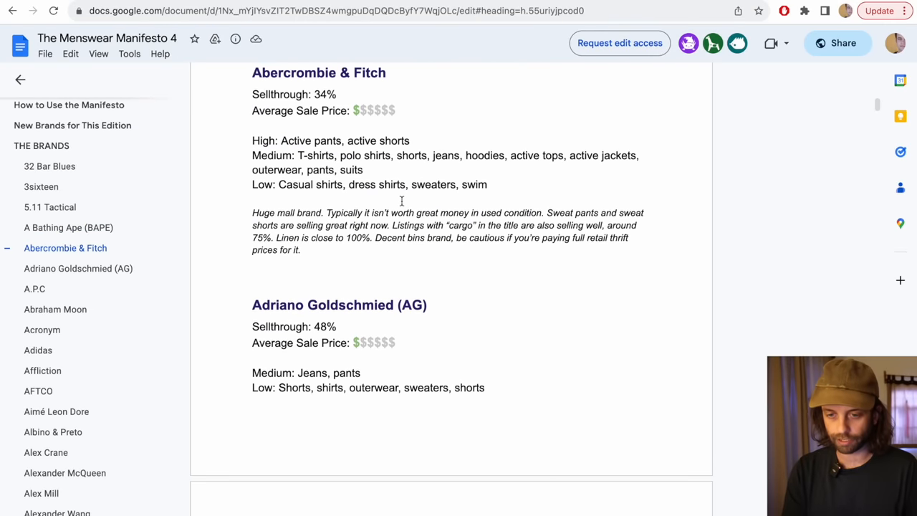
Step: Select the Abercrombie & Fitch notes, then scroll through brand entries to Apolis (36% sellthrough)
{"action": "left_click_drag", "start_coordinate": [252, 213], "coordinate": [300, 250]}
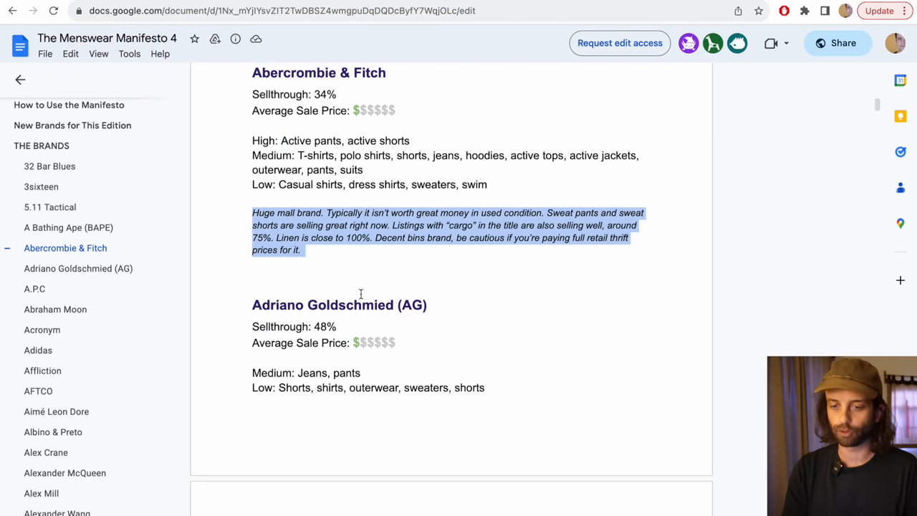
{"action": "scroll", "scroll_direction": "down", "scroll_amount": 3}
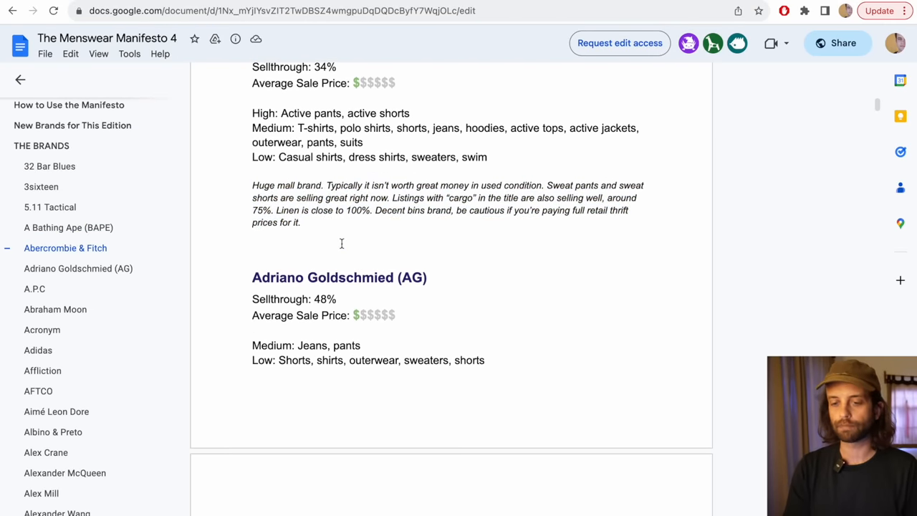
{"action": "scroll", "scroll_direction": "down", "scroll_amount": 3}
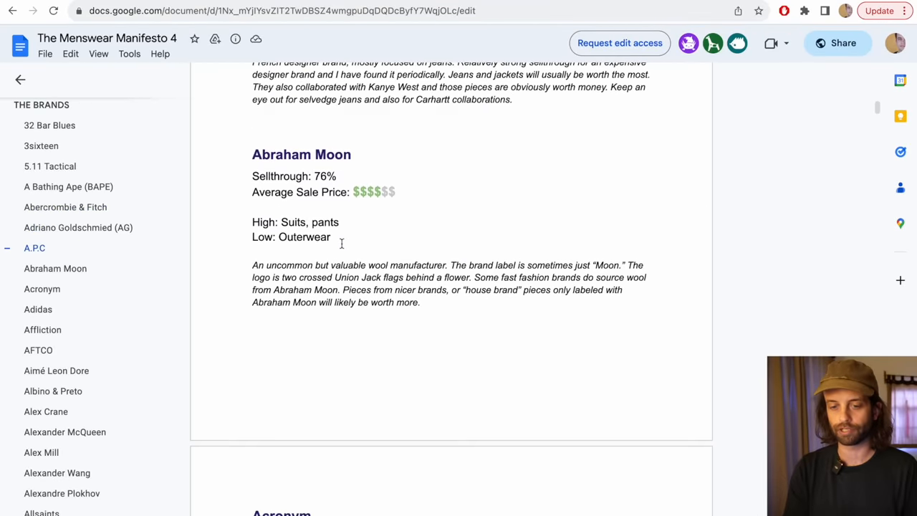
{"action": "scroll", "scroll_direction": "down", "scroll_amount": 3}
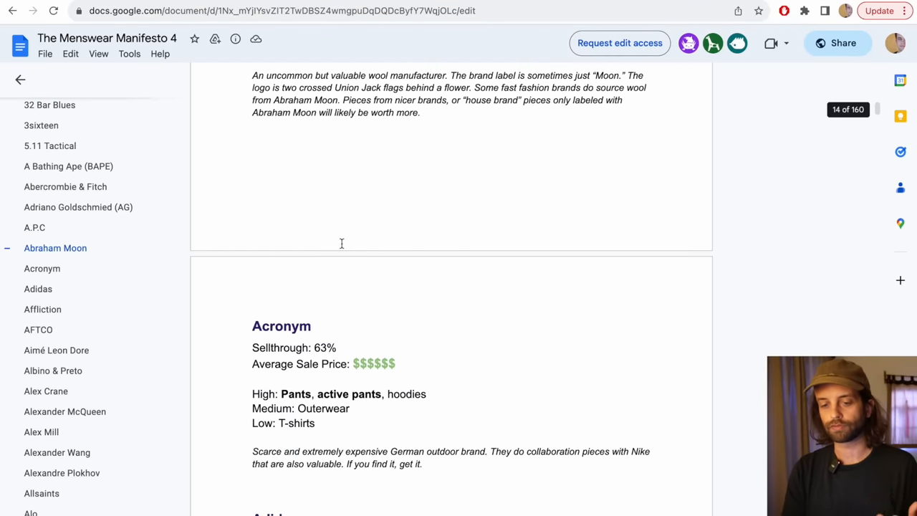
{"action": "scroll", "scroll_direction": "down", "scroll_amount": 3}
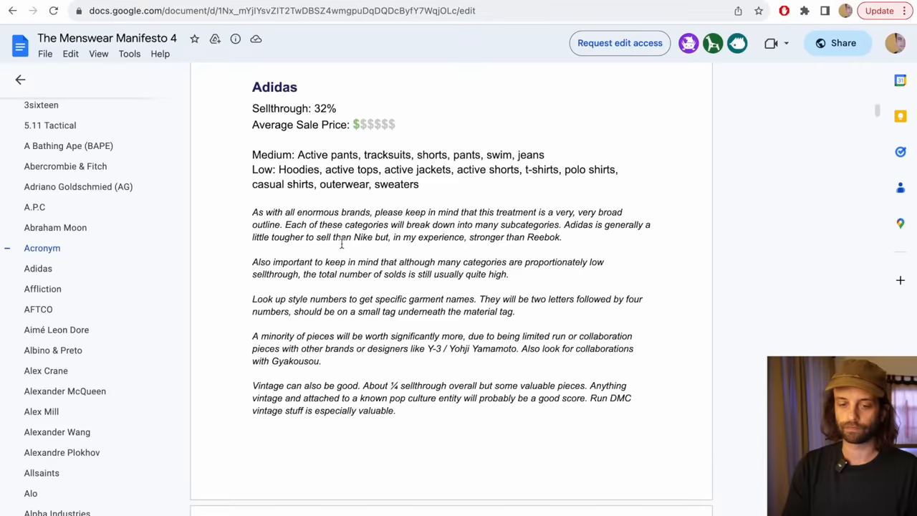
{"action": "scroll", "scroll_direction": "down", "scroll_amount": 3}
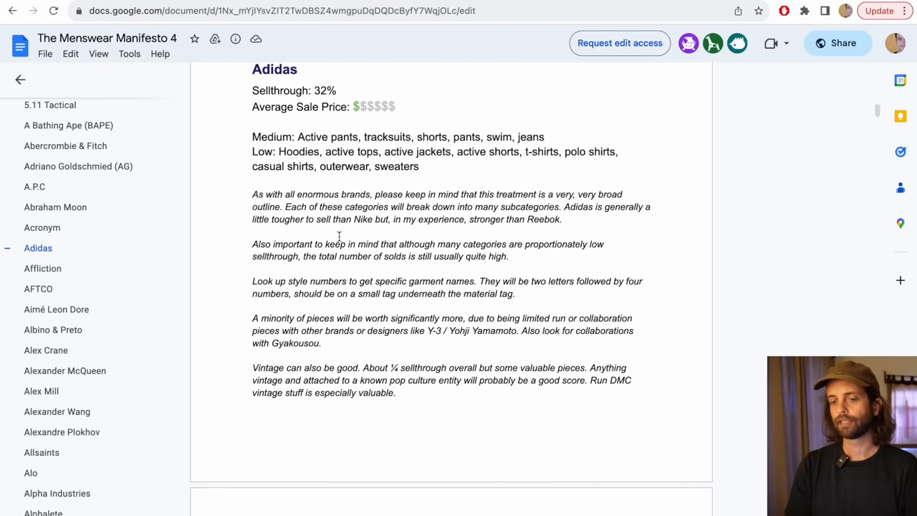
{"action": "scroll", "scroll_direction": "down", "scroll_amount": 3}
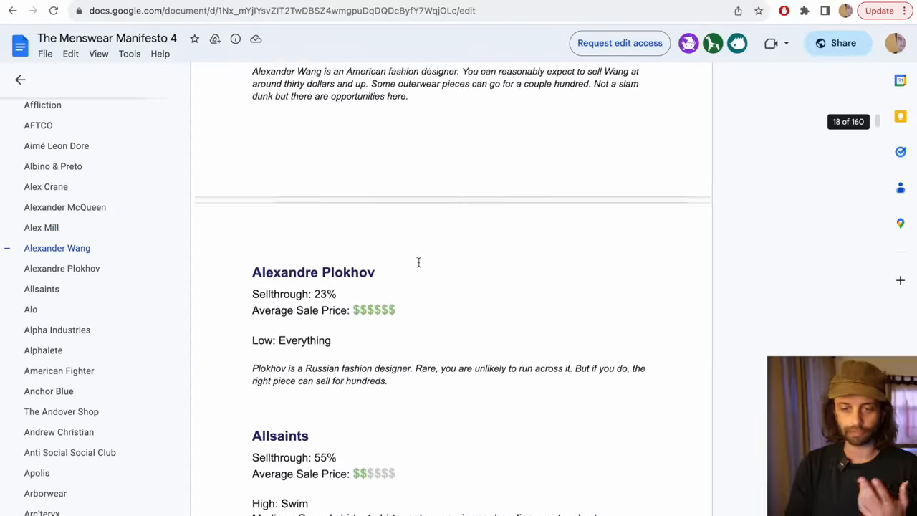
{"action": "scroll", "scroll_direction": "down", "scroll_amount": 3}
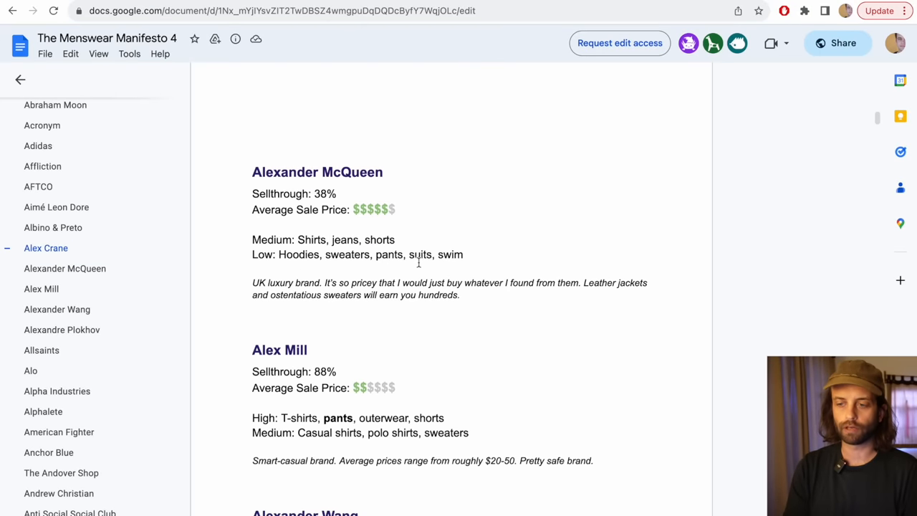
{"action": "scroll", "scroll_direction": "down", "scroll_amount": 3}
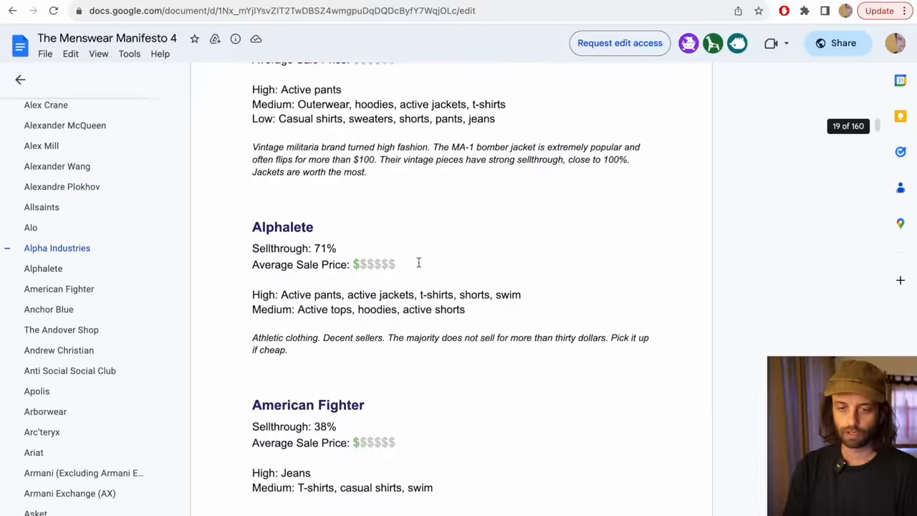
{"action": "scroll", "scroll_direction": "down", "scroll_amount": 3}
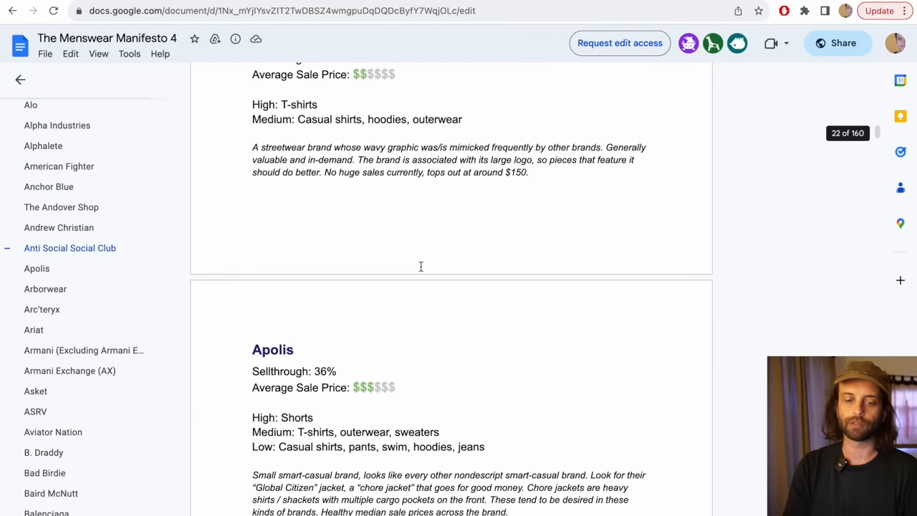
{"action": "scroll", "scroll_direction": "down", "scroll_amount": 3}
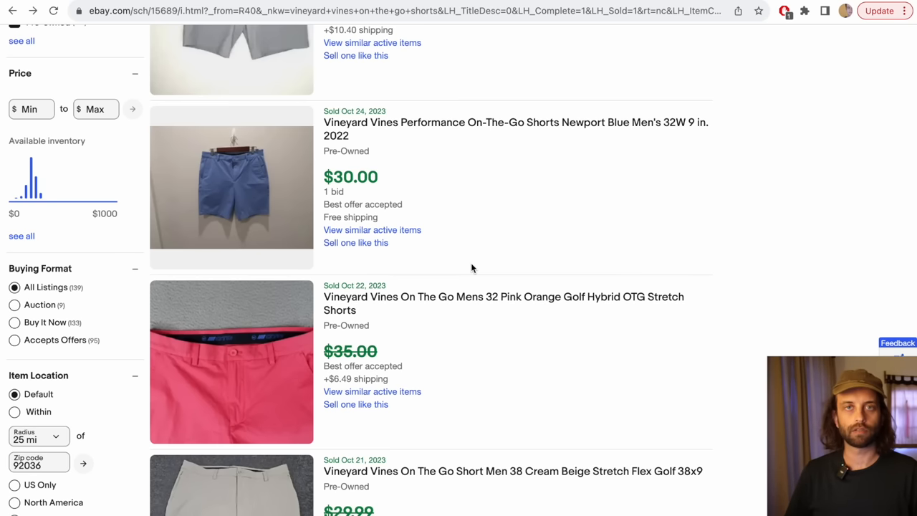
Step: Scroll the sold pre-owned On The Go shorts results showing $30–$35 sales
{"action": "scroll", "scroll_direction": "down", "scroll_amount": 3}
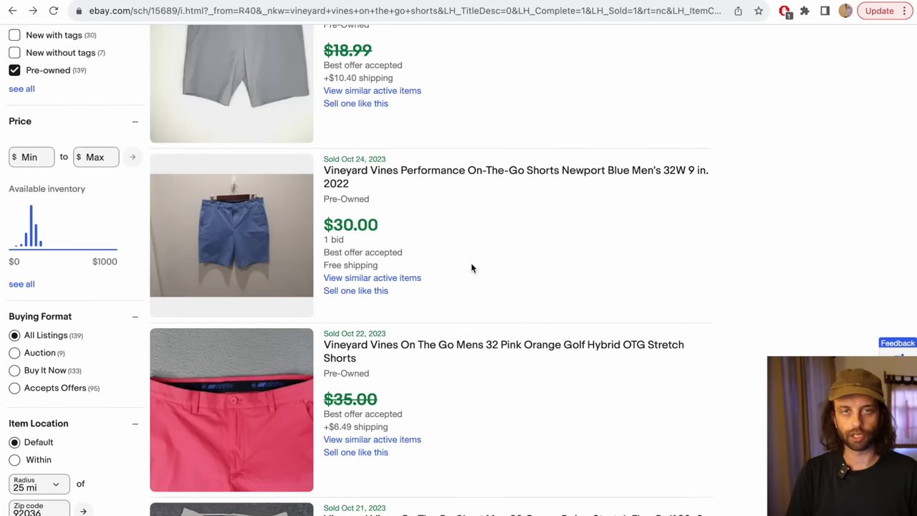